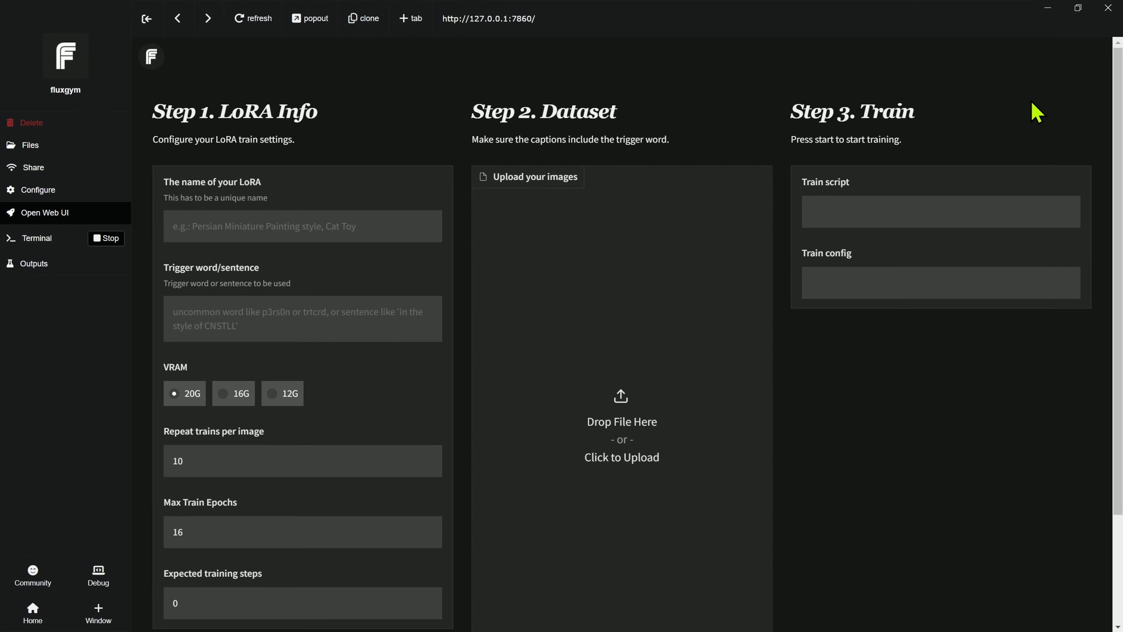
pyautogui.moveTo(1113, 114)
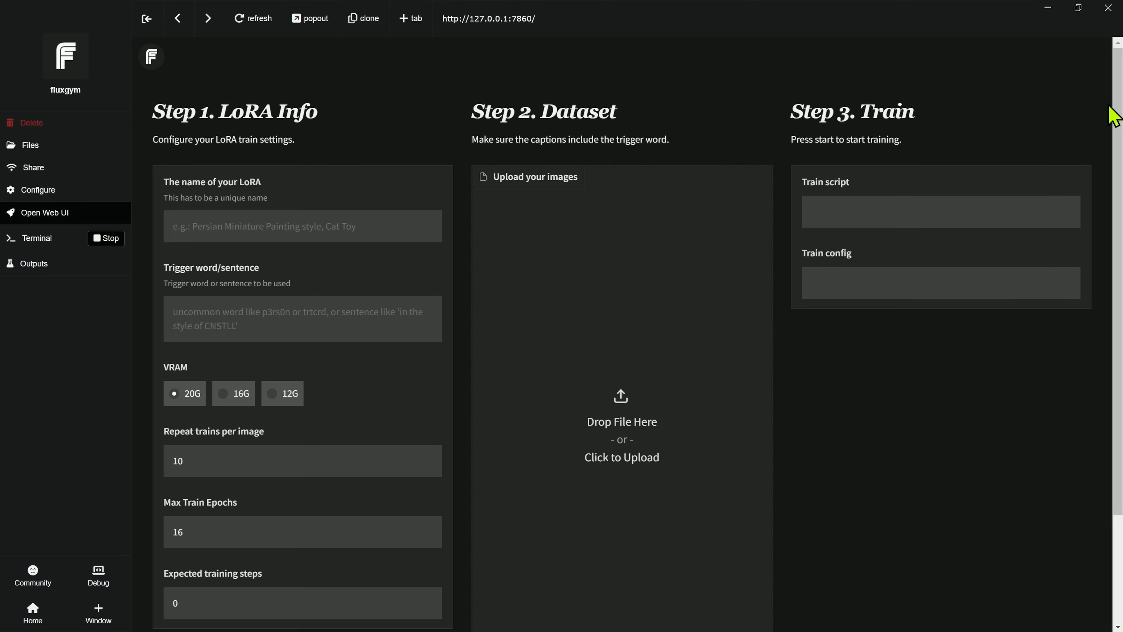
# - Read the fluxgym GitHub README down to its Install section, then move to the Pinokio site
pyautogui.scroll(-3)
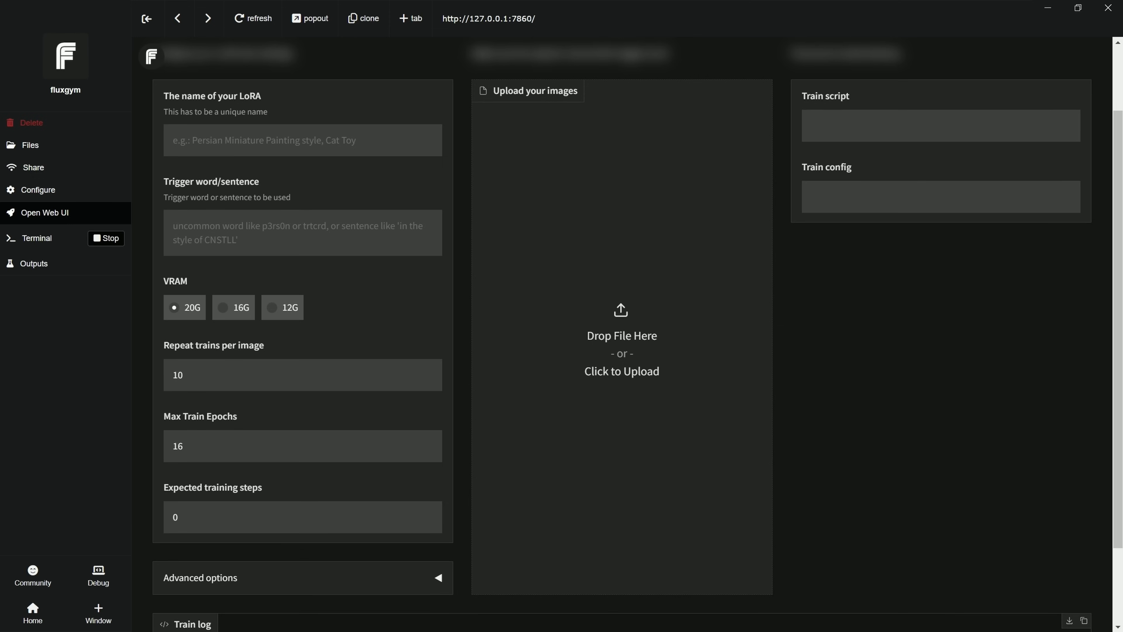
pyautogui.moveTo(453, 345)
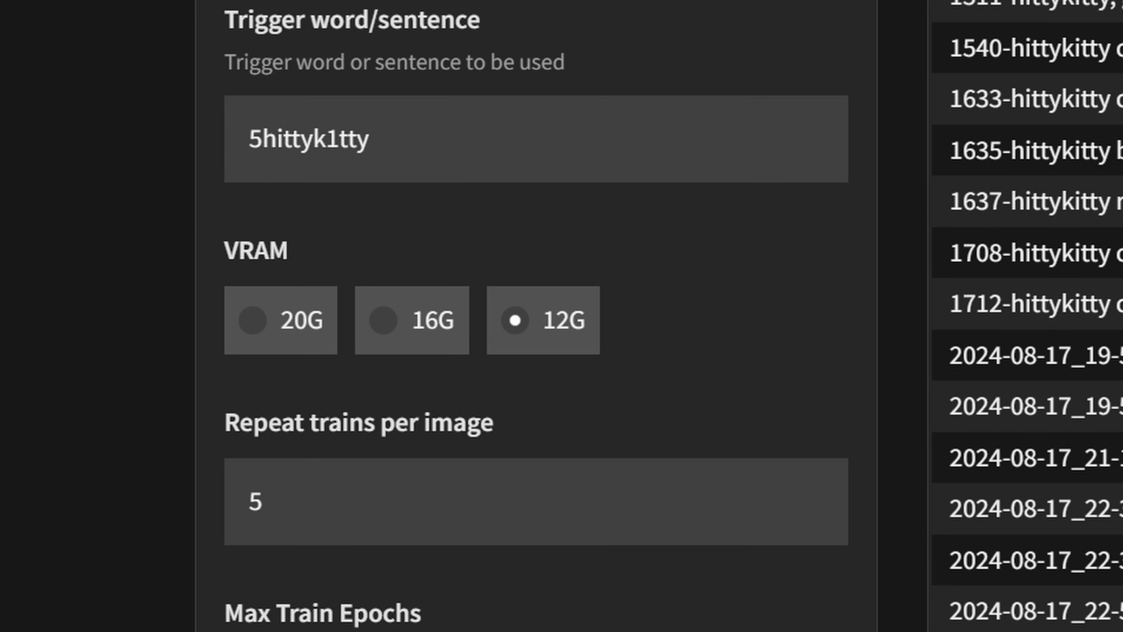
pyautogui.click(230, 13)
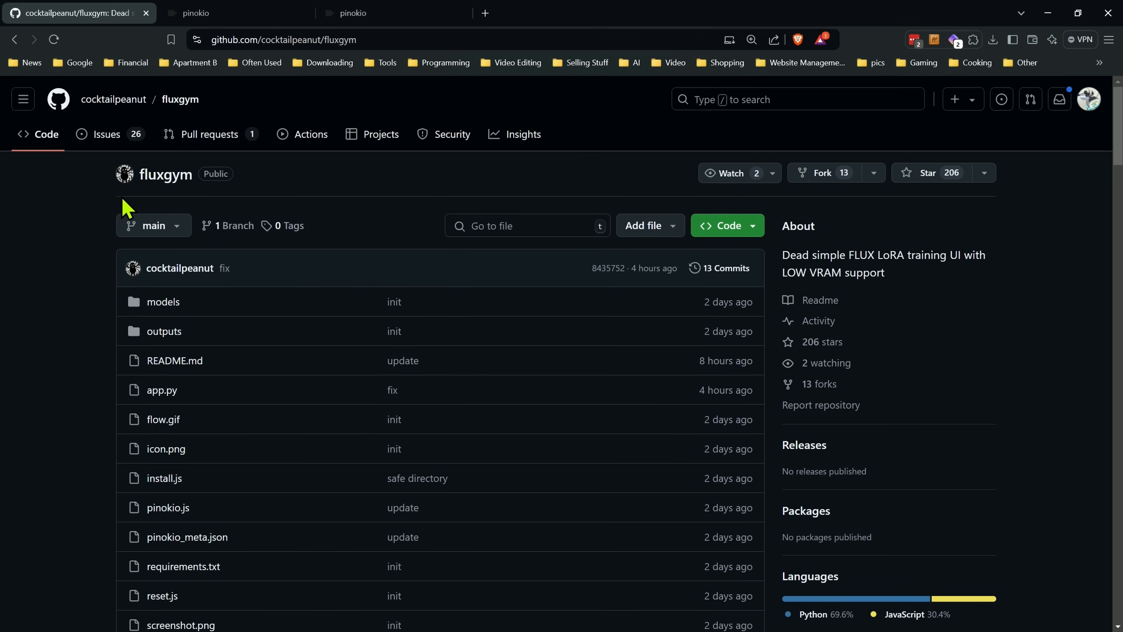
pyautogui.moveTo(208, 133)
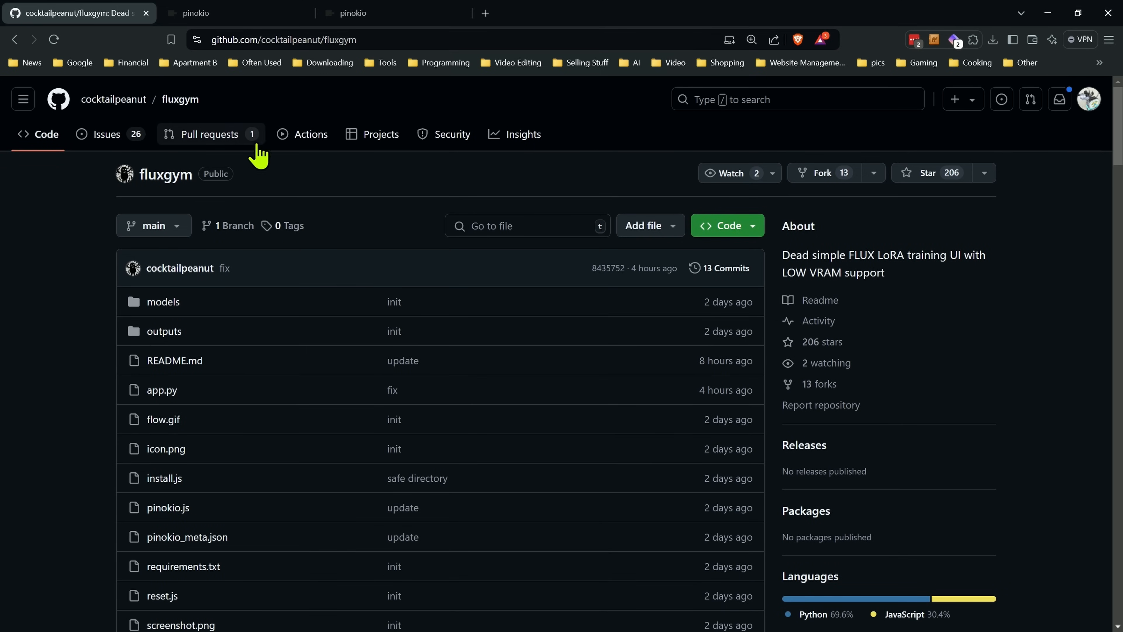
pyautogui.scroll(-3)
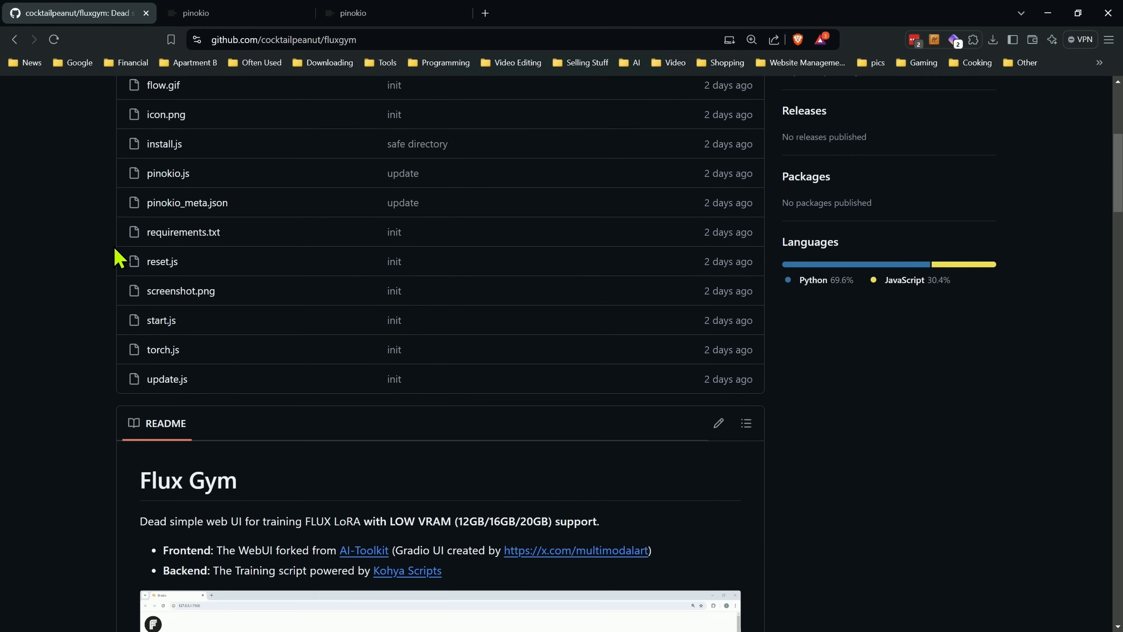
pyautogui.scroll(-3)
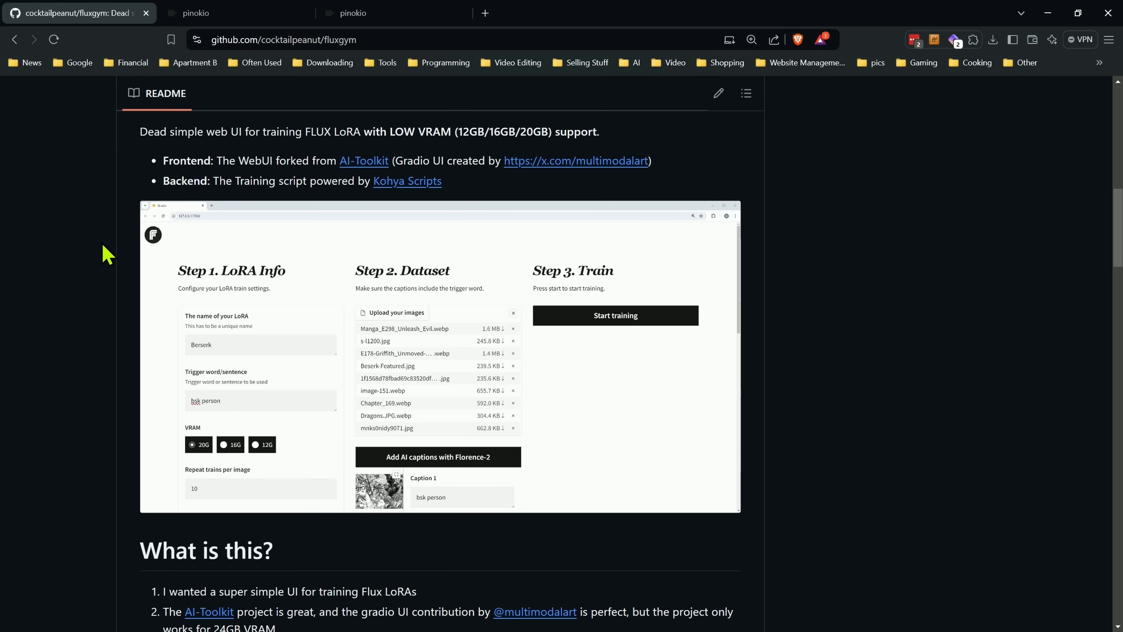
pyautogui.scroll(-3)
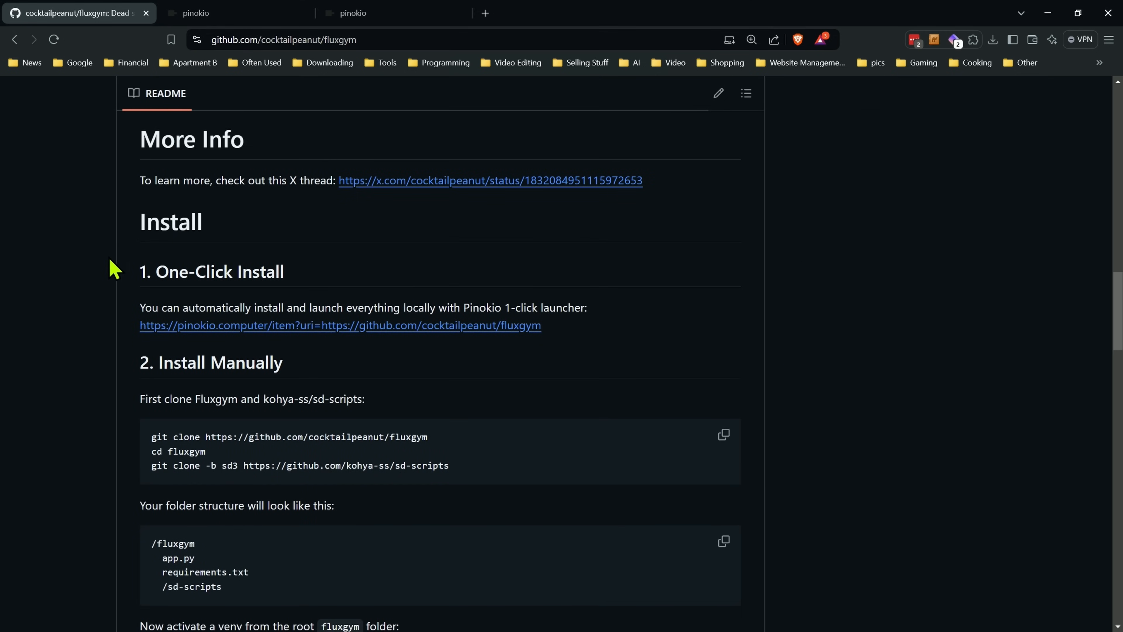
pyautogui.scroll(-3)
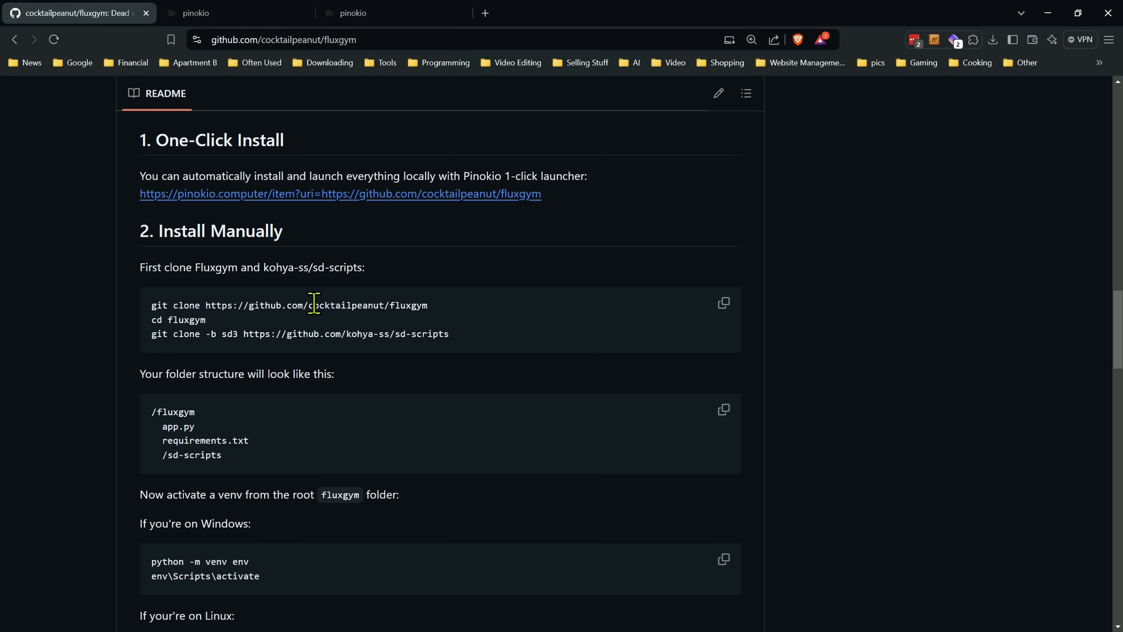
pyautogui.scroll(3)
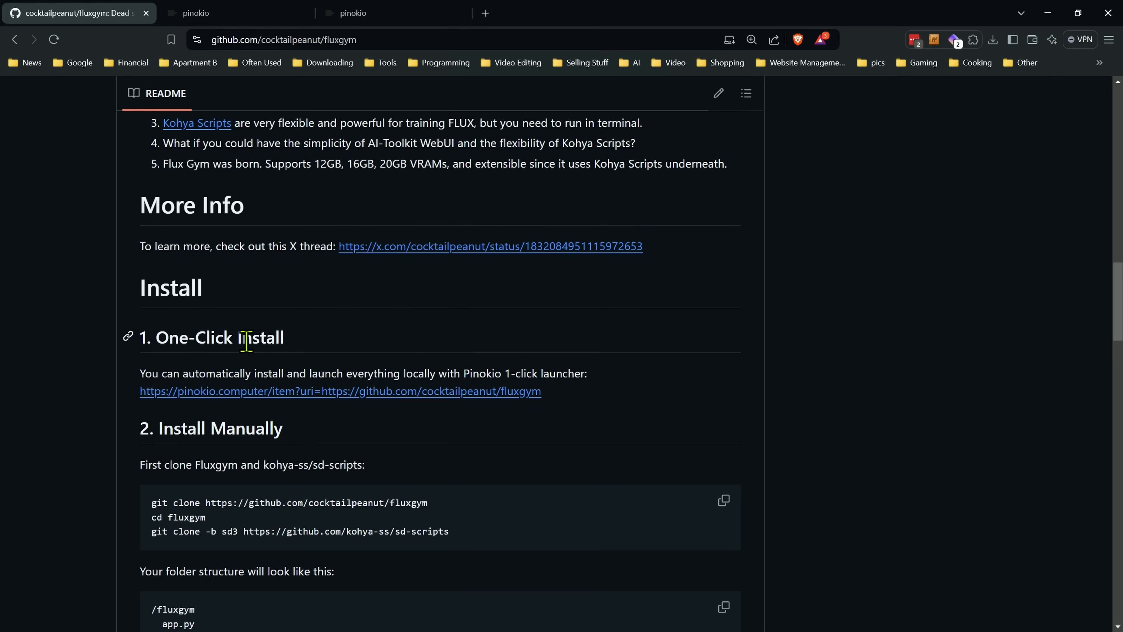
pyautogui.scroll(-3)
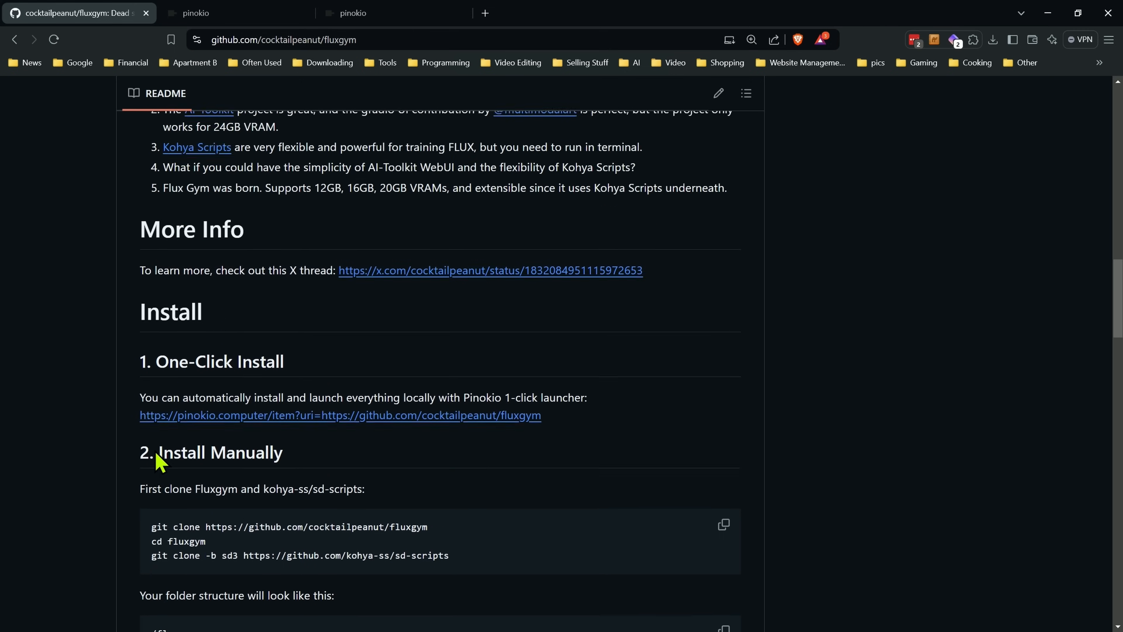
pyautogui.scroll(-3)
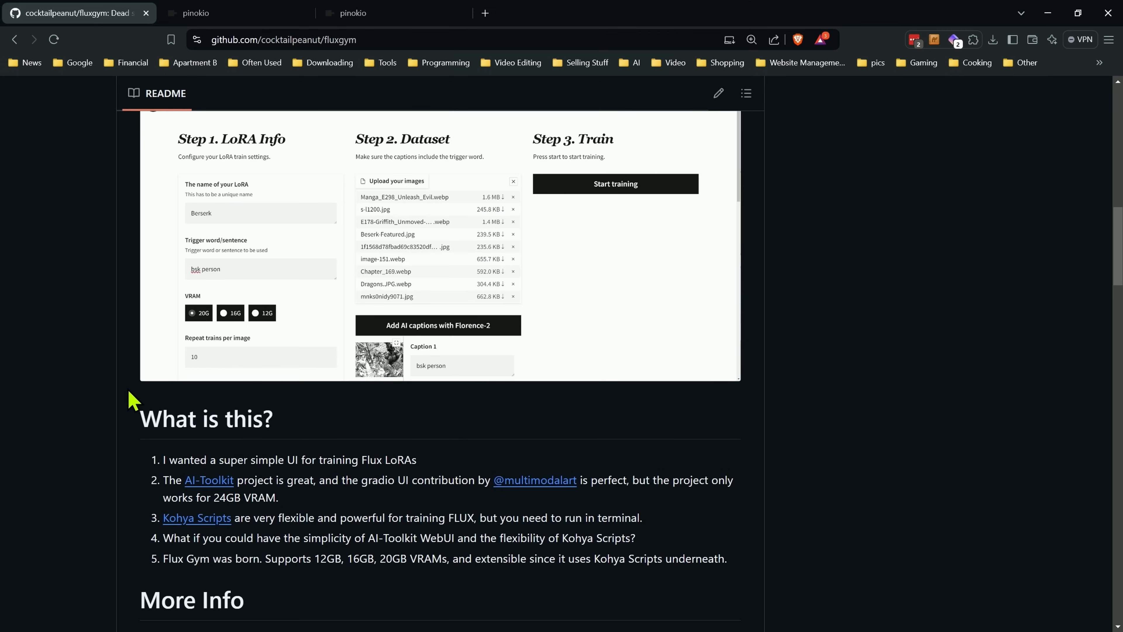
pyautogui.scroll(-3)
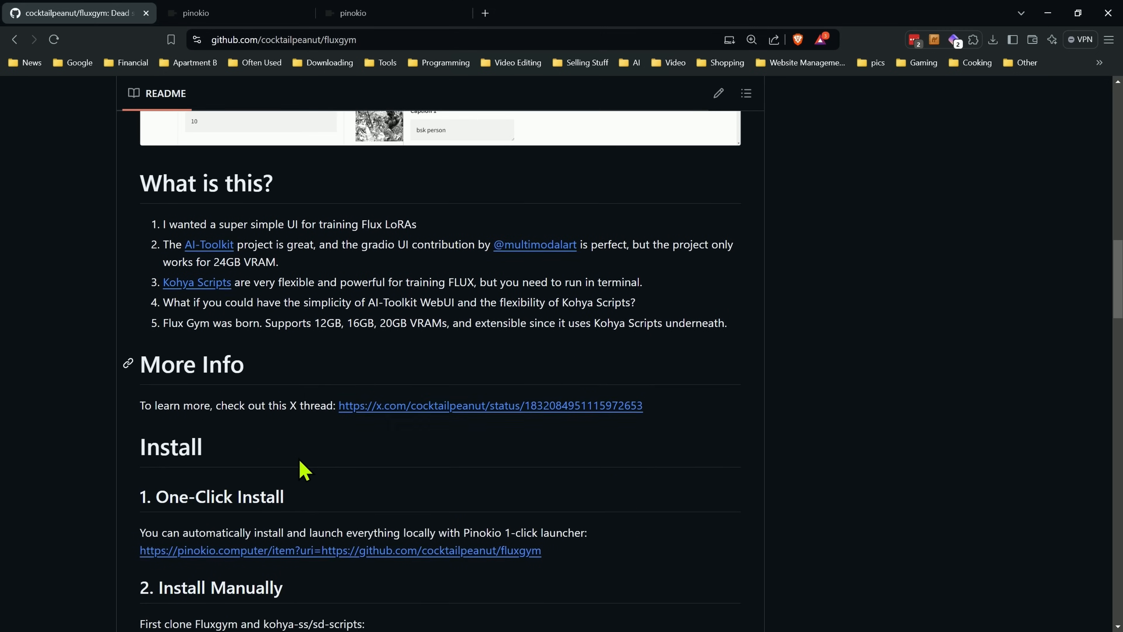
pyautogui.click(392, 13)
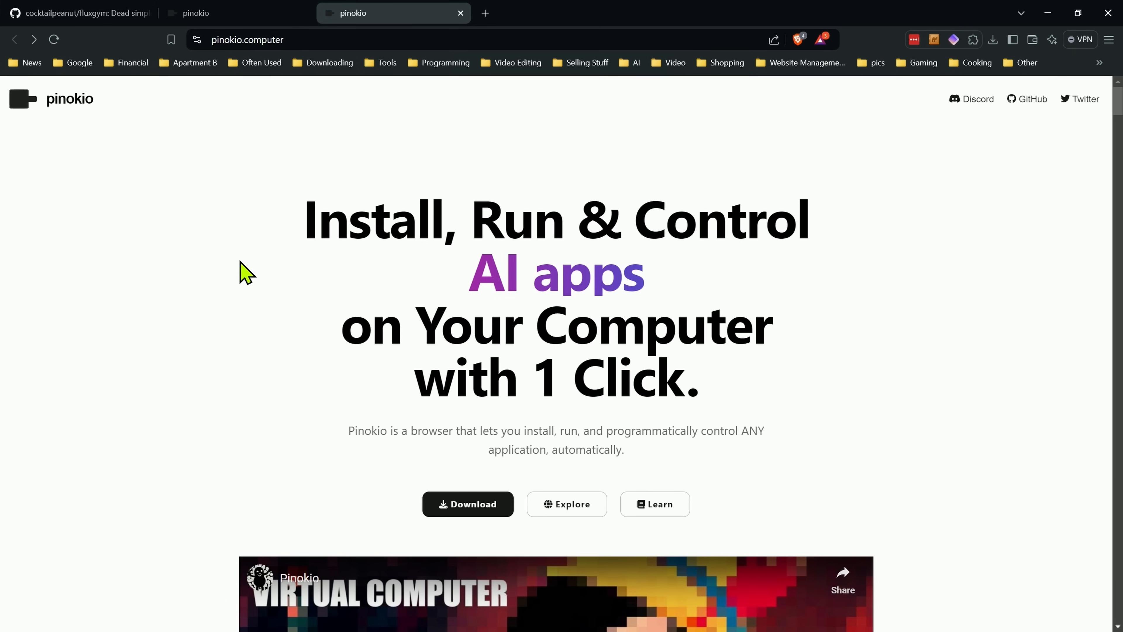
# - Download the Pinokio Windows installer and reveal it in the Downloads folder
pyautogui.click(467, 503)
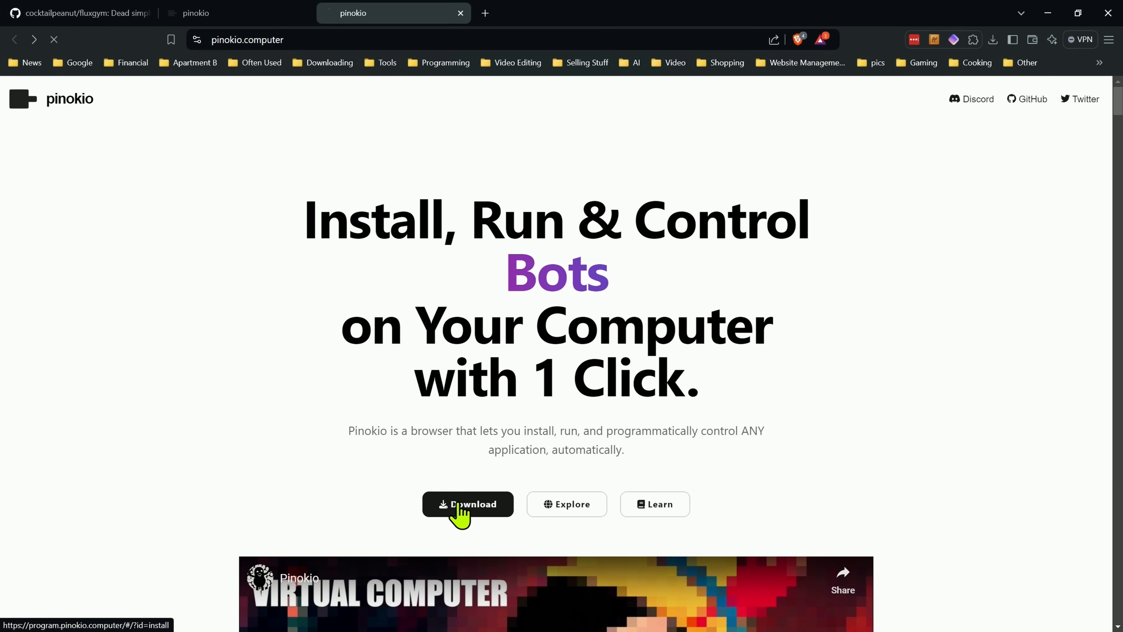
pyautogui.click(468, 504)
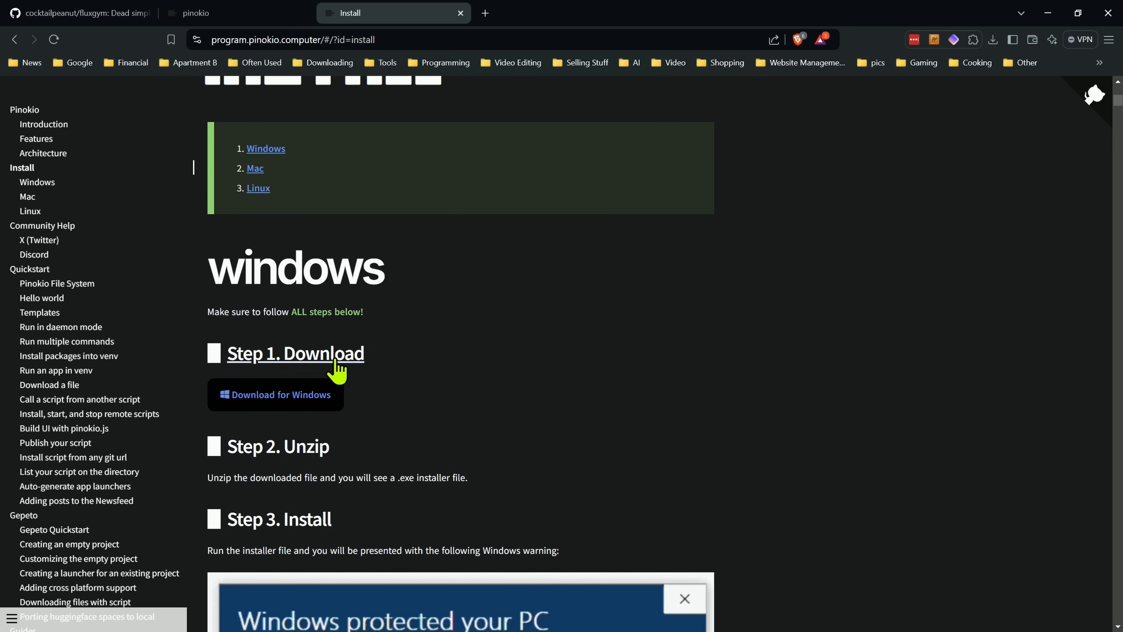
pyautogui.click(275, 395)
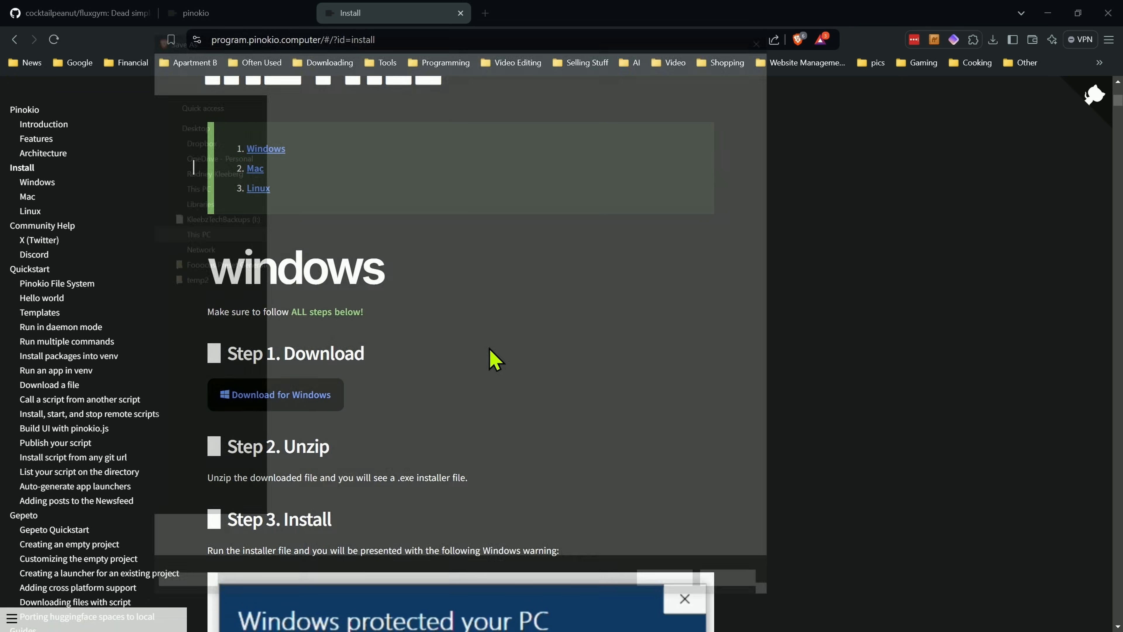
pyautogui.click(275, 395)
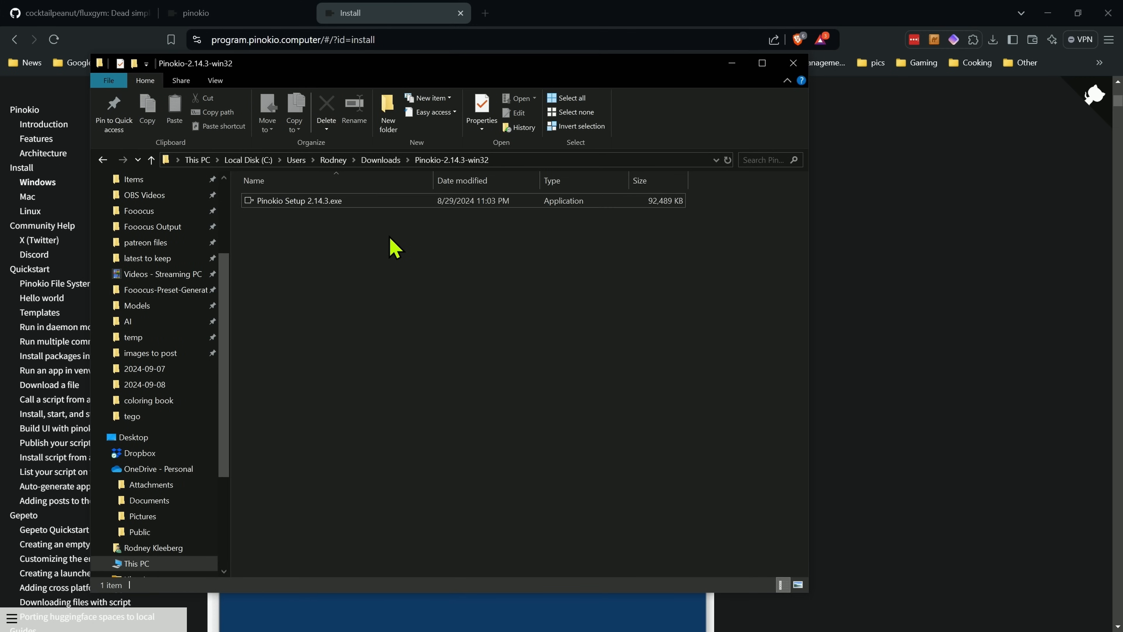
# - Run 'Pinokio Setup 2.14.3.exe' so Pinokio installs and launches
pyautogui.click(299, 201)
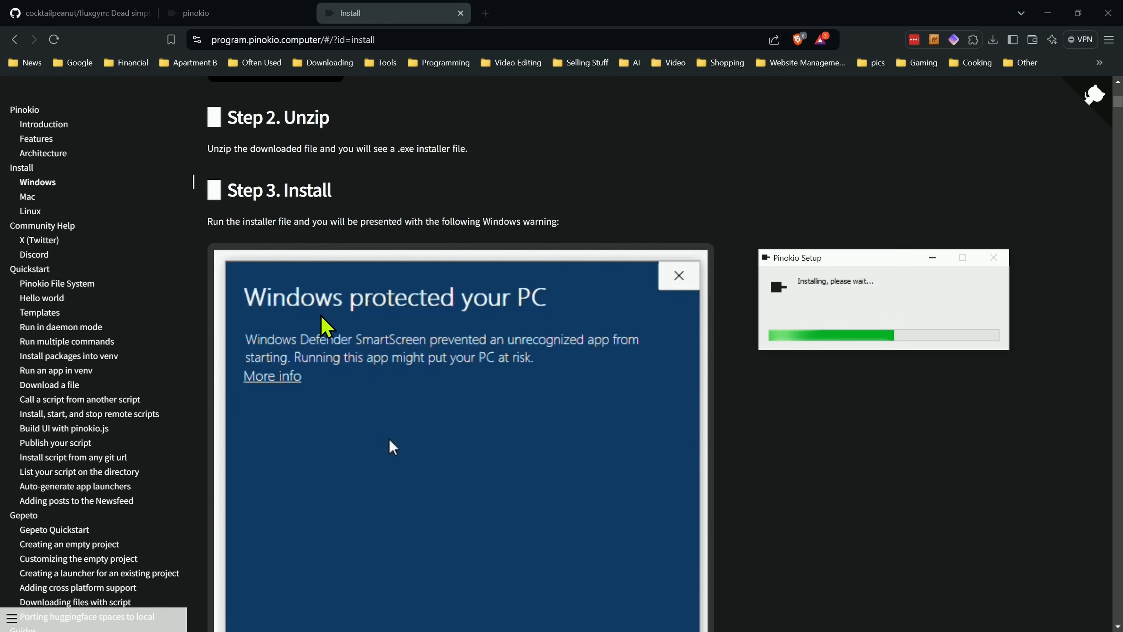
pyautogui.scroll(-3)
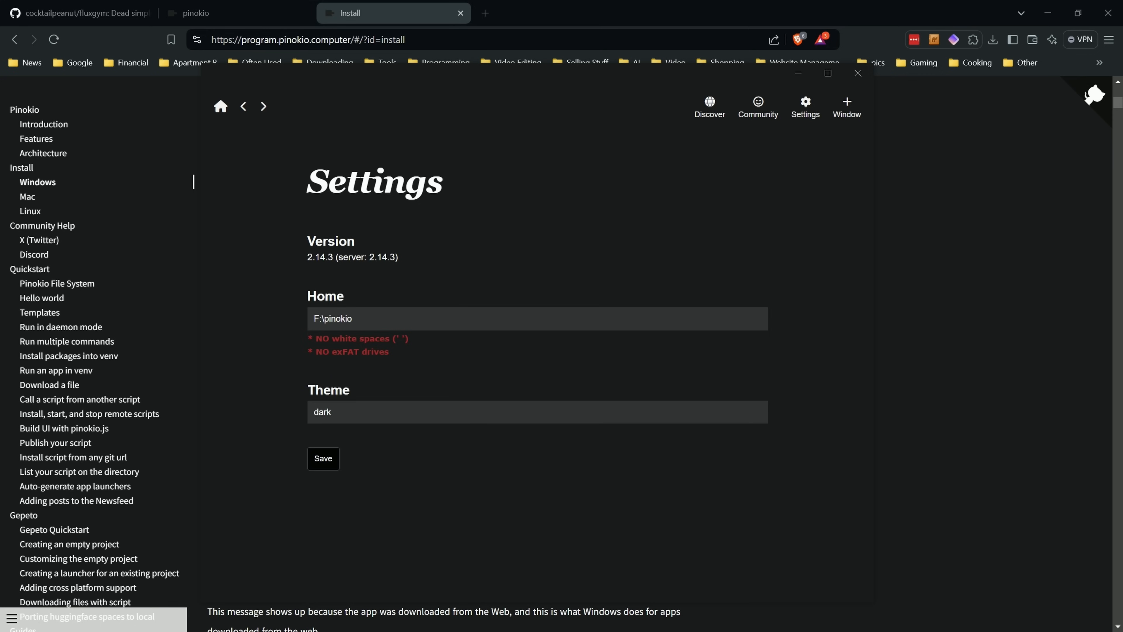
# - Save Pinokio's first-run settings with home folder F:\pinokio and the dark theme
pyautogui.click(537, 318)
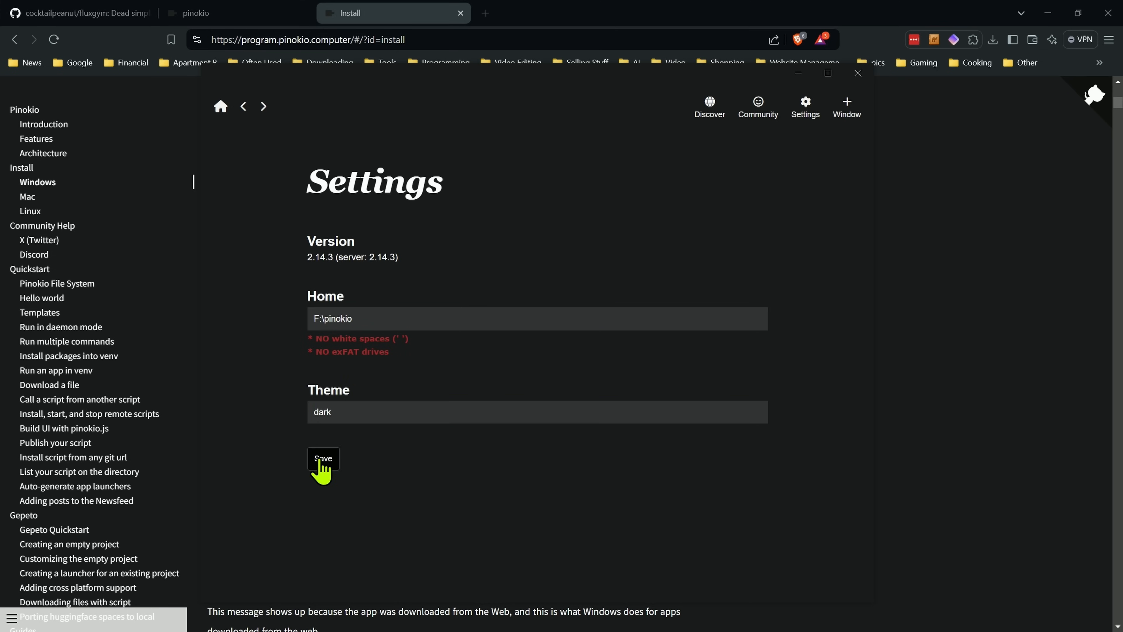
pyautogui.click(322, 459)
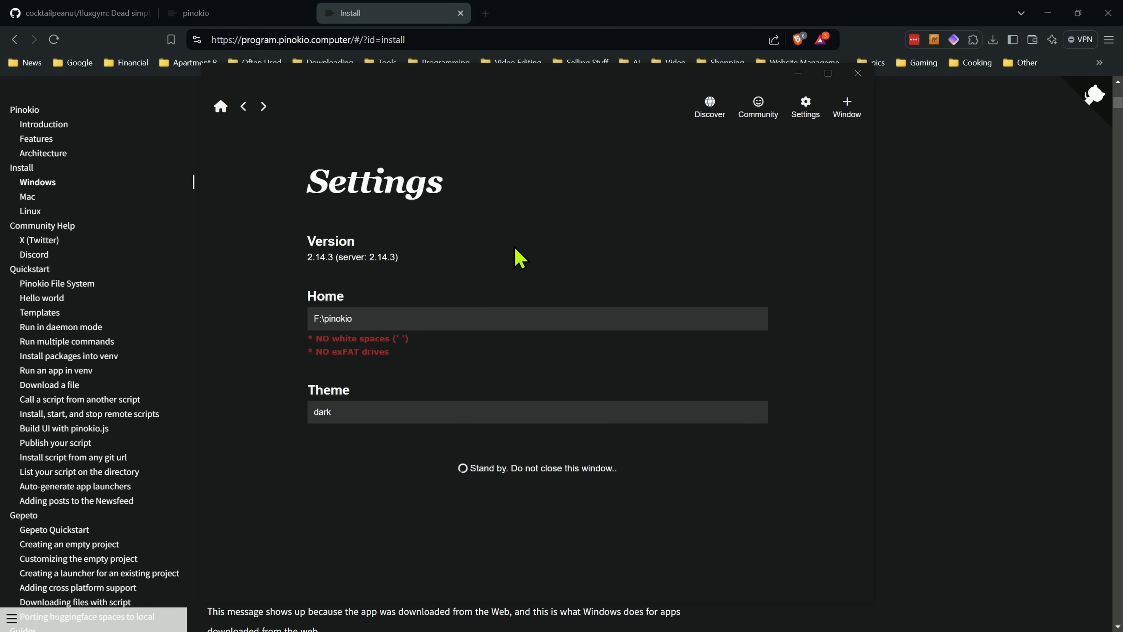
pyautogui.moveTo(512, 246)
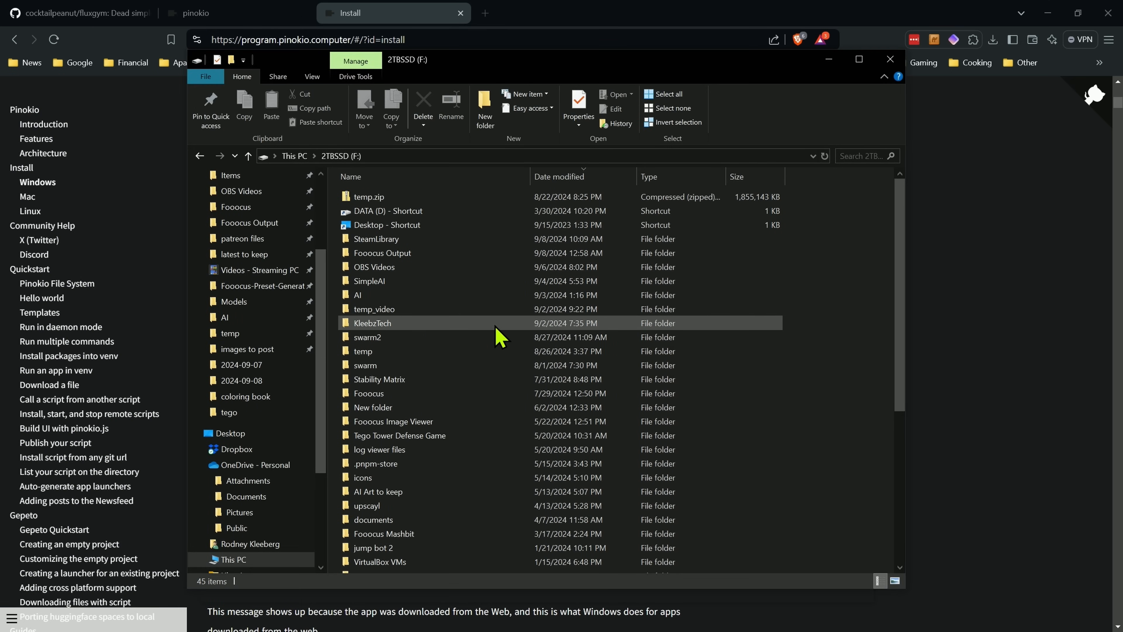
# - Browse into F:\pinokio to see the api, bin, cache, drive and logs folders it created
pyautogui.scroll(-3)
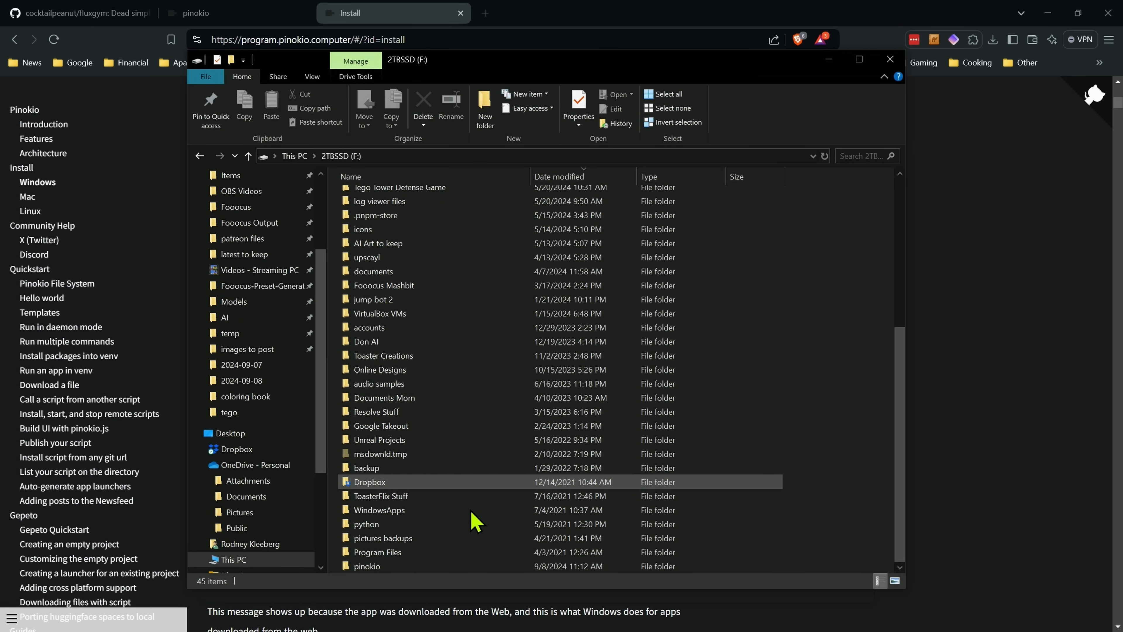
pyautogui.click(368, 565)
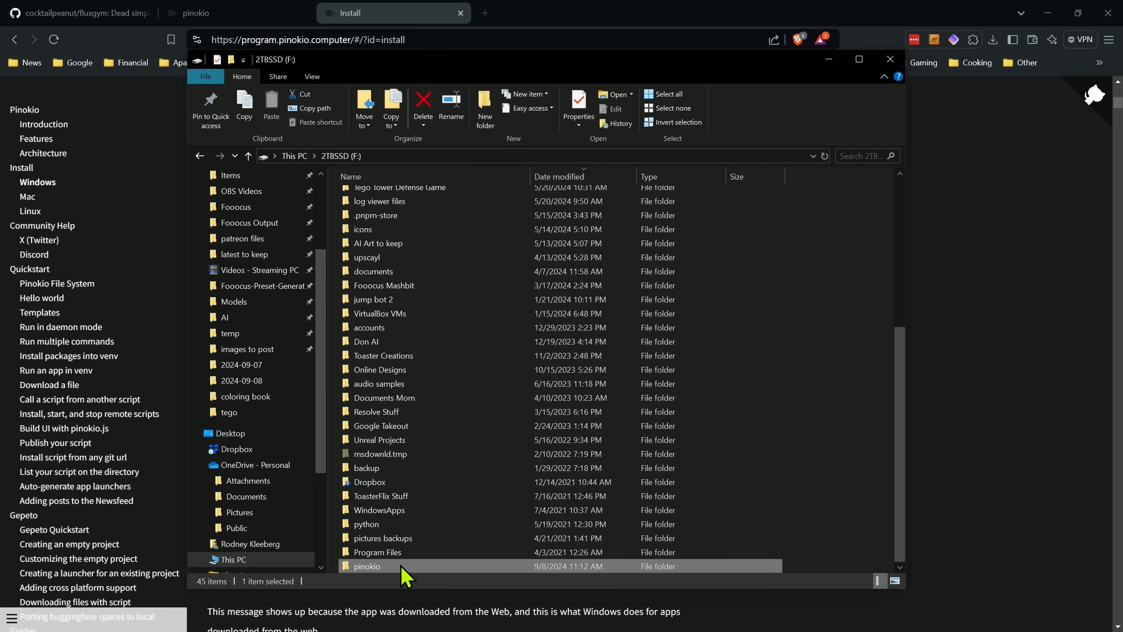
pyautogui.doubleClick(366, 565)
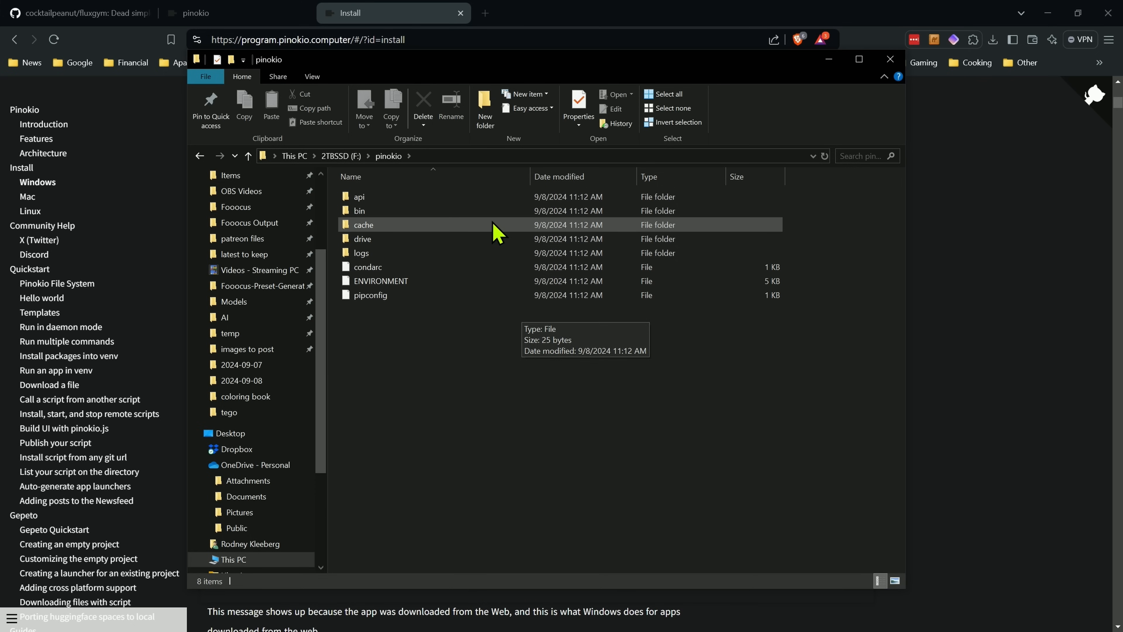
pyautogui.doubleClick(358, 196)
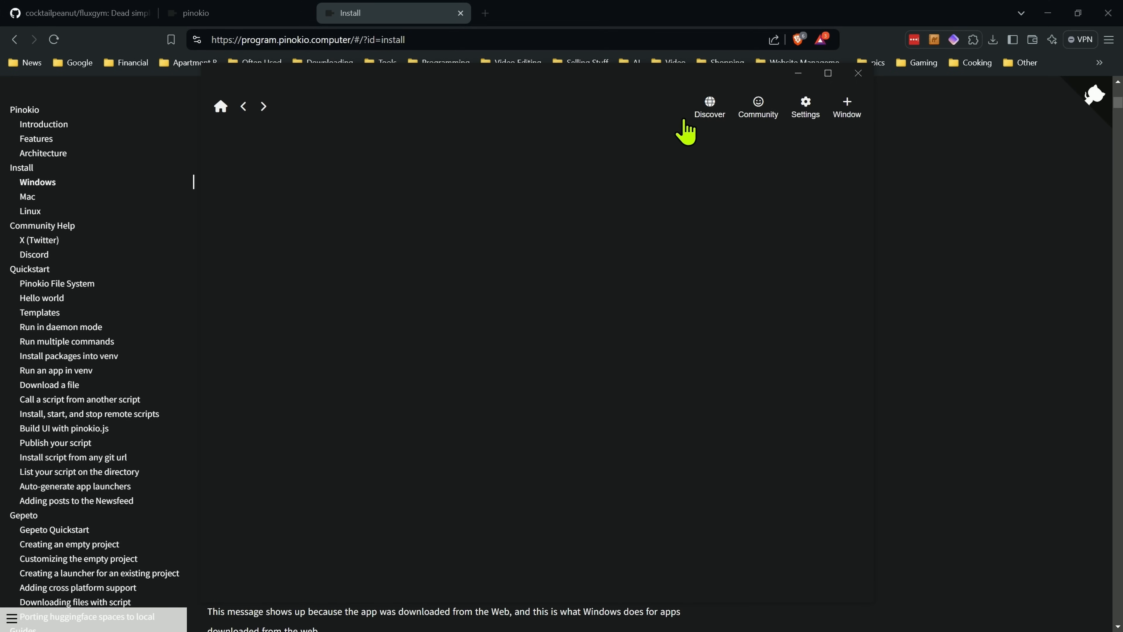
# - Follow the README's one-click link and start the FluxGym install through Pinokio
pyautogui.click(708, 106)
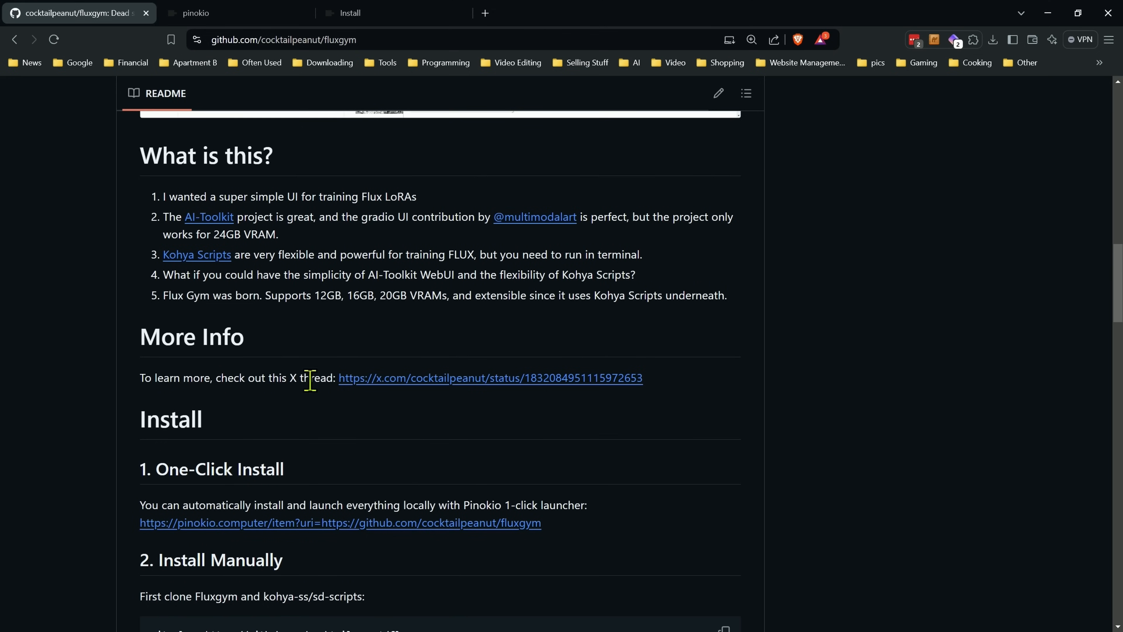
pyautogui.click(340, 522)
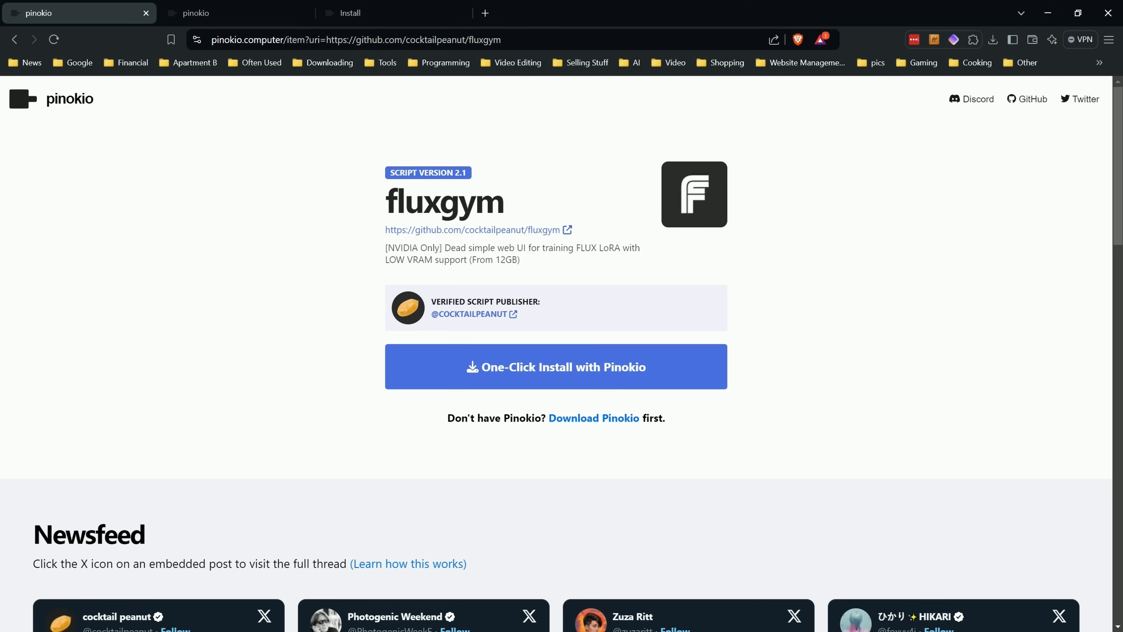
pyautogui.click(555, 367)
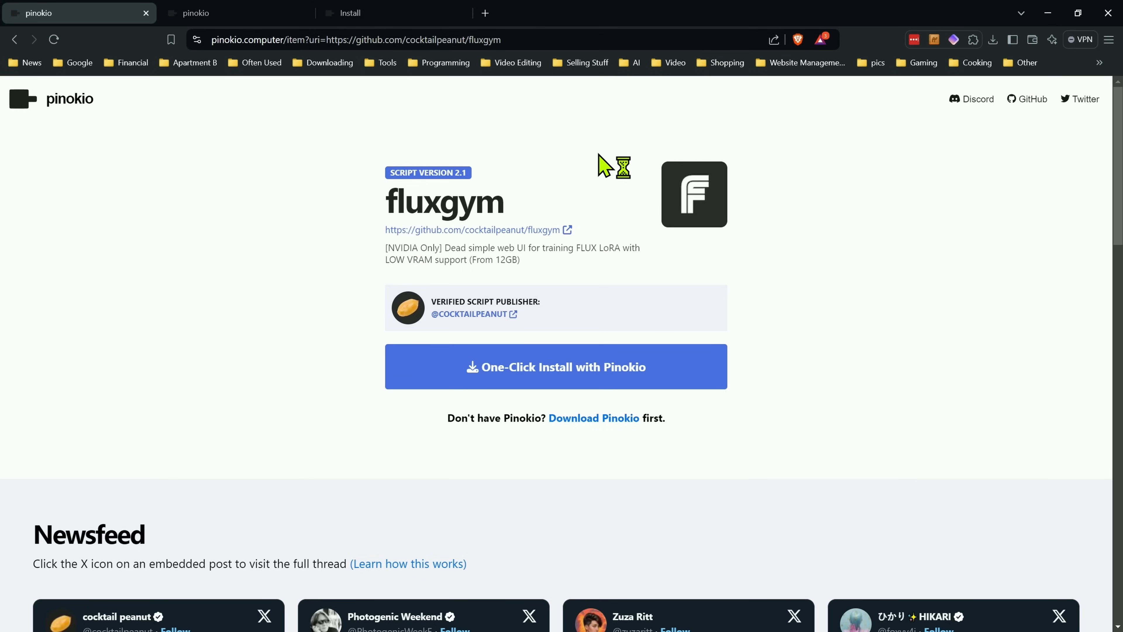
pyautogui.click(555, 366)
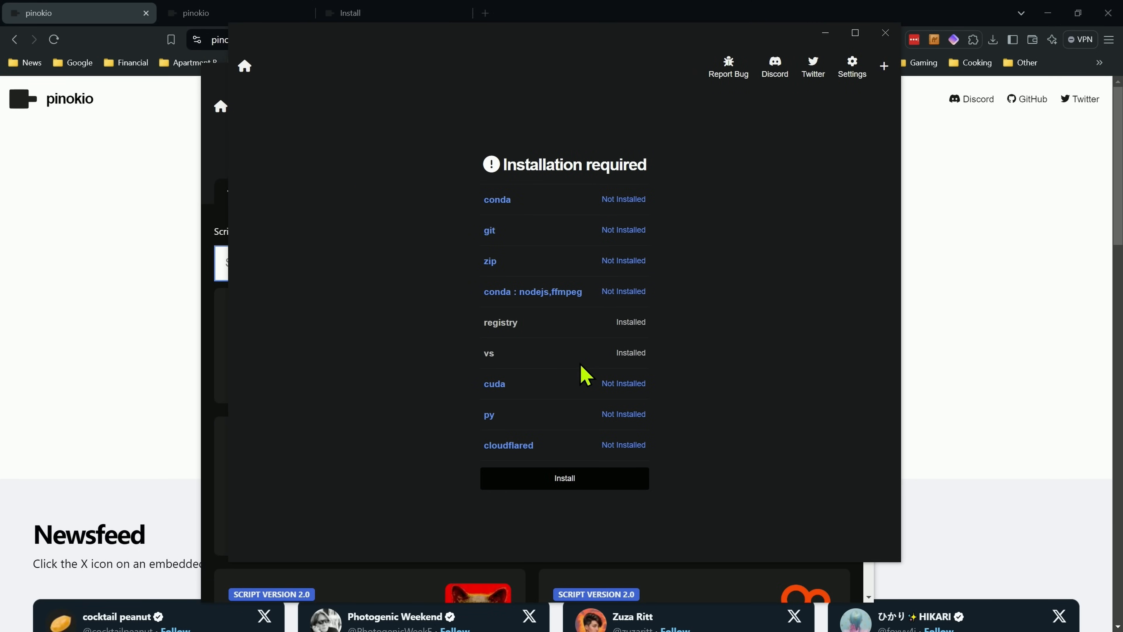
pyautogui.moveTo(648, 444)
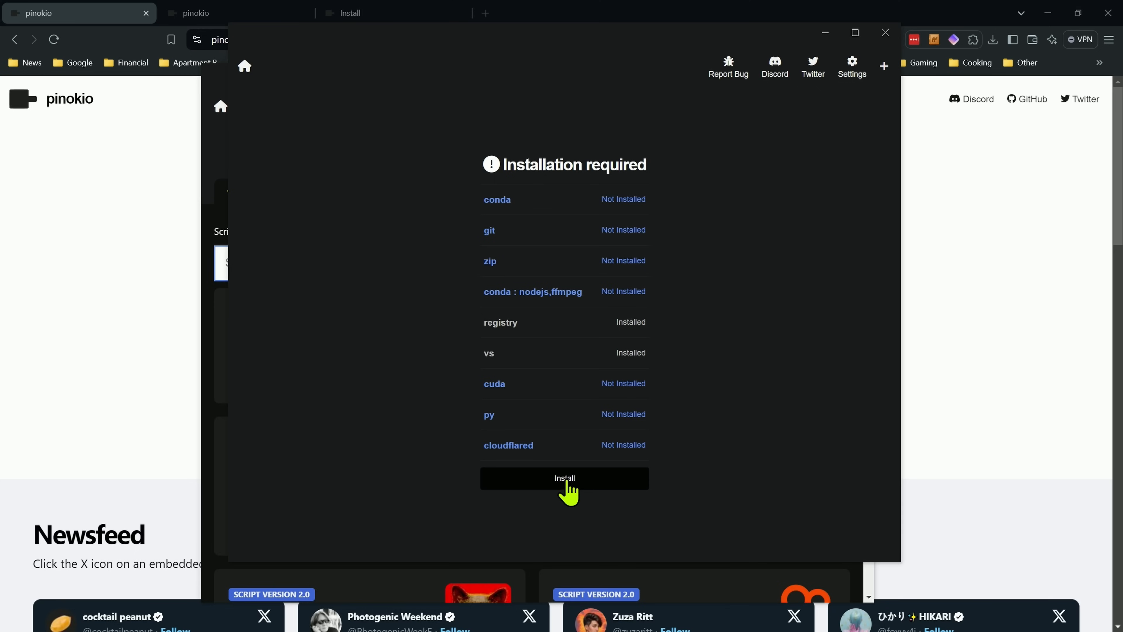
# - Install the missing prerequisites: conda, py and cloudflared, then continue with git
pyautogui.click(564, 478)
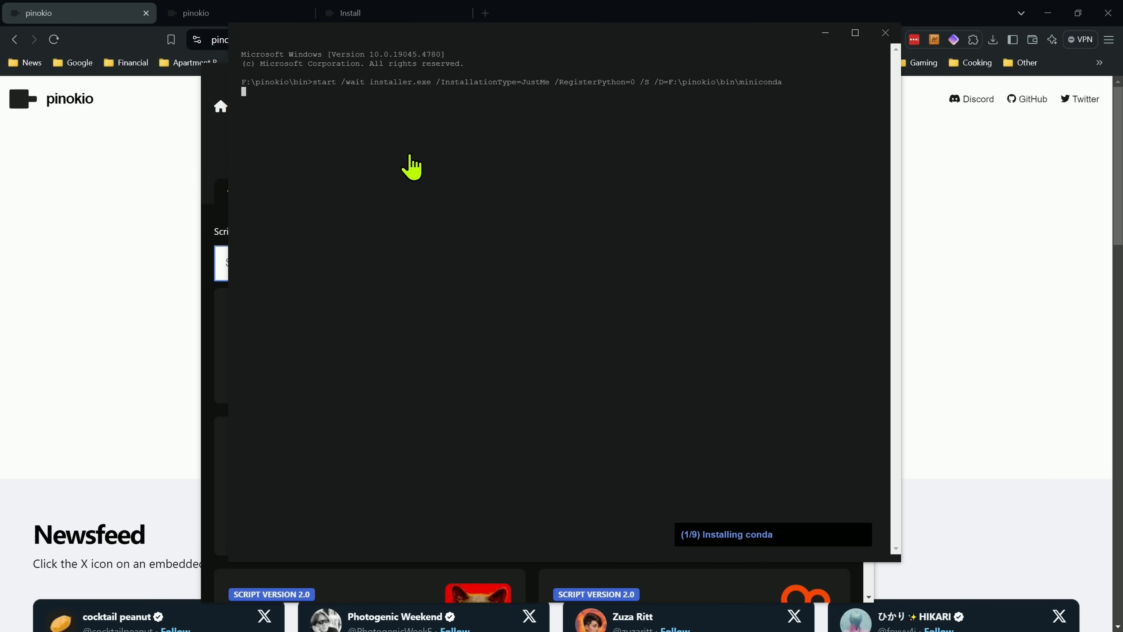
pyautogui.moveTo(407, 154)
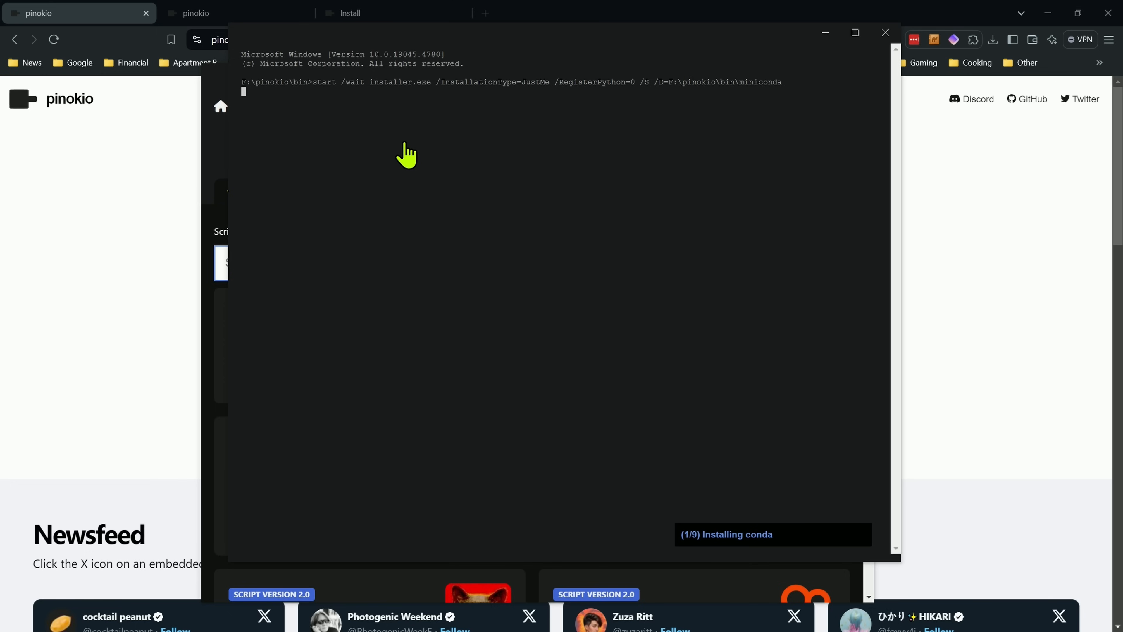
pyautogui.moveTo(416, 160)
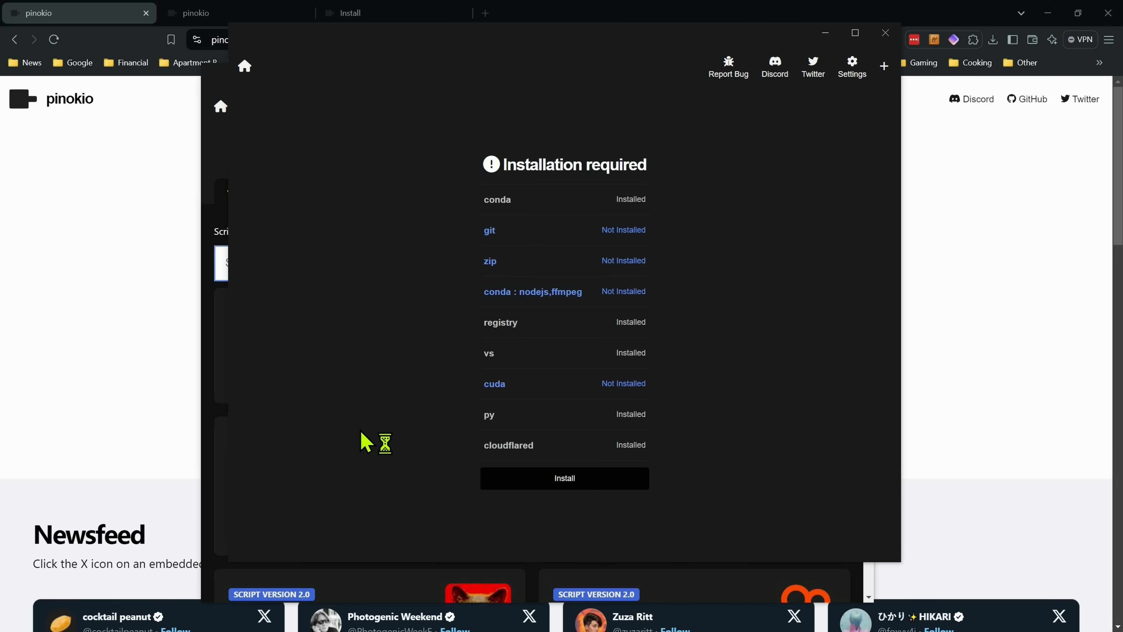
pyautogui.moveTo(610, 204)
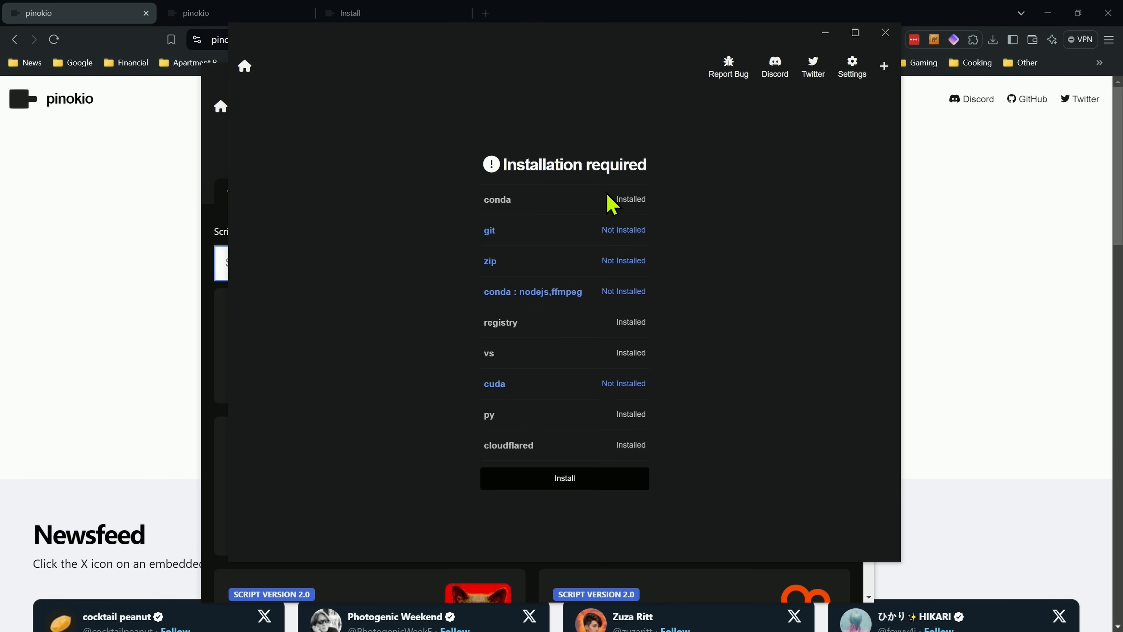
pyautogui.moveTo(568, 230)
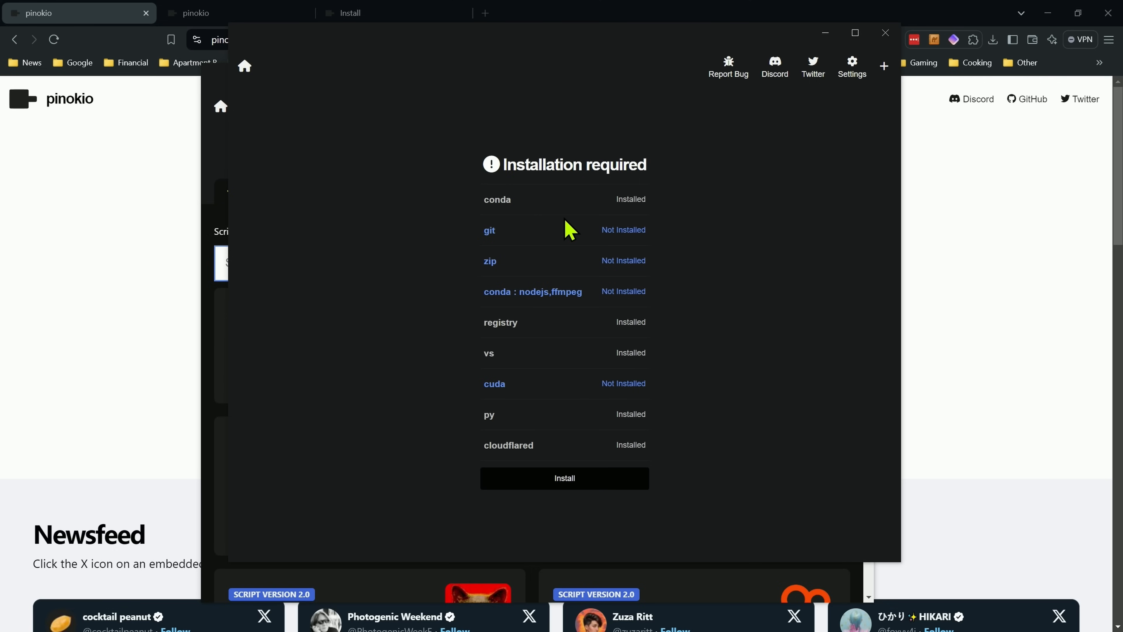
pyautogui.moveTo(565, 481)
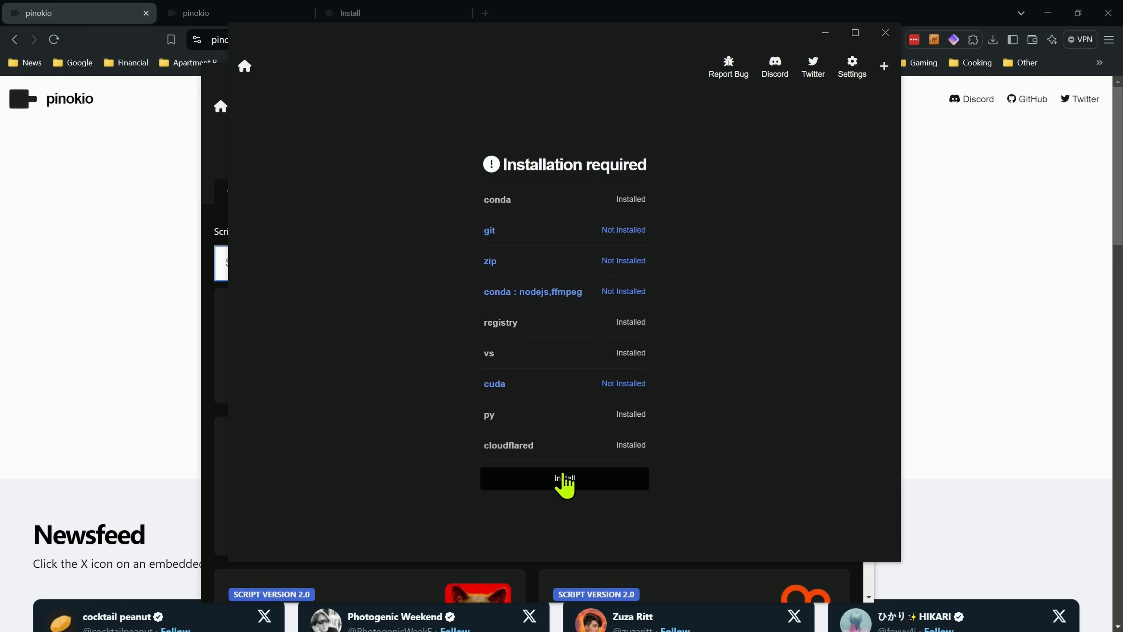
pyautogui.click(564, 478)
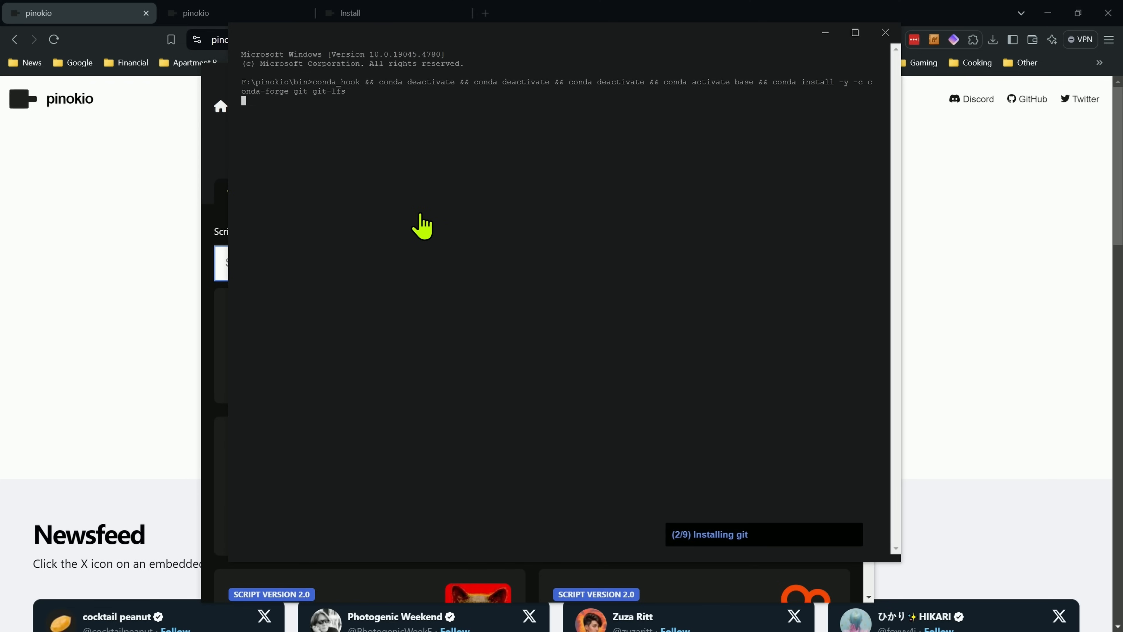
pyautogui.moveTo(204, 227)
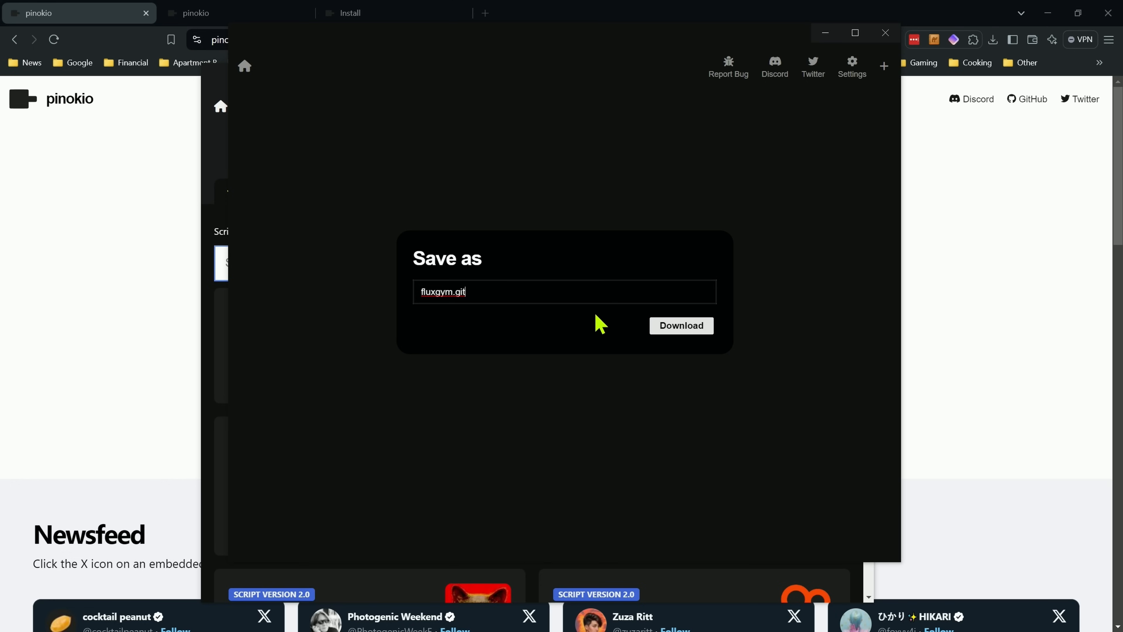
# - Download fluxgym as fluxgym.git and review its customizable install settings
pyautogui.click(680, 326)
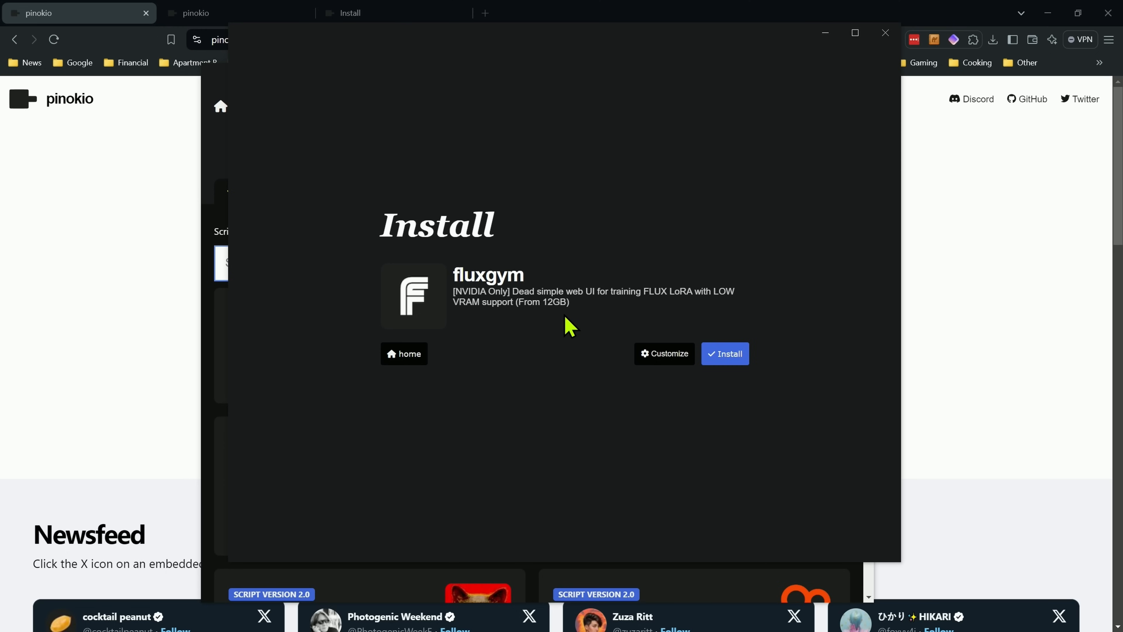
pyautogui.moveTo(639, 395)
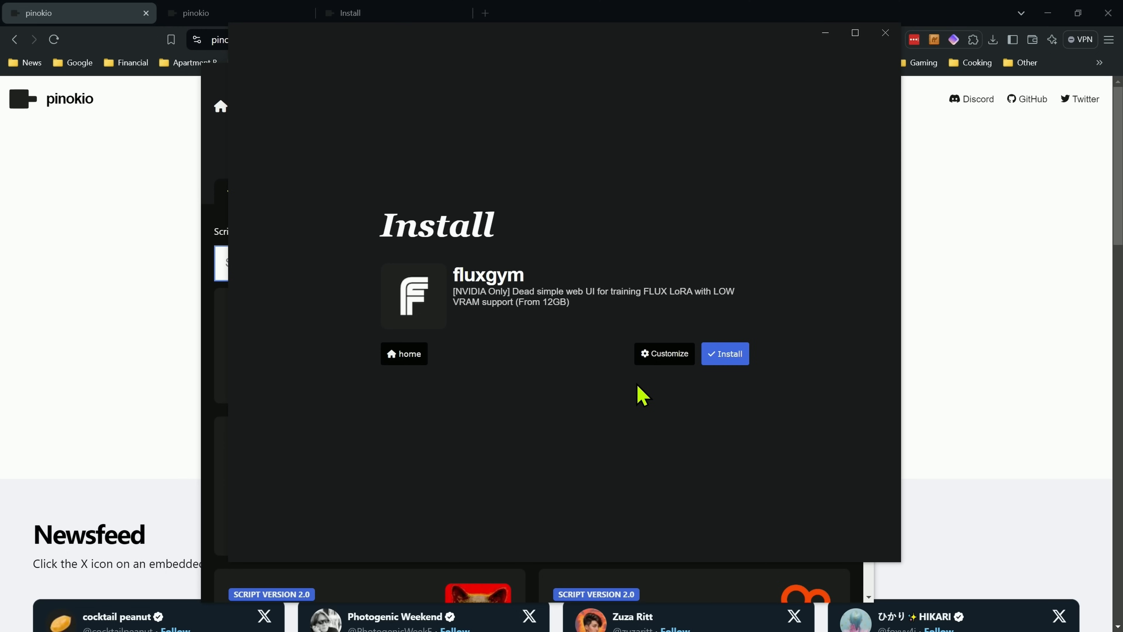
pyautogui.click(663, 354)
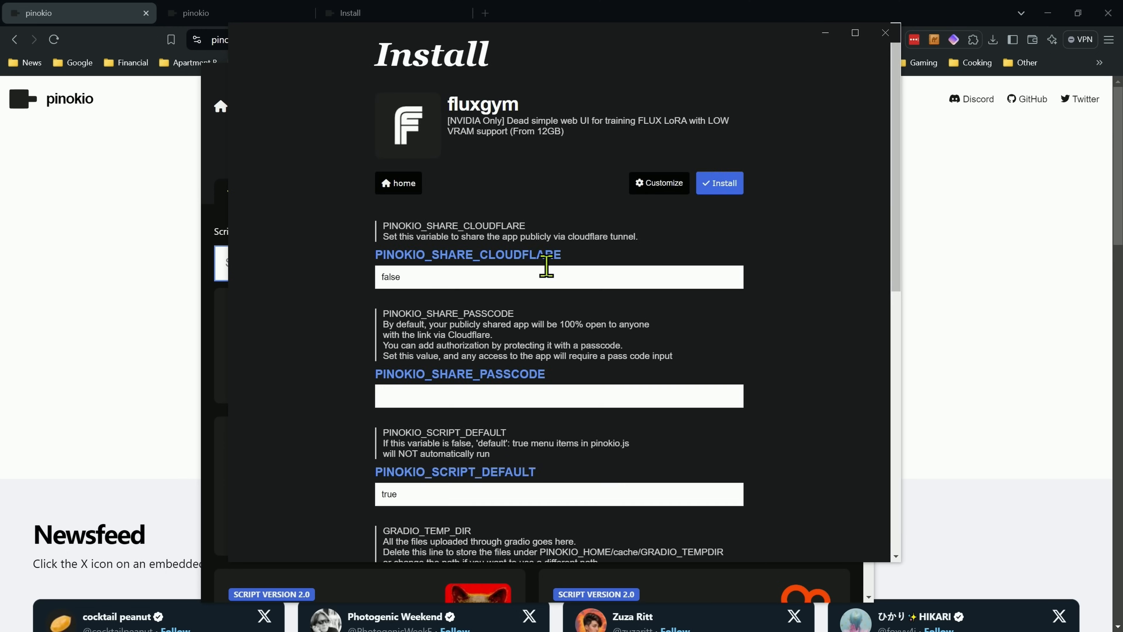
pyautogui.moveTo(680, 195)
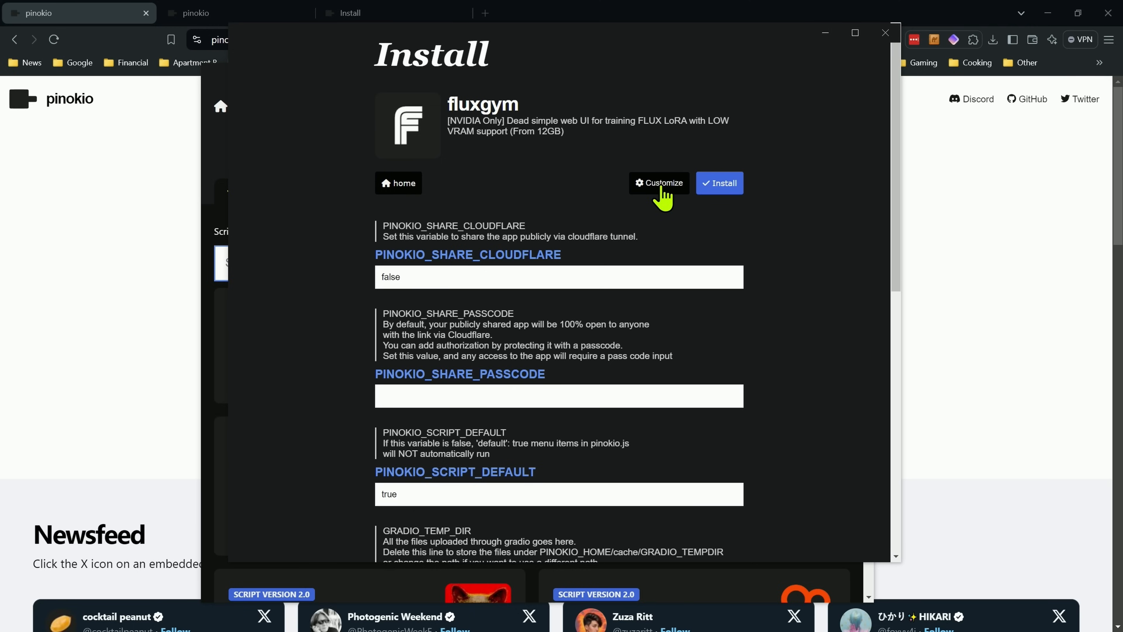
pyautogui.click(657, 183)
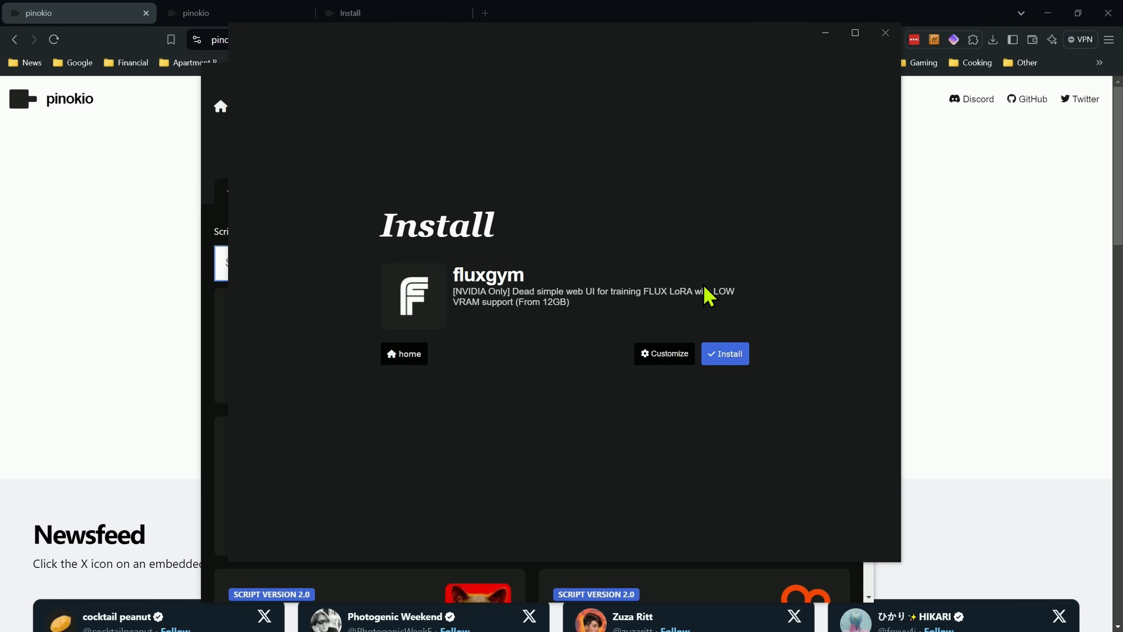
pyautogui.moveTo(734, 358)
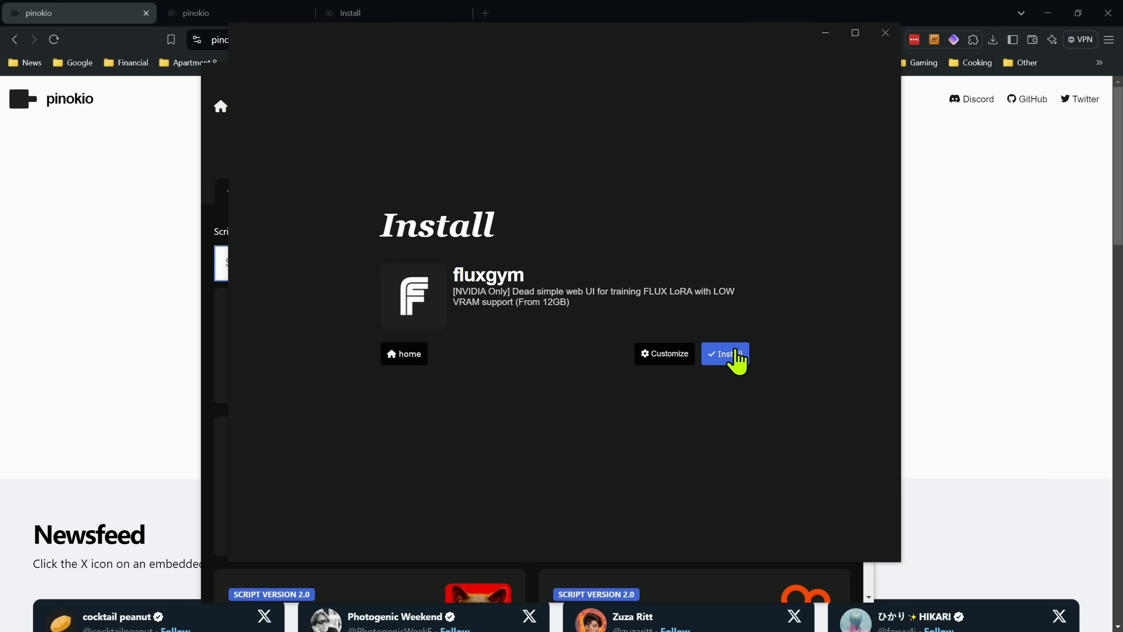
# - Start the fluxgym installation so step 1 of 9 clones sd-scripts
pyautogui.click(724, 354)
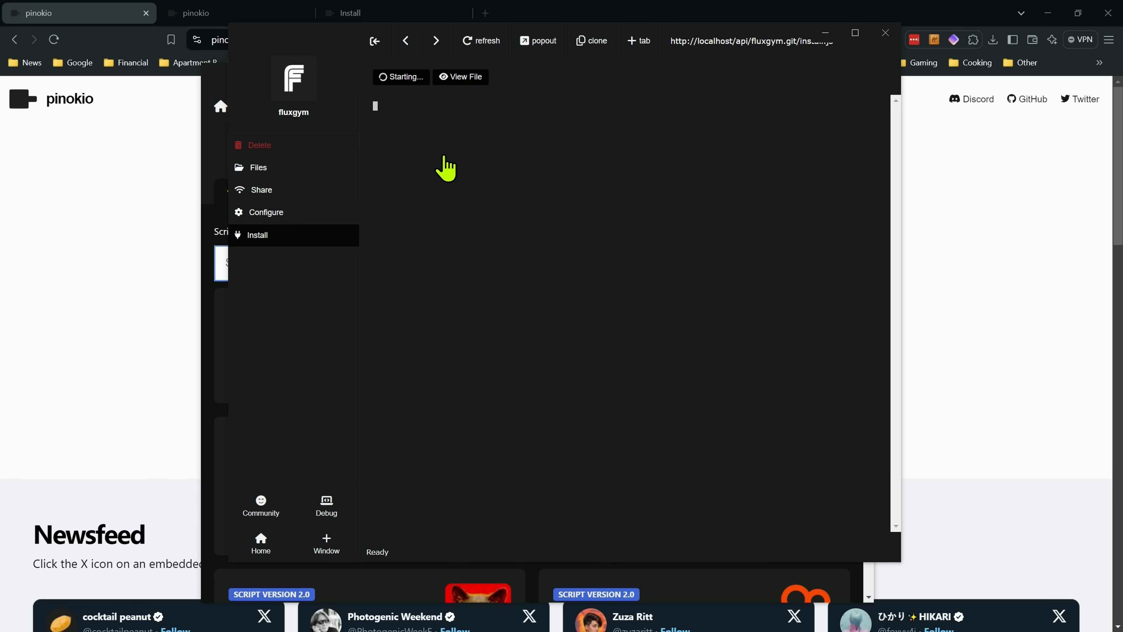
pyautogui.click(256, 235)
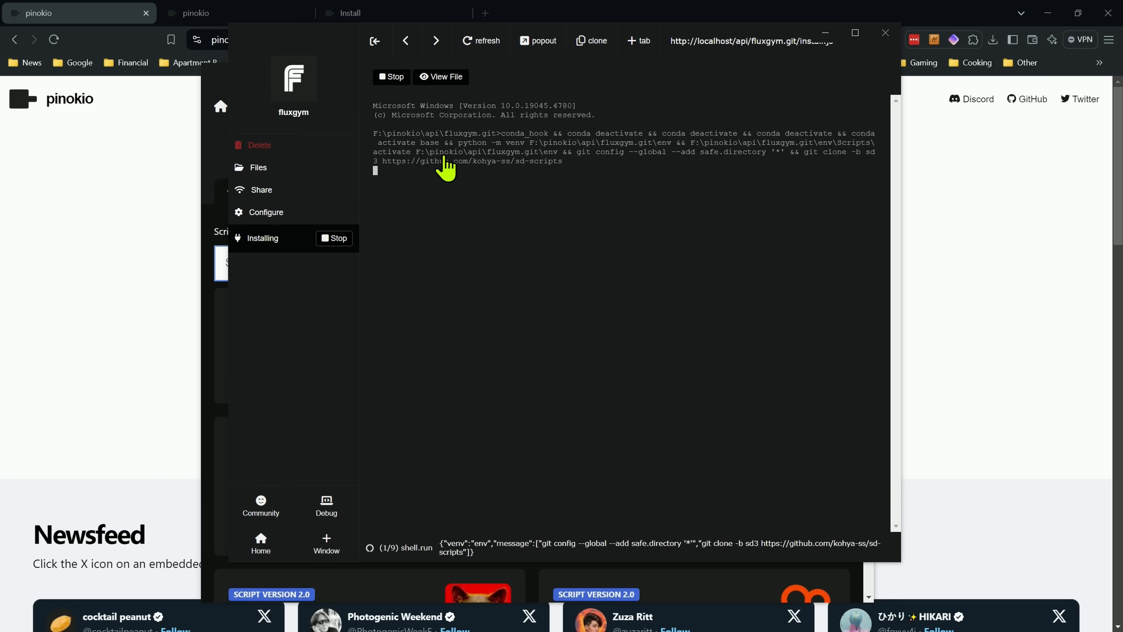
pyautogui.moveTo(516, 211)
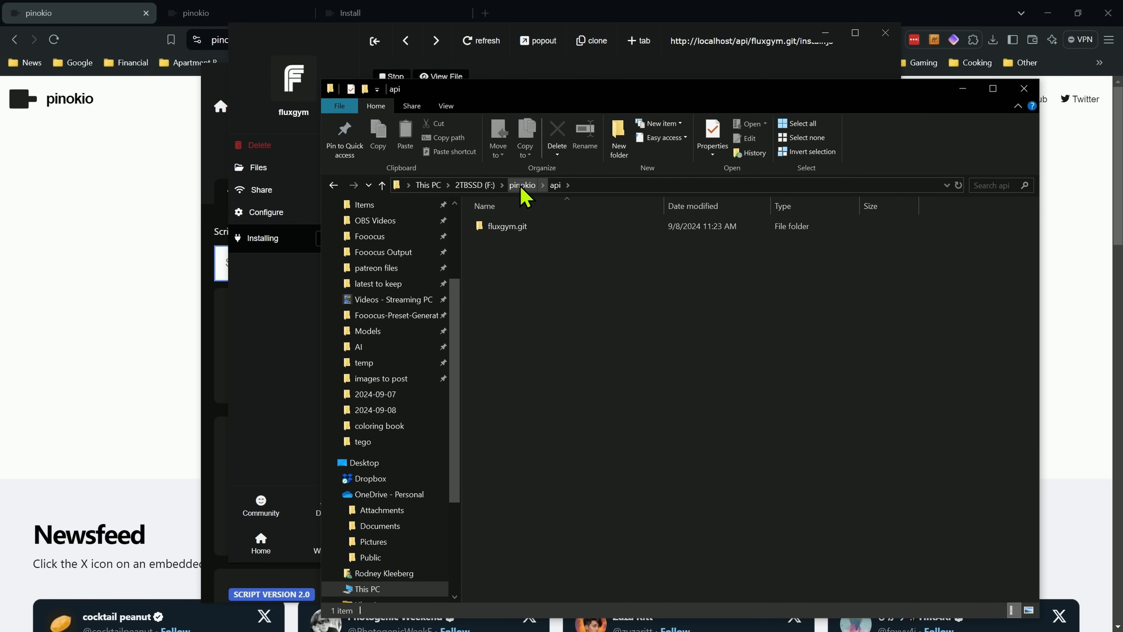
# - Look inside the fluxgym.git folder under F:\pinokio\api
pyautogui.click(506, 226)
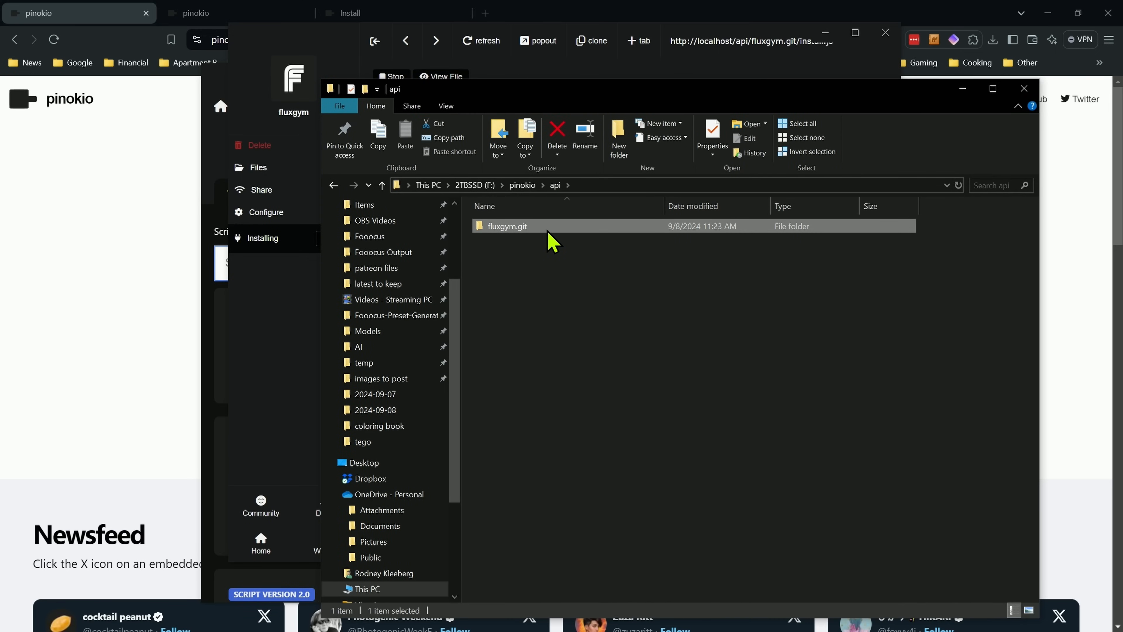
pyautogui.doubleClick(507, 226)
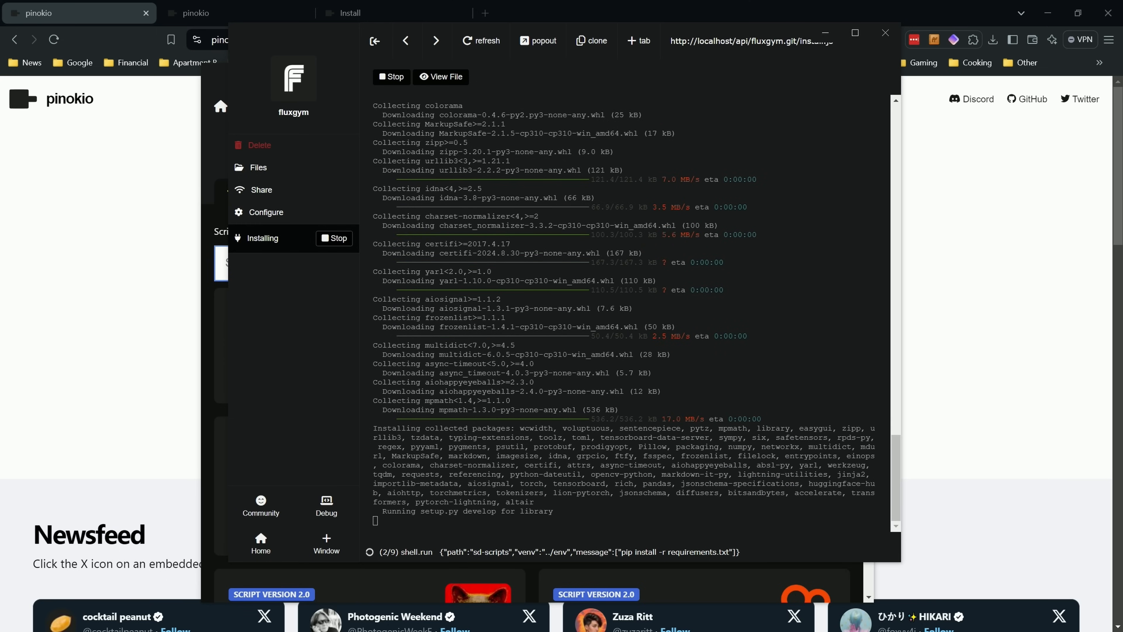
pyautogui.moveTo(155, 430)
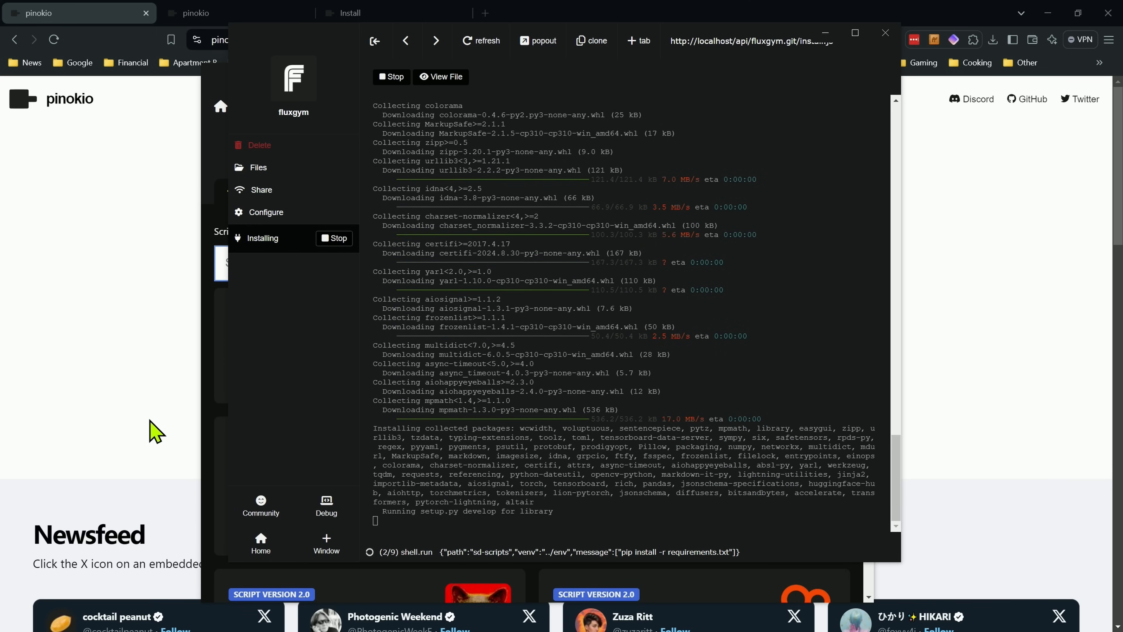
pyautogui.moveTo(327, 370)
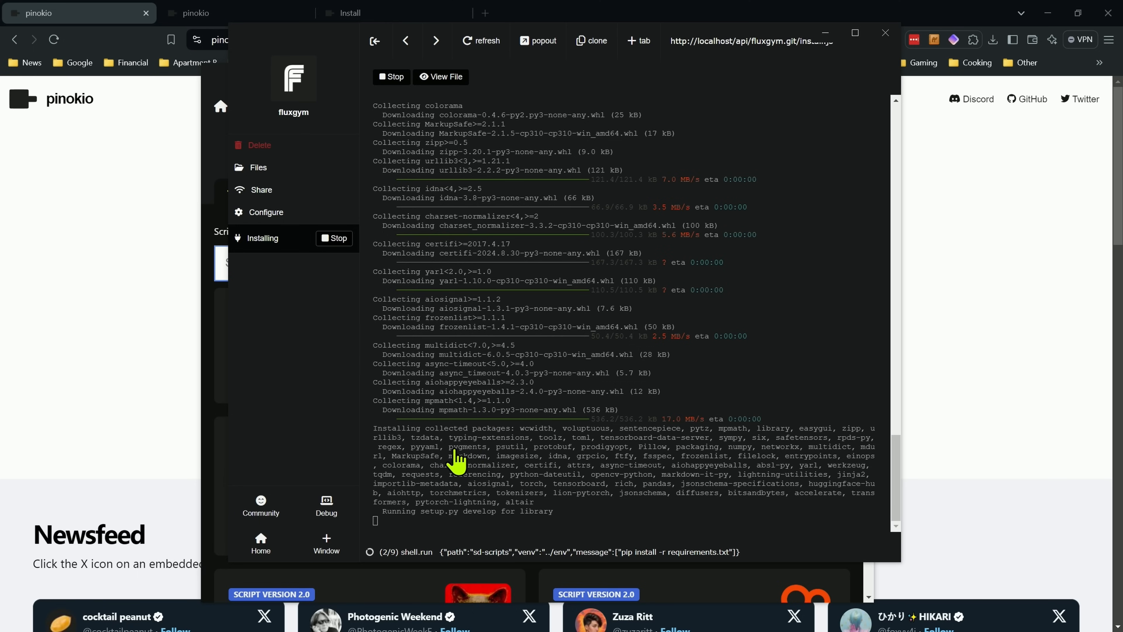
pyautogui.moveTo(259, 388)
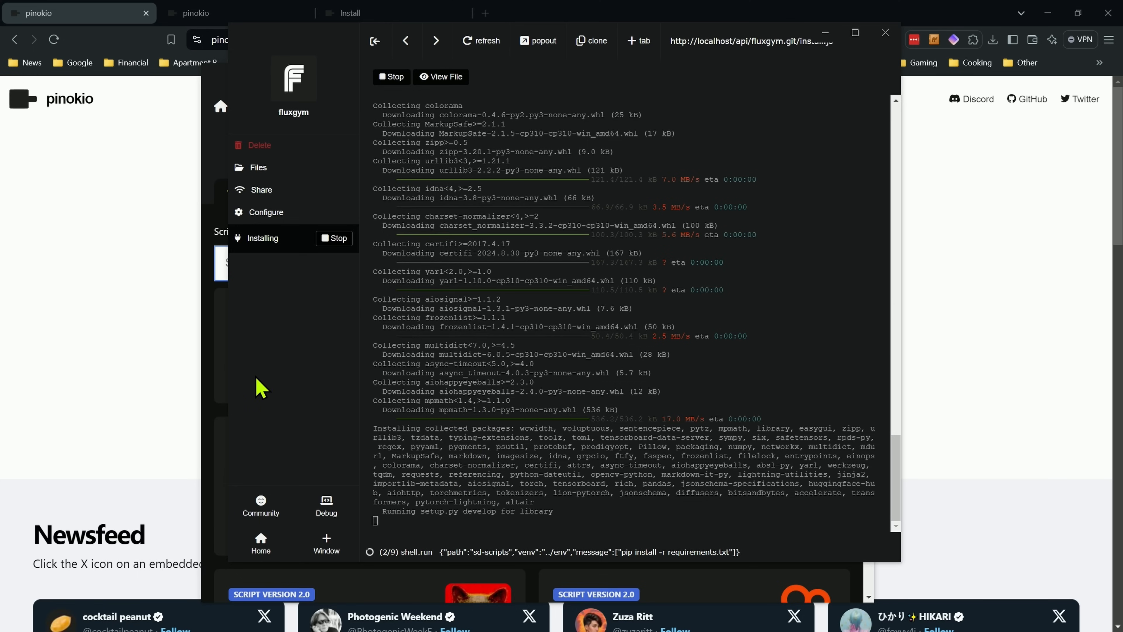
pyautogui.moveTo(524, 315)
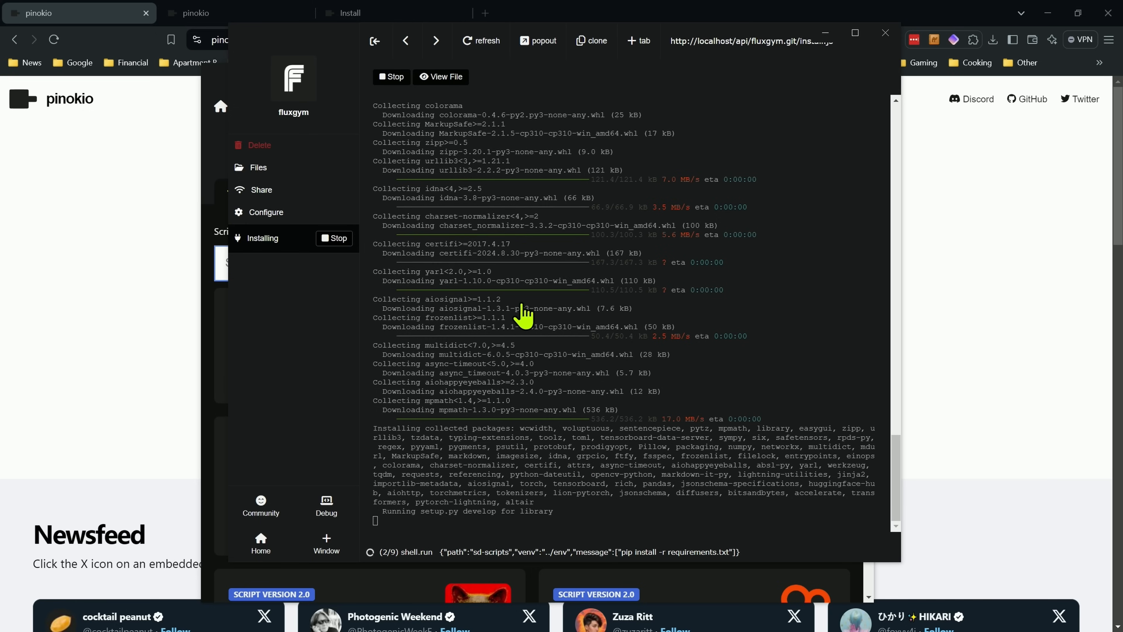
pyautogui.moveTo(97, 423)
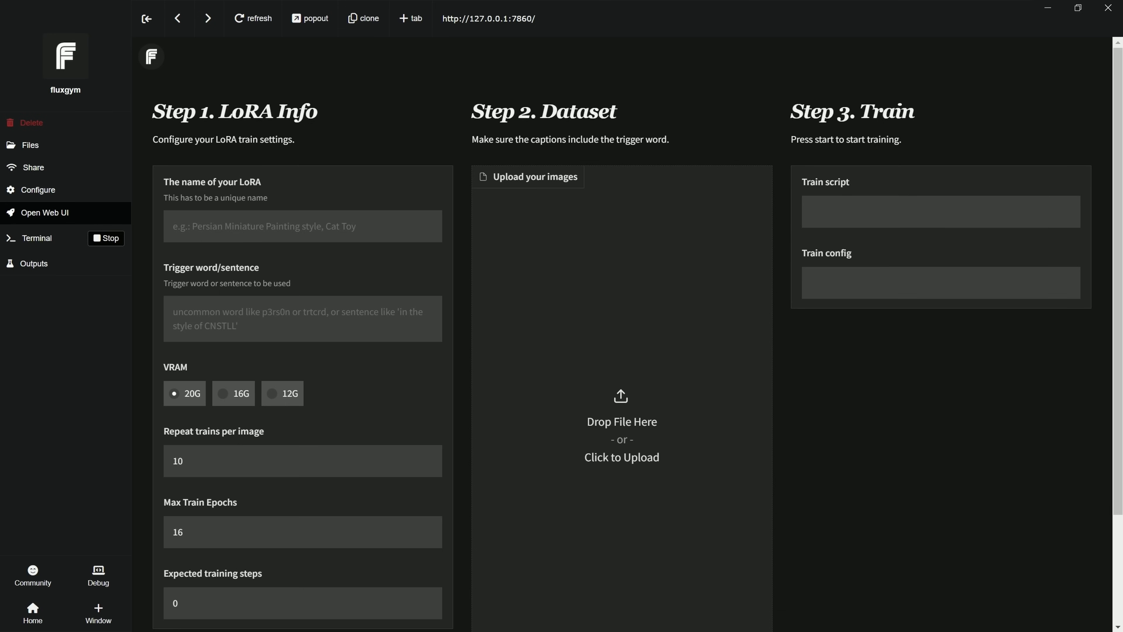
pyautogui.moveTo(371, 109)
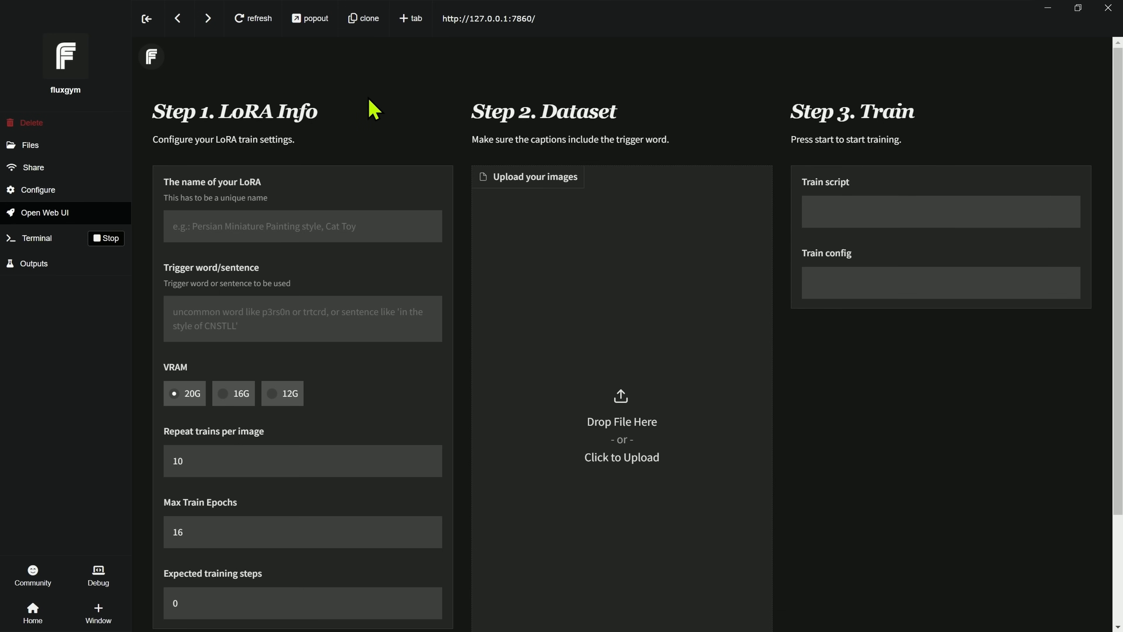
pyautogui.moveTo(636, 143)
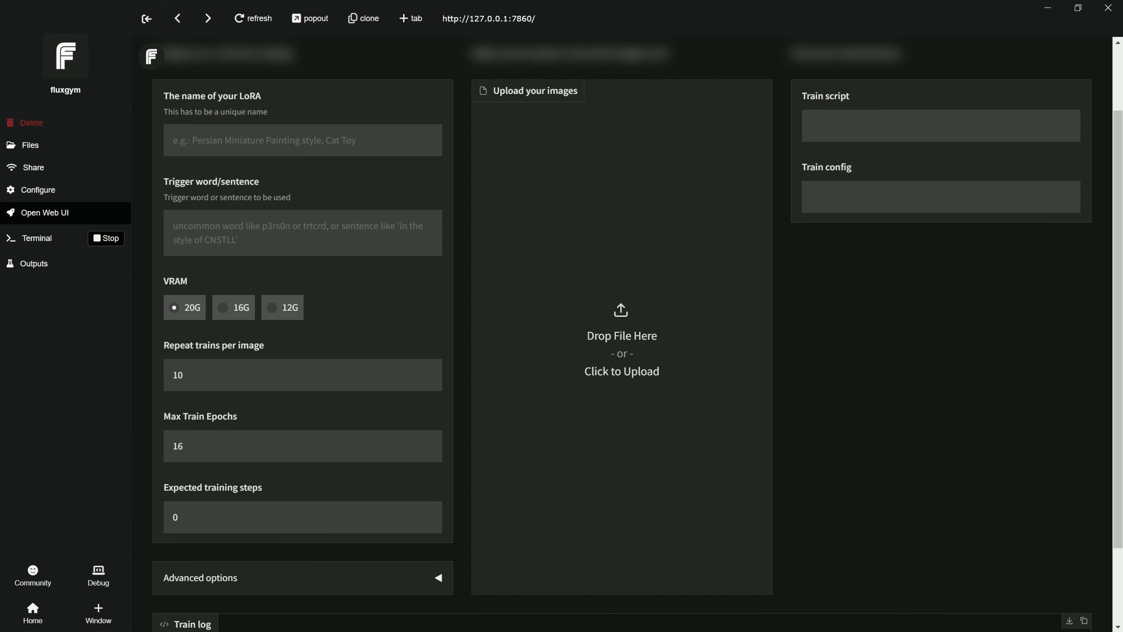
pyautogui.moveTo(343, 313)
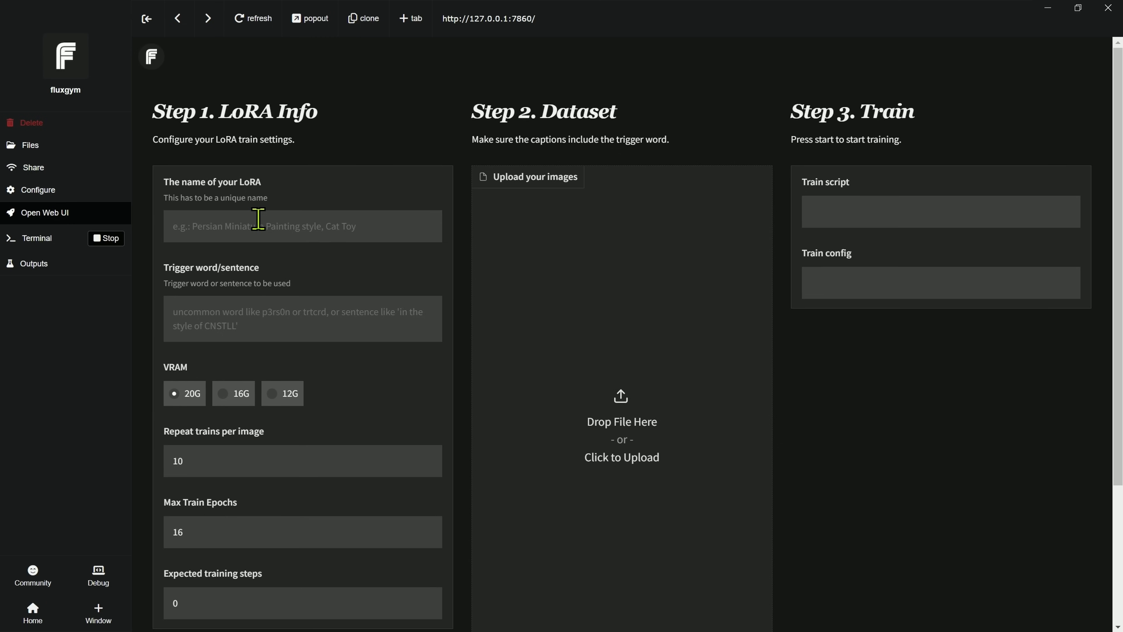
# - Name the LoRA 'Tego the GOAT' and dismiss the goat photo preview
pyautogui.write('Tego the GOAT')
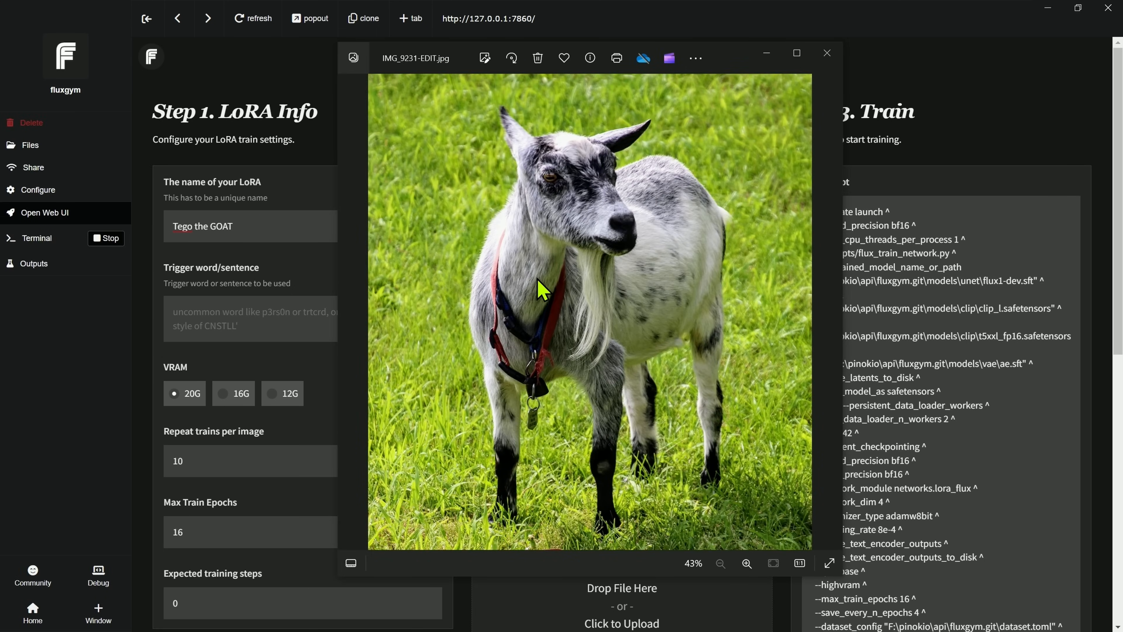
pyautogui.moveTo(827, 56)
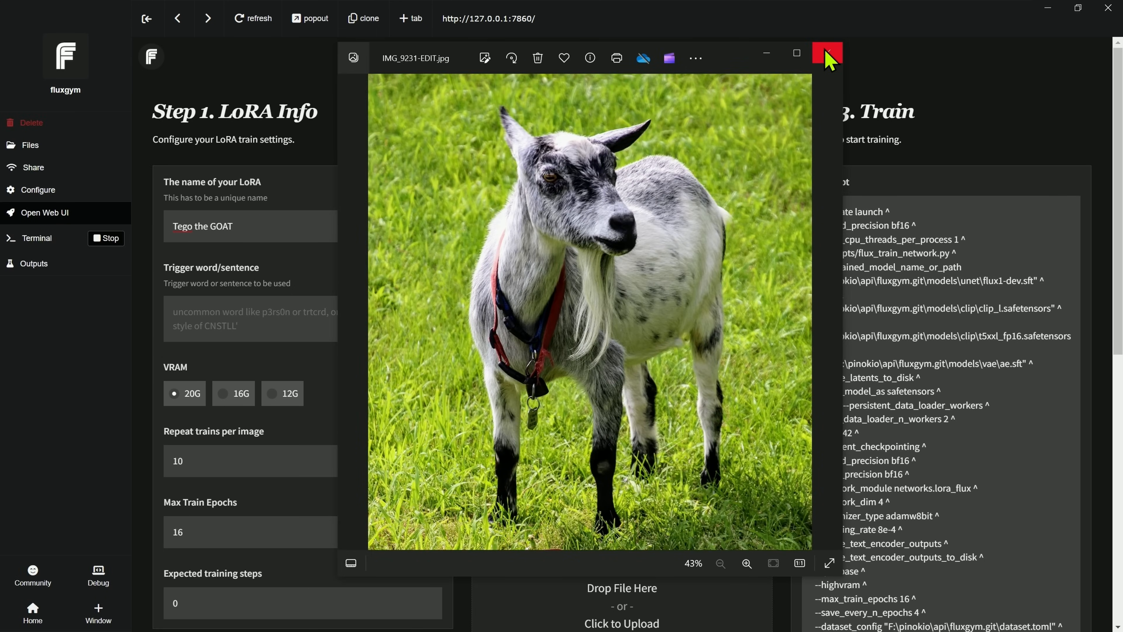
pyautogui.click(826, 58)
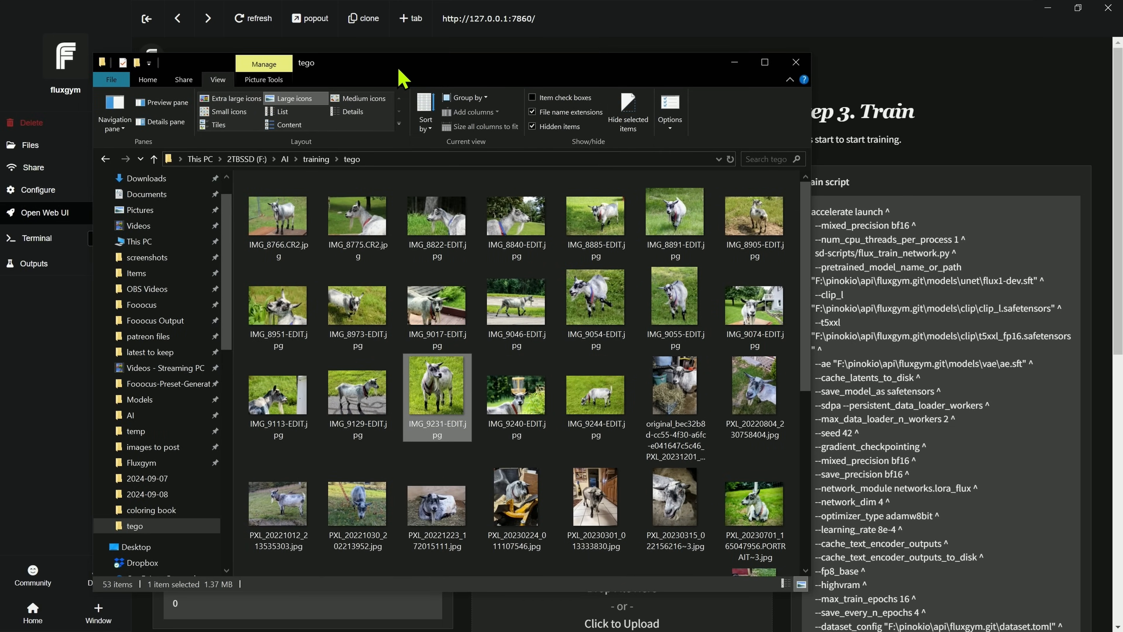
pyautogui.moveTo(367, 96)
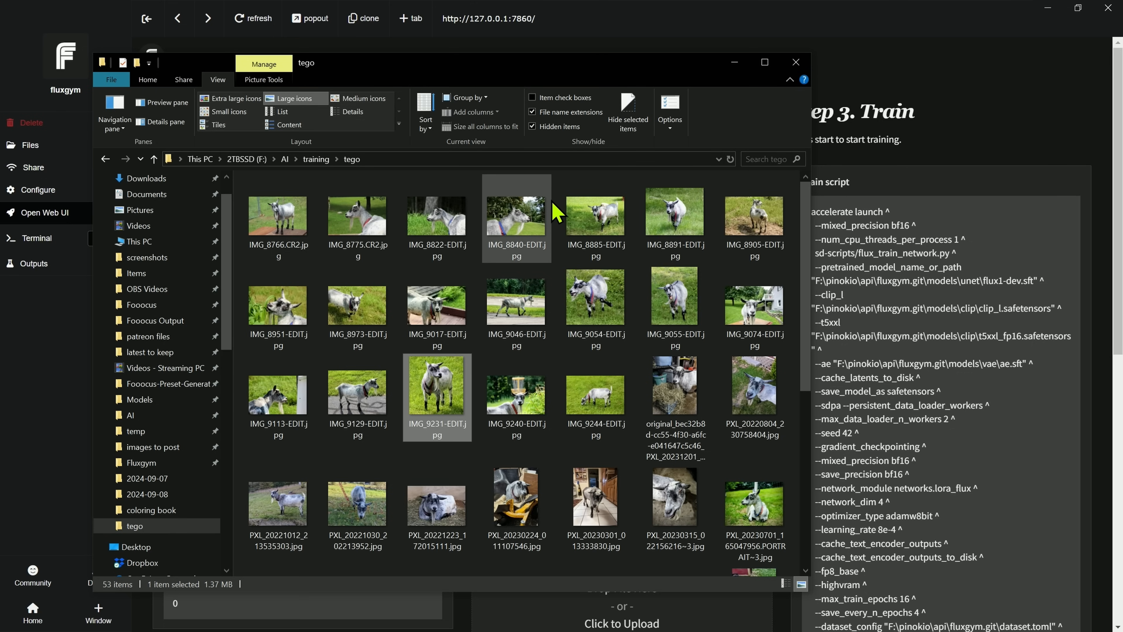
pyautogui.moveTo(580, 201)
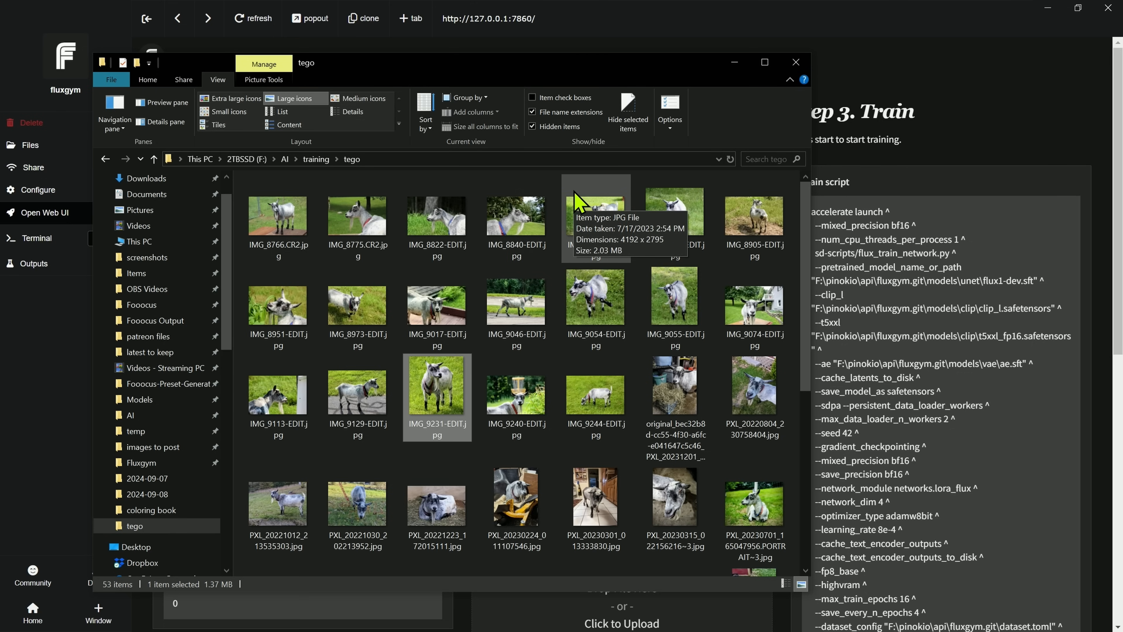
pyautogui.moveTo(628, 76)
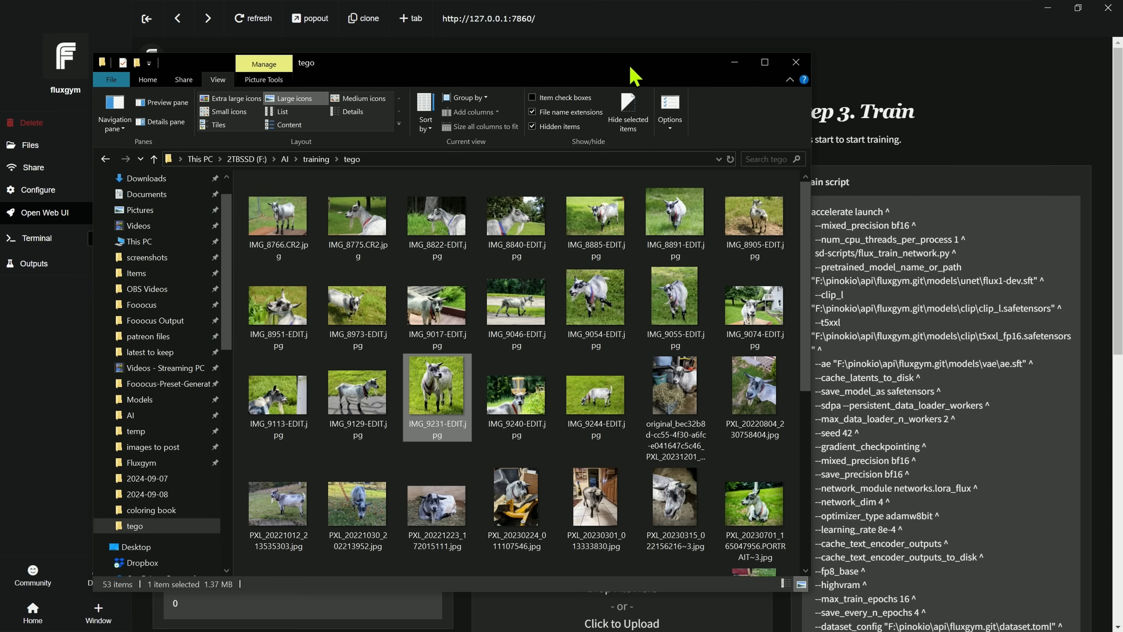
# - Scroll through the 53 goat photos in the tego training folder
pyautogui.scroll(-3)
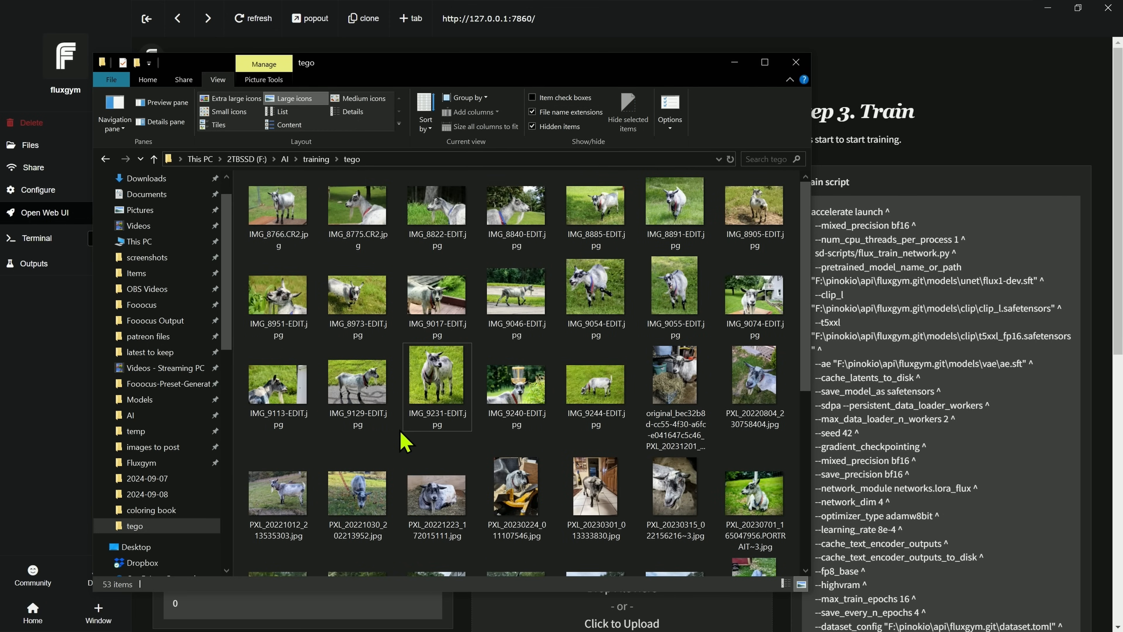
pyautogui.moveTo(594, 283)
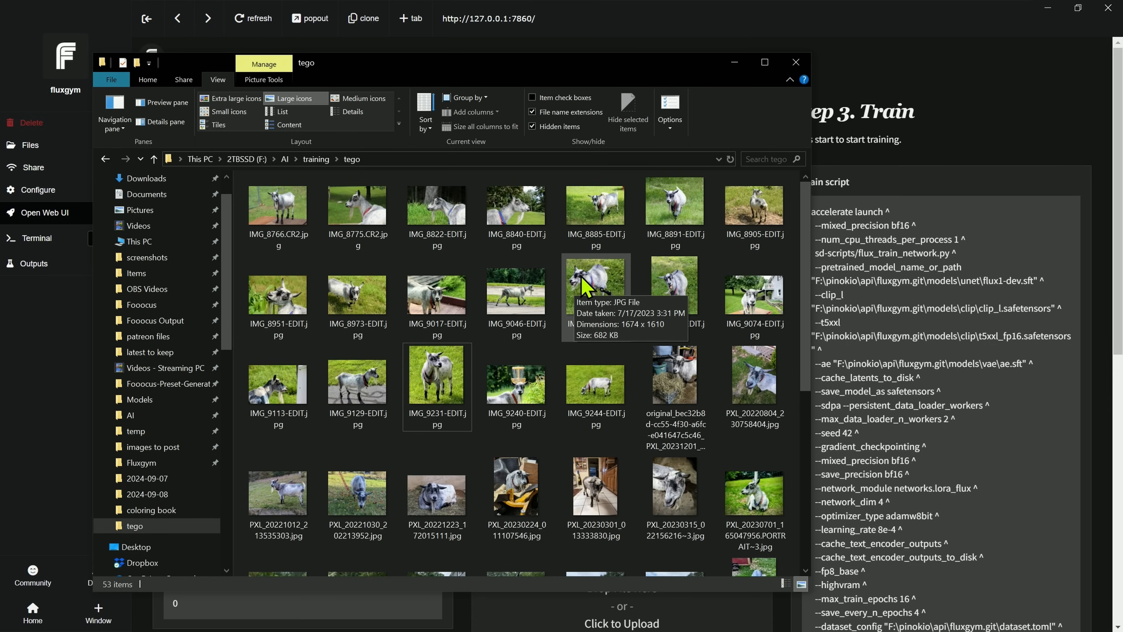
pyautogui.moveTo(626, 74)
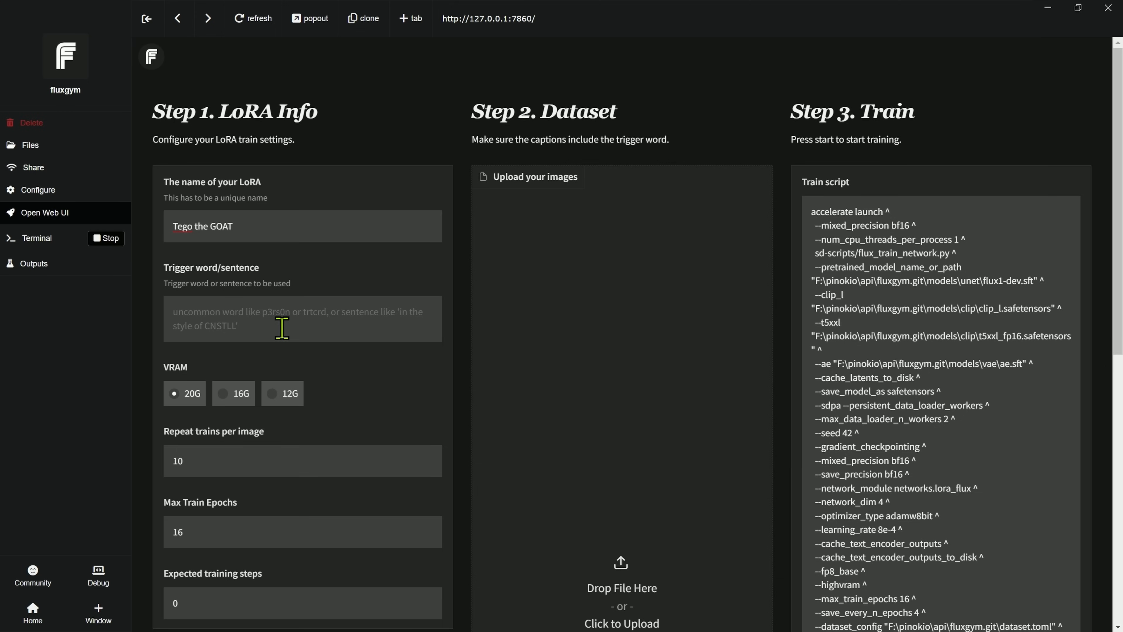
pyautogui.moveTo(264, 322)
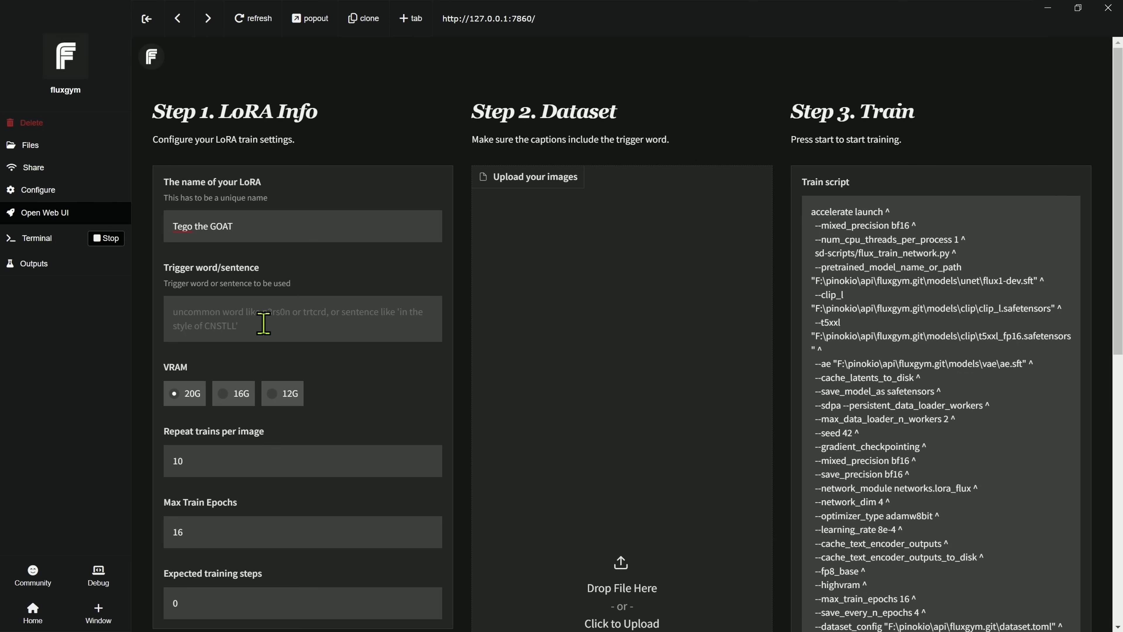
# - Enter 't3go' as the LoRA trigger word
pyautogui.write('t3')
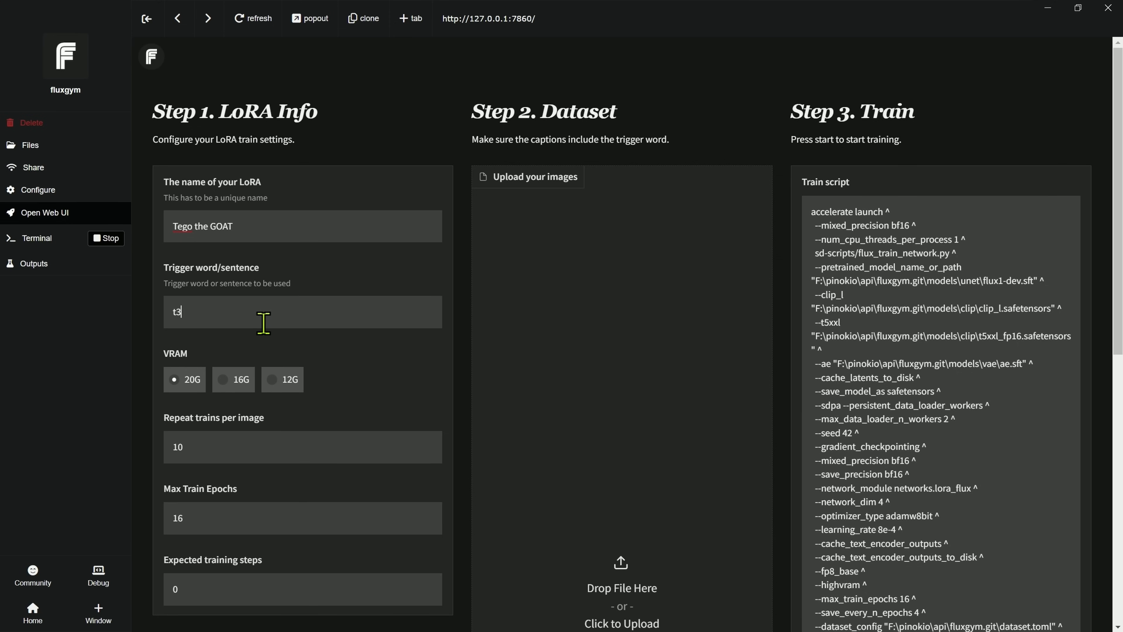
pyautogui.write('go')
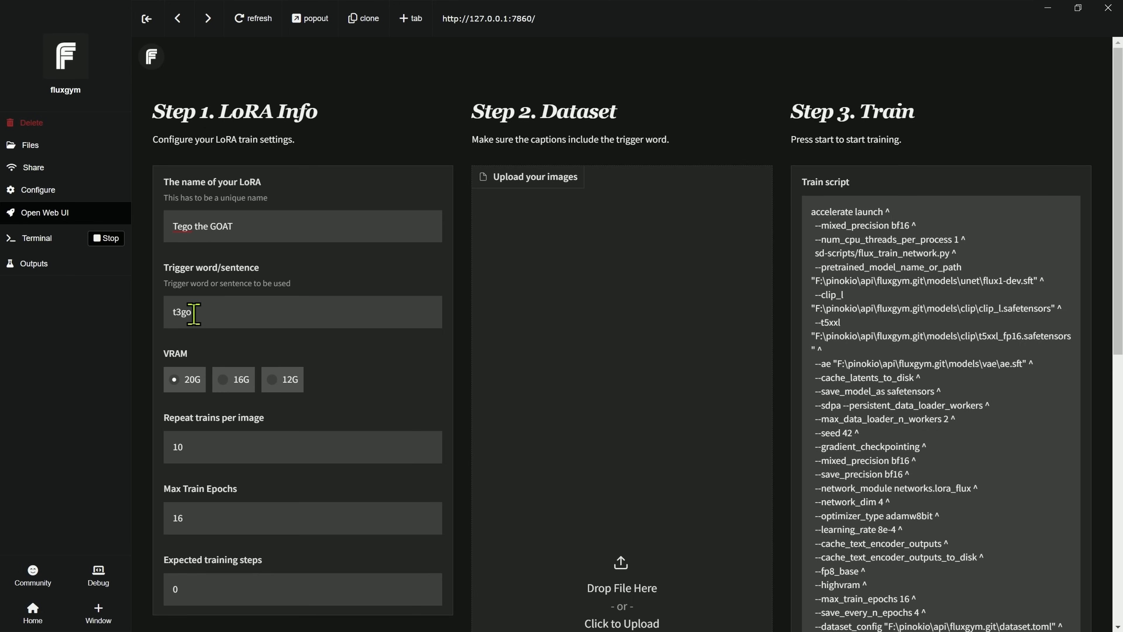
pyautogui.moveTo(355, 357)
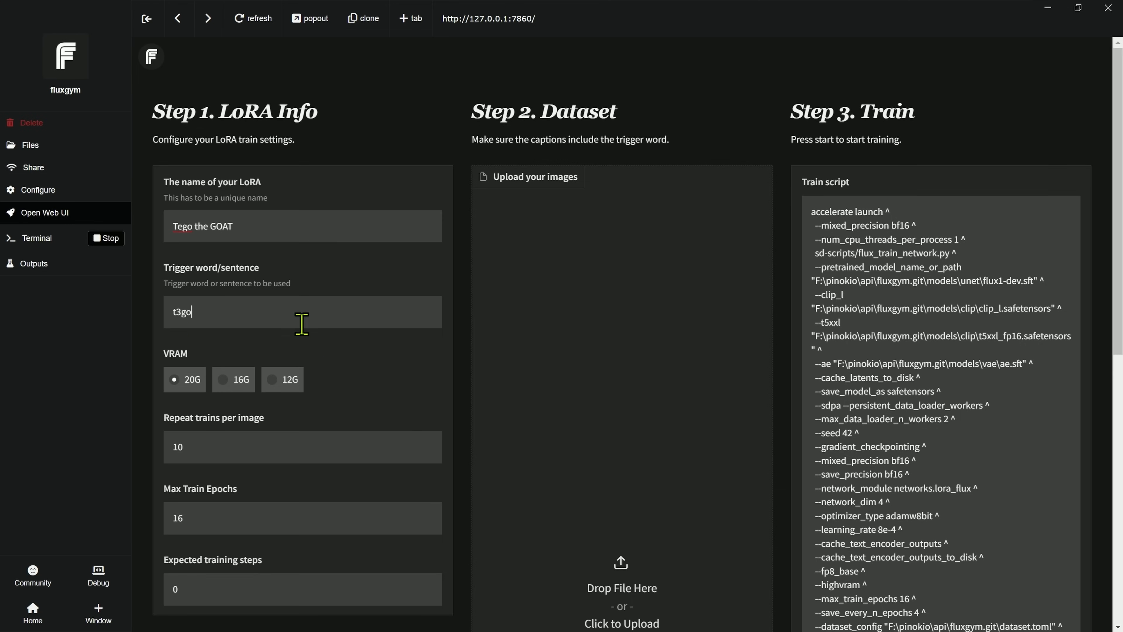
pyautogui.moveTo(233, 306)
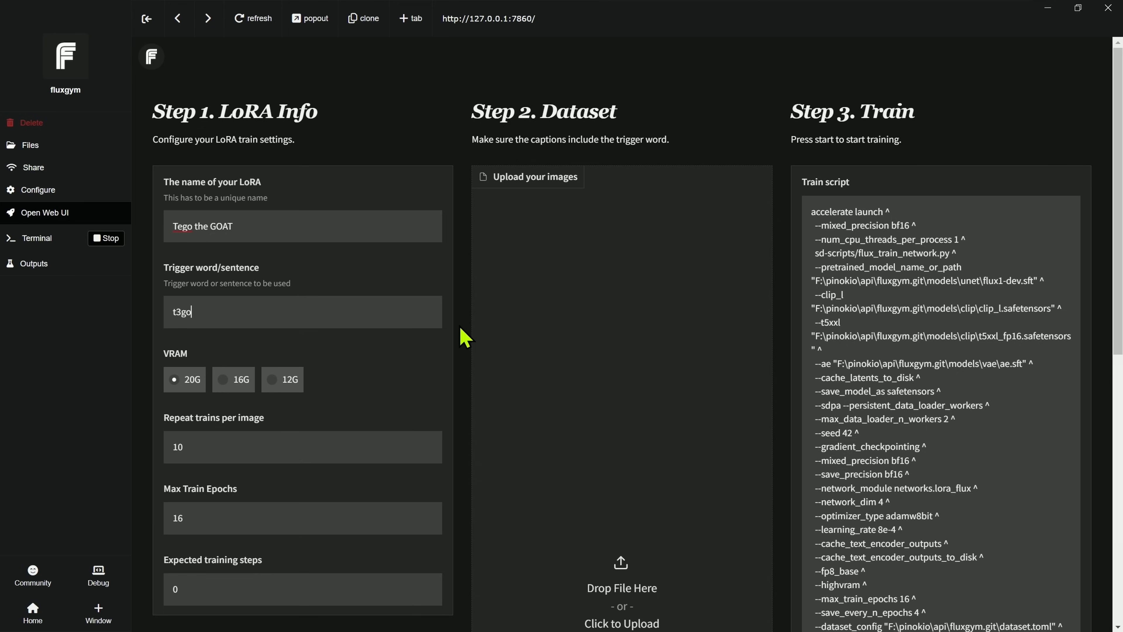
pyautogui.moveTo(315, 380)
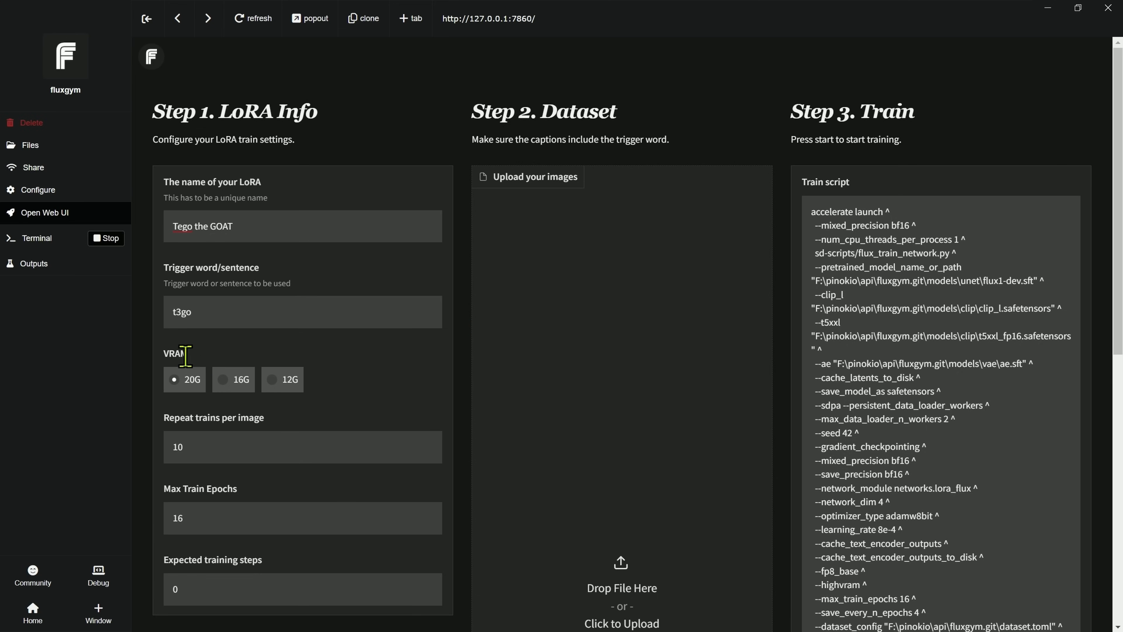
pyautogui.moveTo(217, 365)
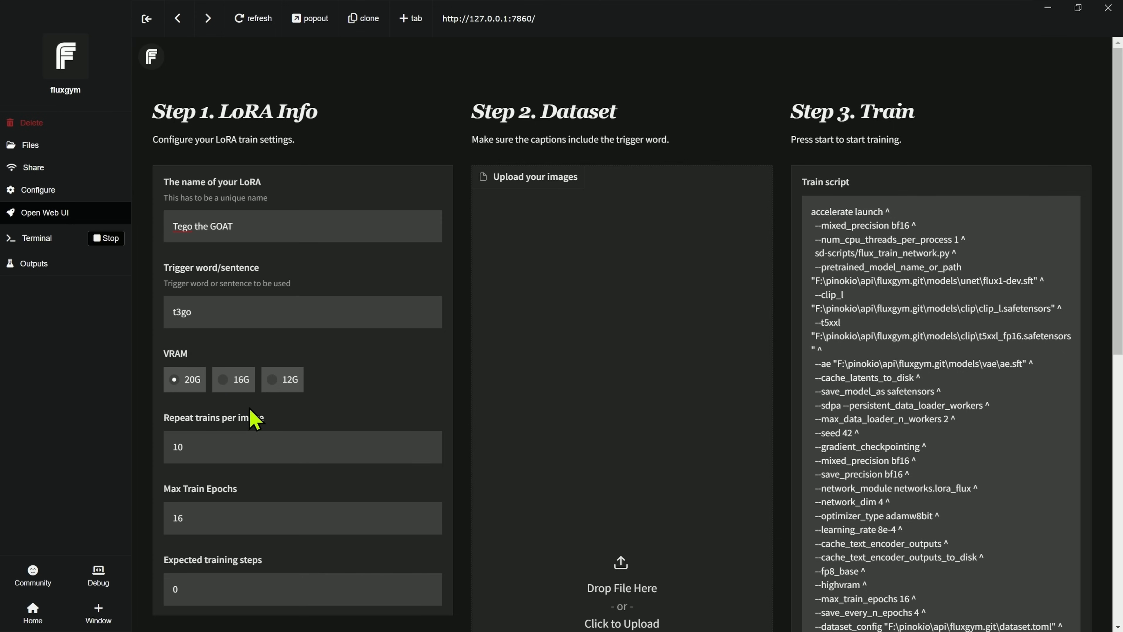
pyautogui.moveTo(458, 393)
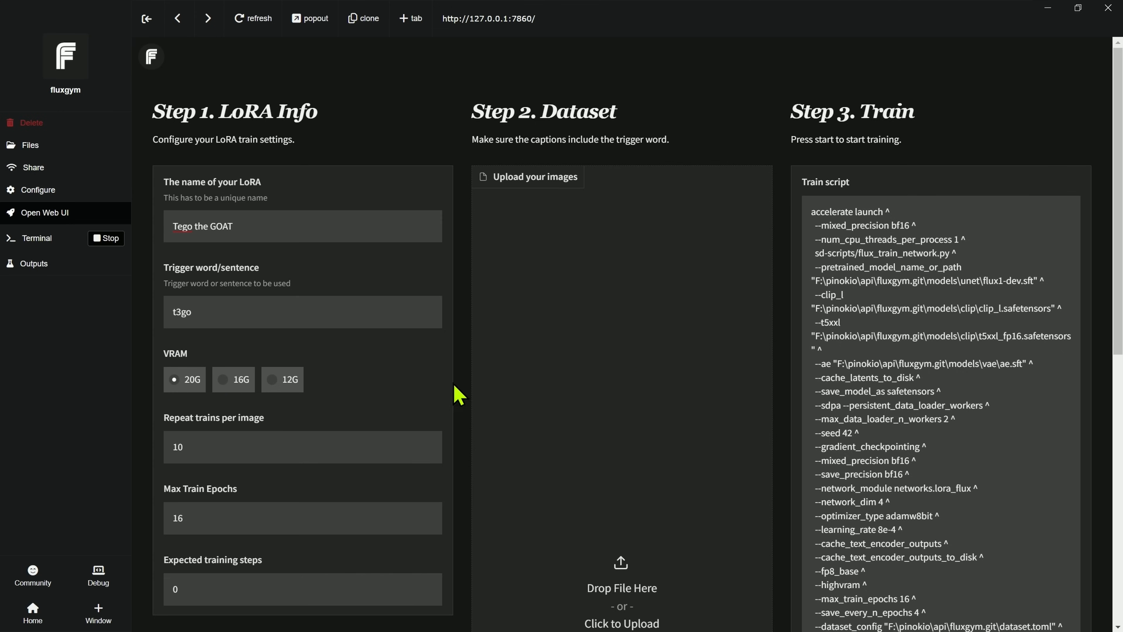
pyautogui.moveTo(854, 295)
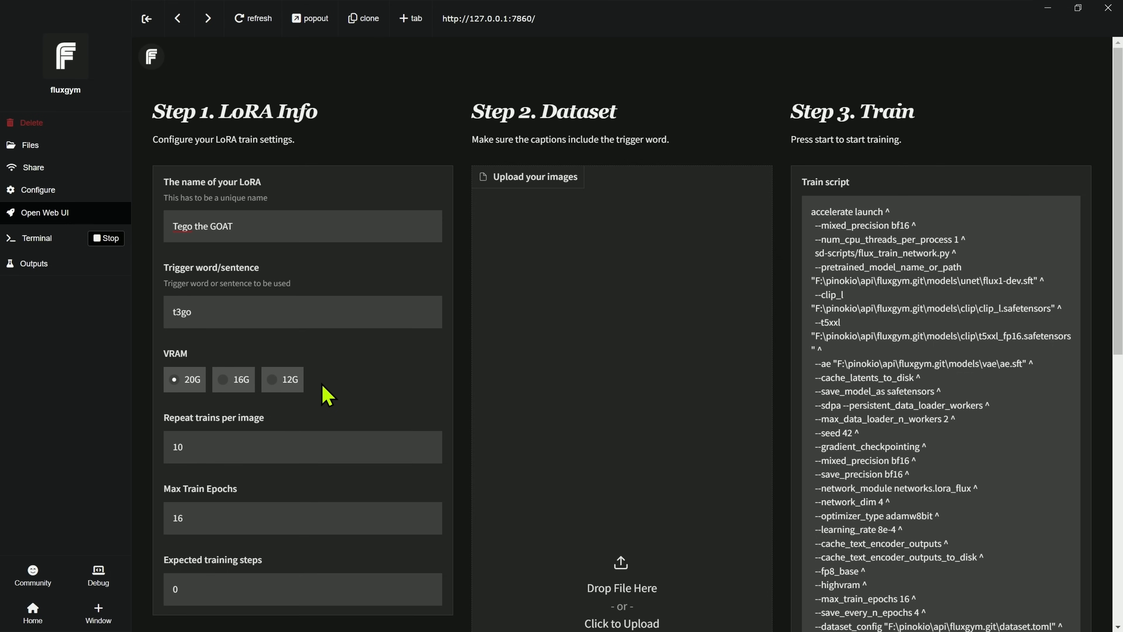
# - Select the 12G VRAM profile, switching the script to adafactor with split mode
pyautogui.click(272, 379)
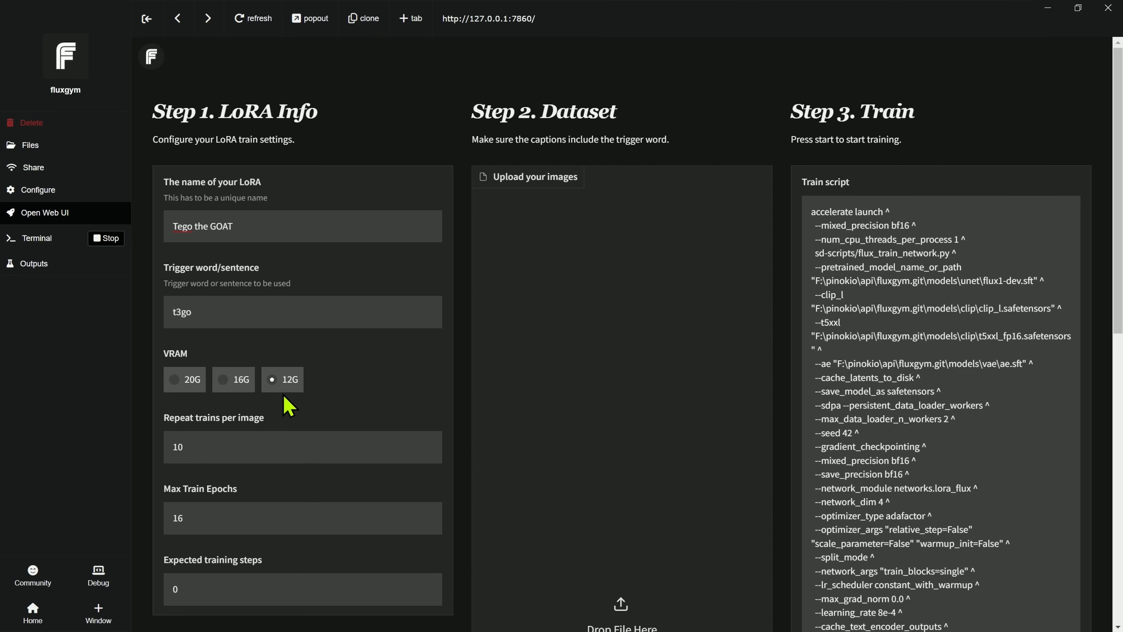
pyautogui.moveTo(326, 396)
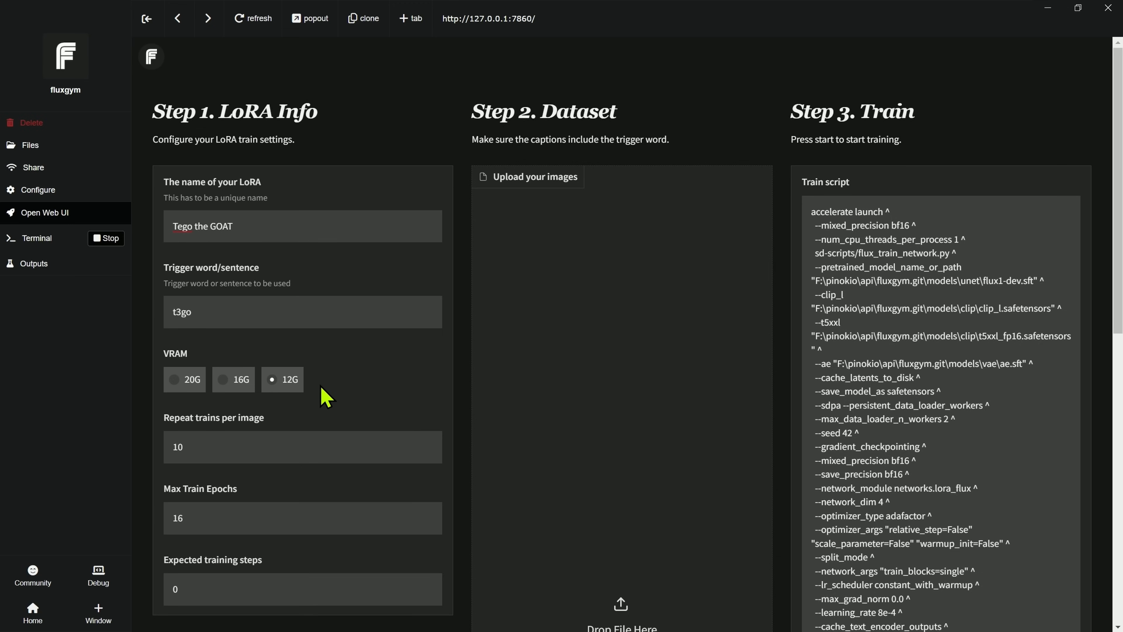
pyautogui.moveTo(332, 398)
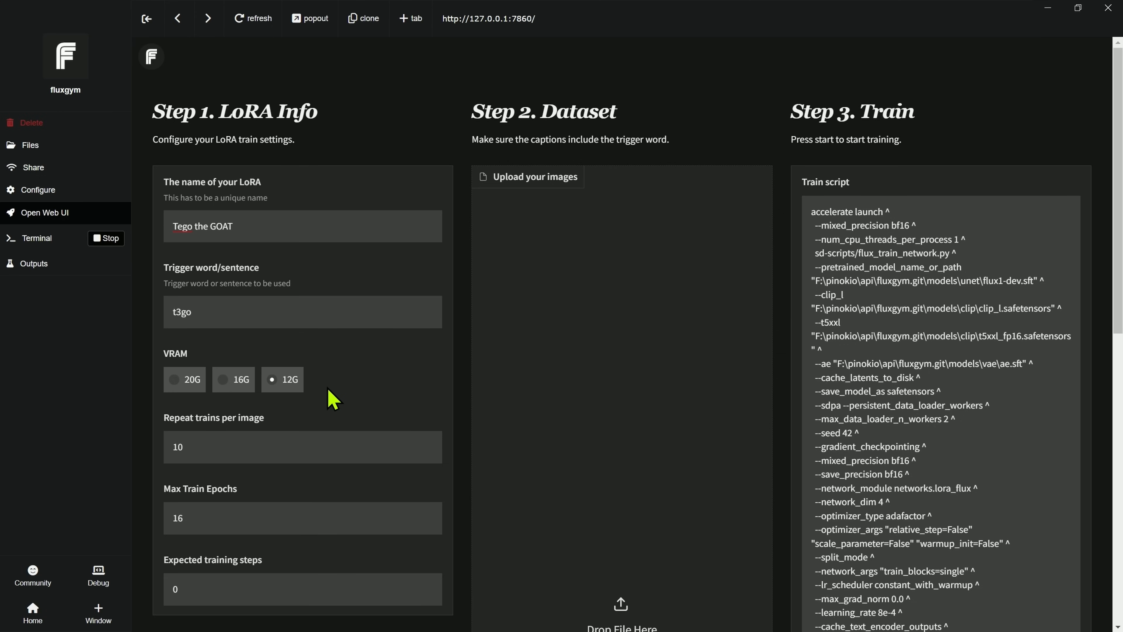
pyautogui.moveTo(409, 431)
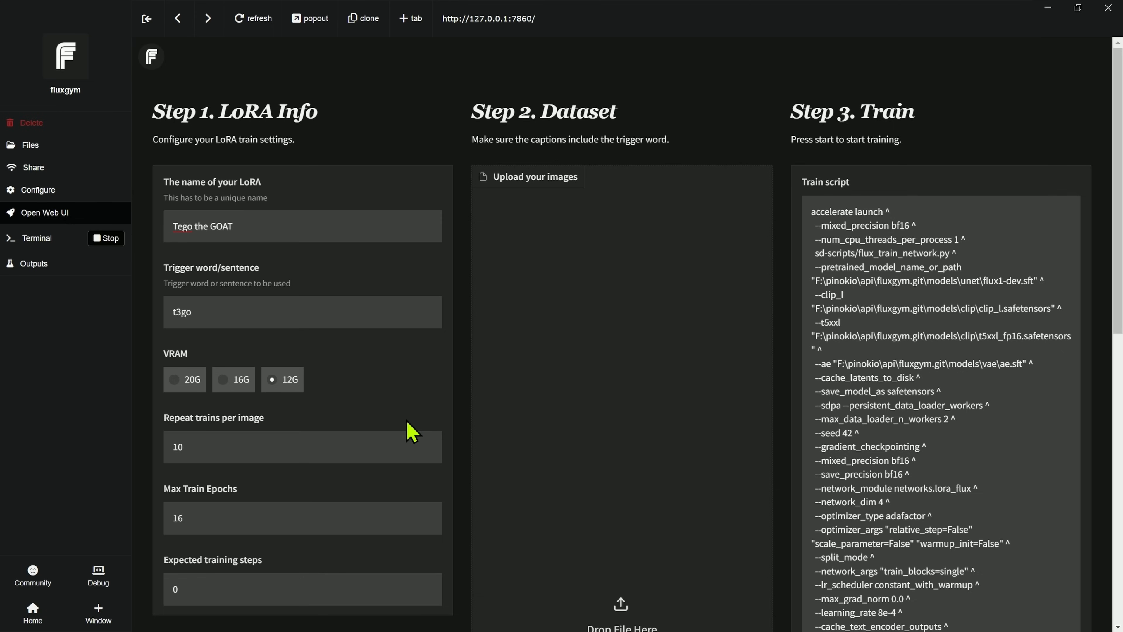
pyautogui.moveTo(376, 396)
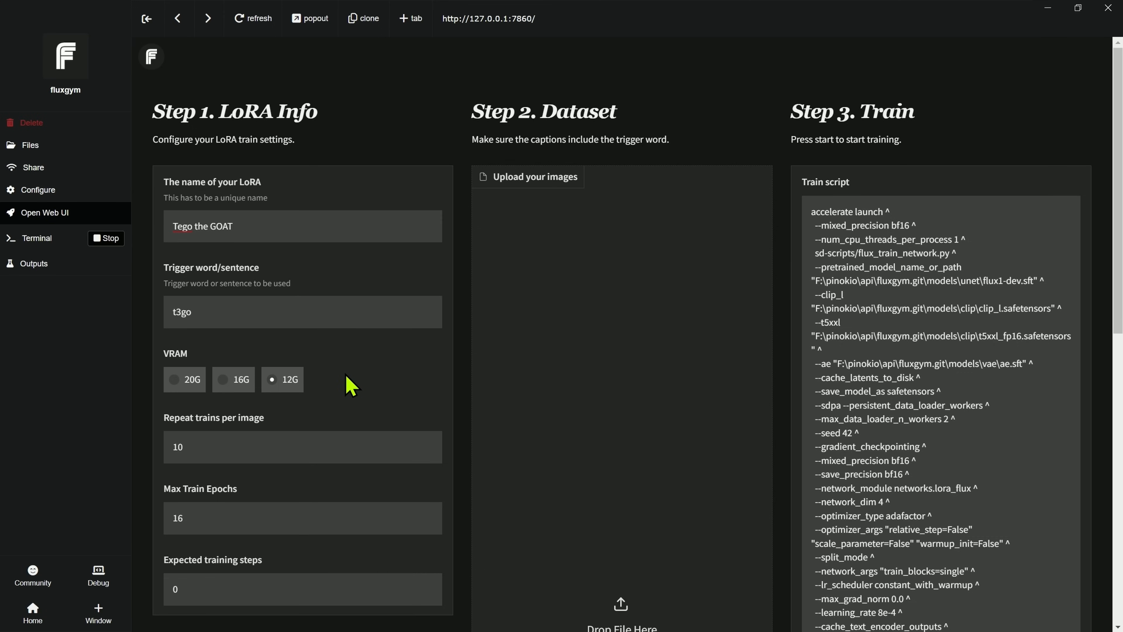
pyautogui.moveTo(364, 379)
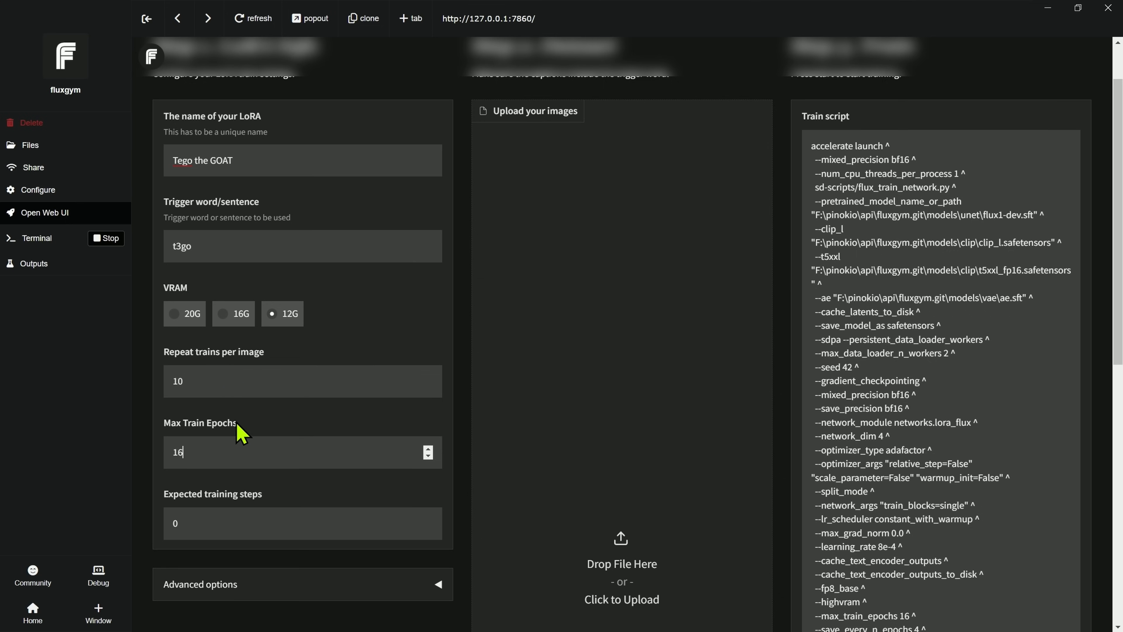
# - Upload the 53 goat photos into the dataset area
pyautogui.click(301, 380)
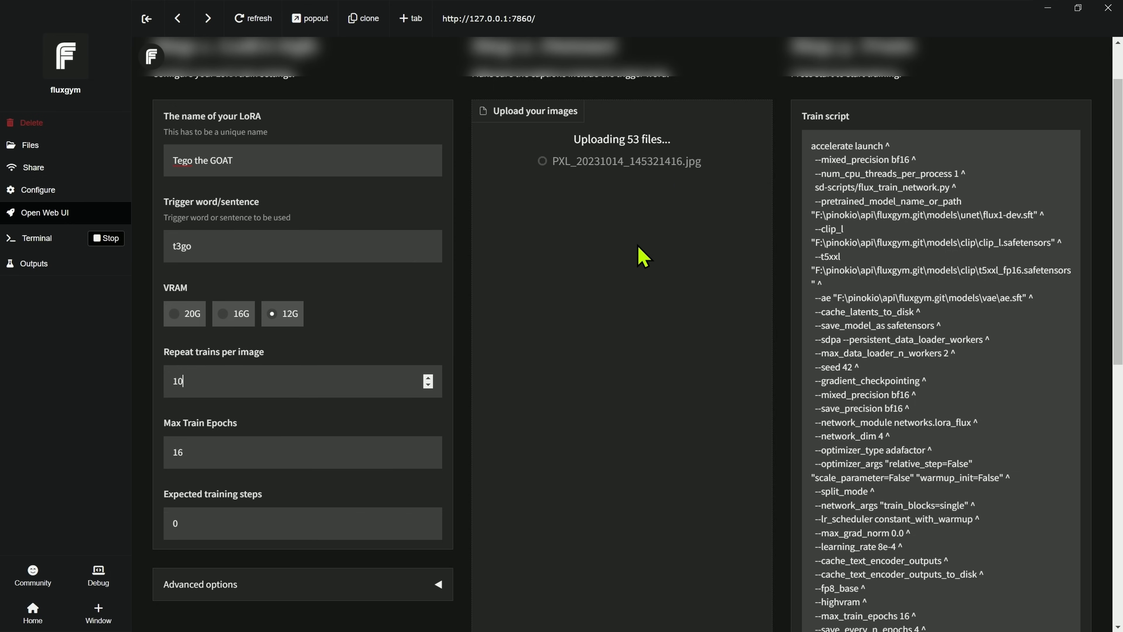
pyautogui.moveTo(537, 221)
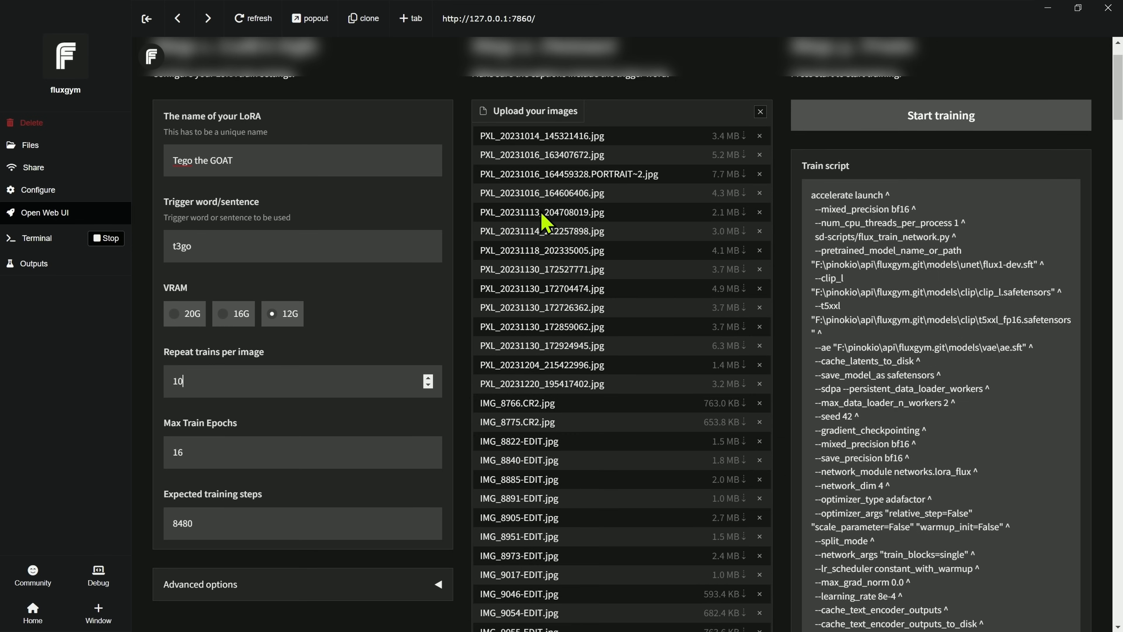
pyautogui.moveTo(306, 351)
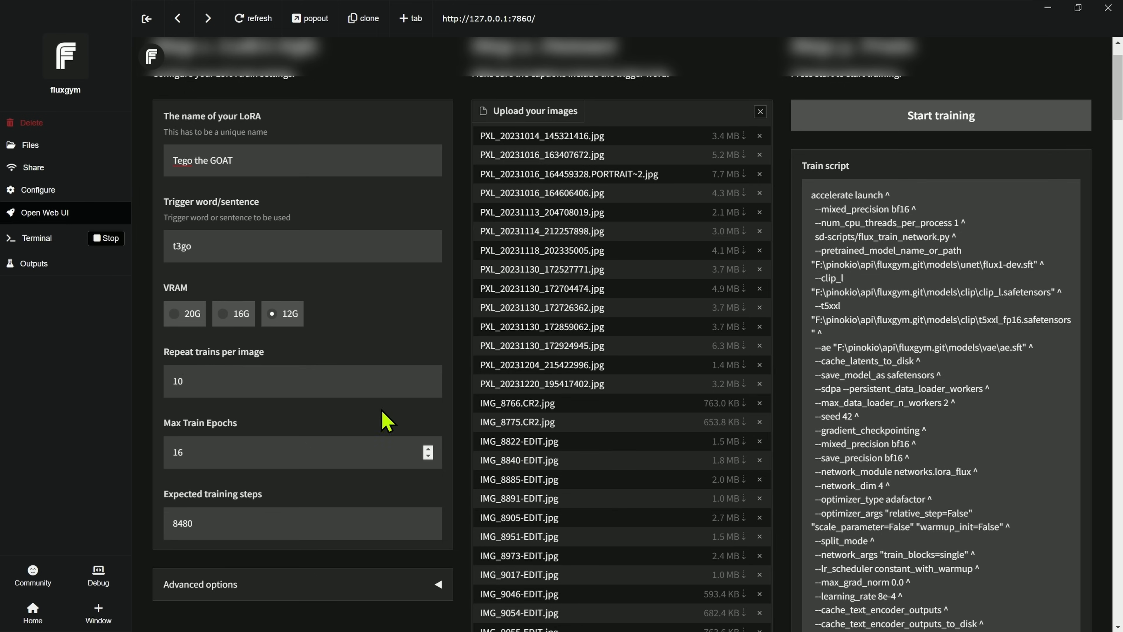
pyautogui.moveTo(228, 526)
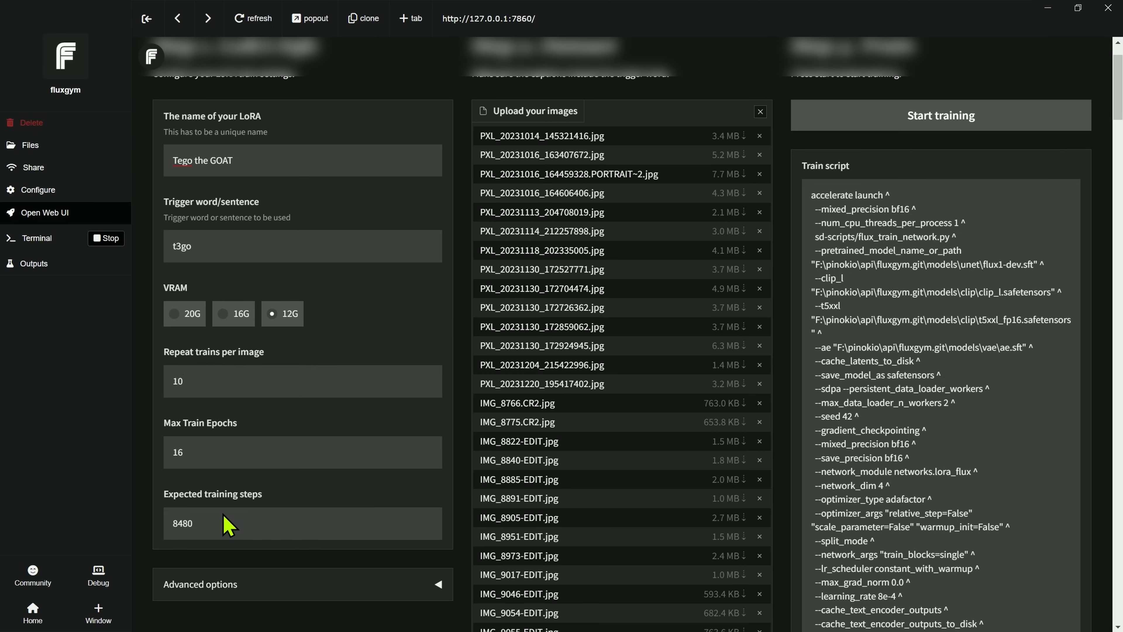
pyautogui.moveTo(219, 577)
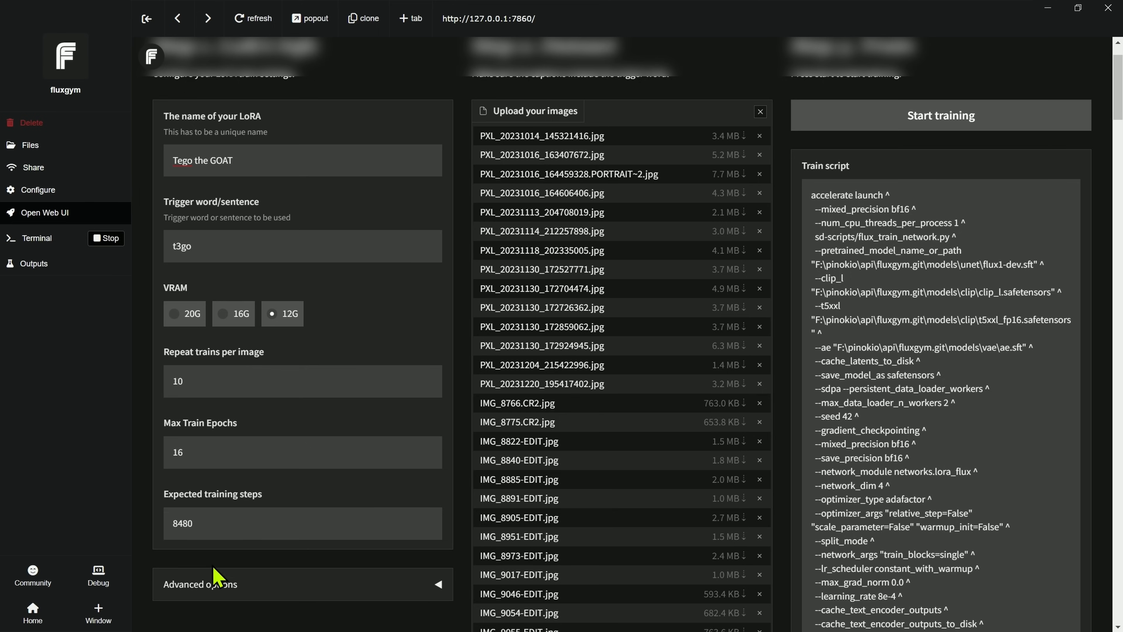
pyautogui.moveTo(218, 532)
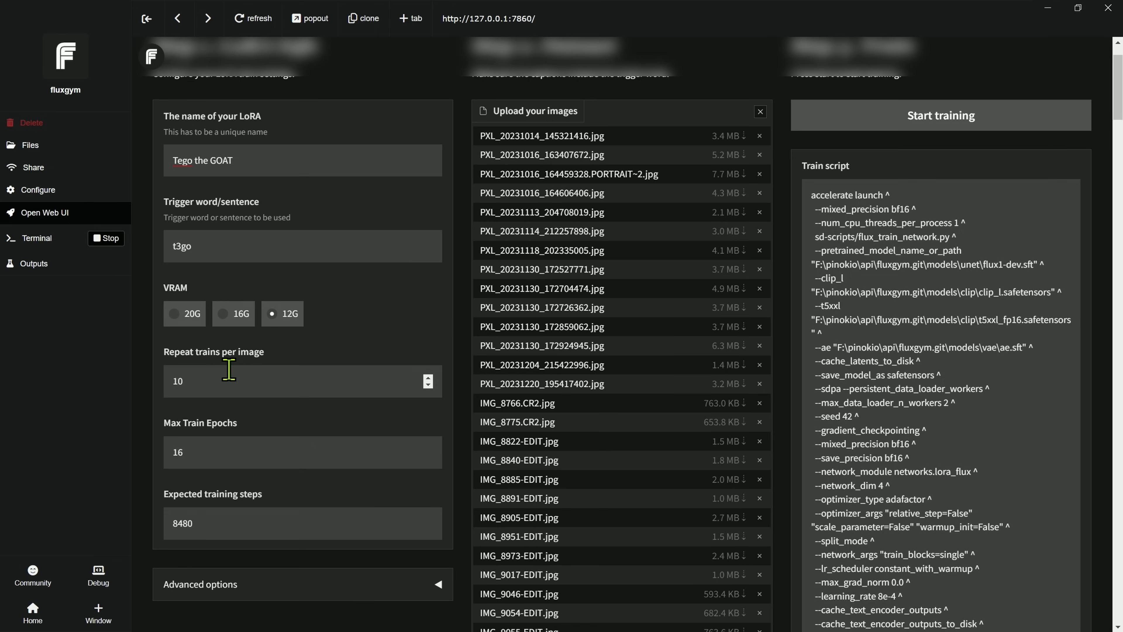
pyautogui.moveTo(236, 380)
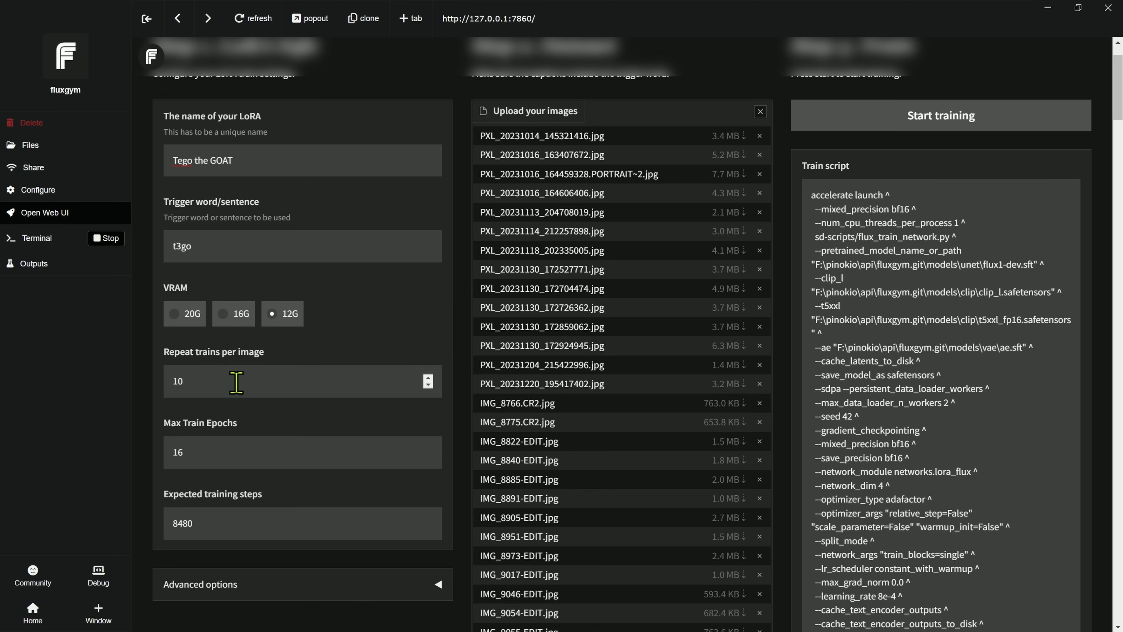
pyautogui.moveTo(259, 381)
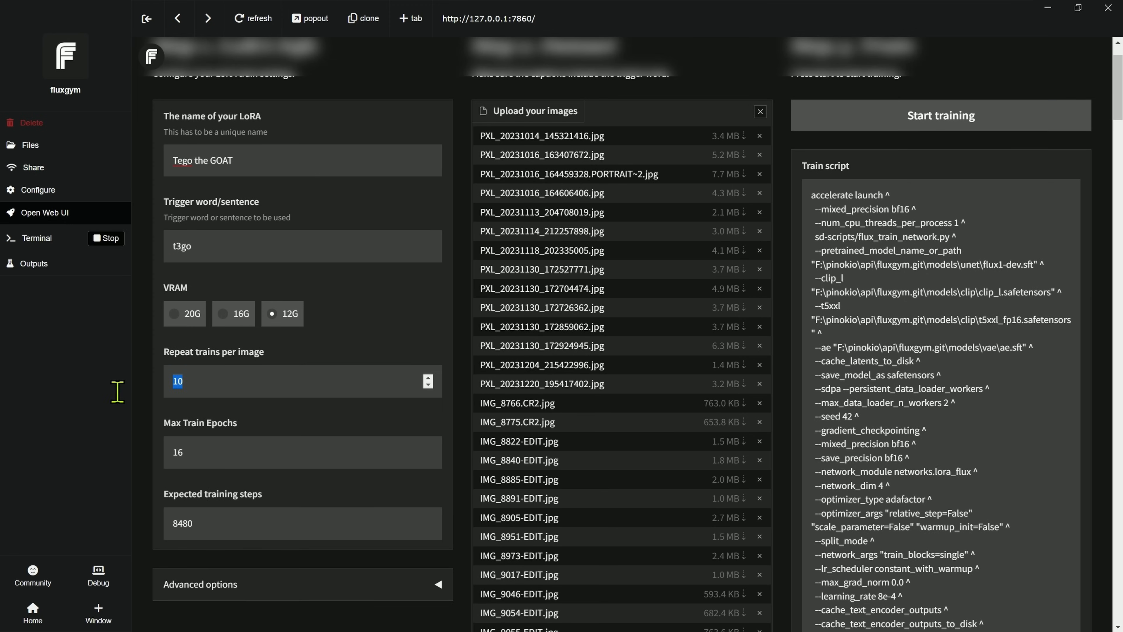
# - Set repeats per image to 5 and max train epochs to 8 for 2120 steps
pyautogui.write('5')
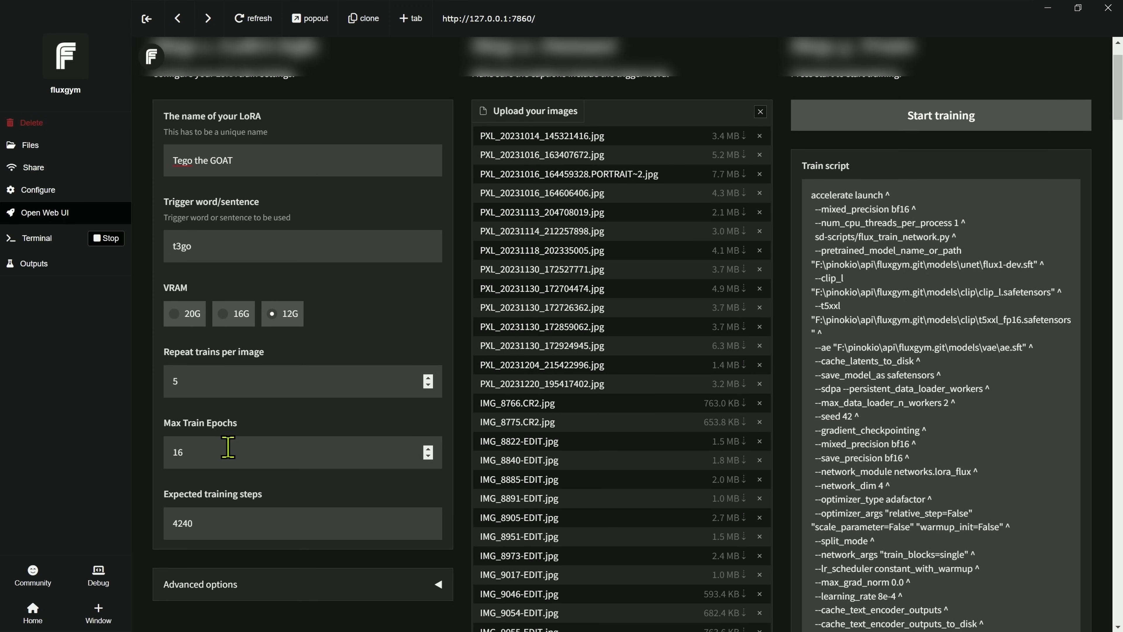
pyautogui.doubleClick(177, 452)
pyautogui.write('10')
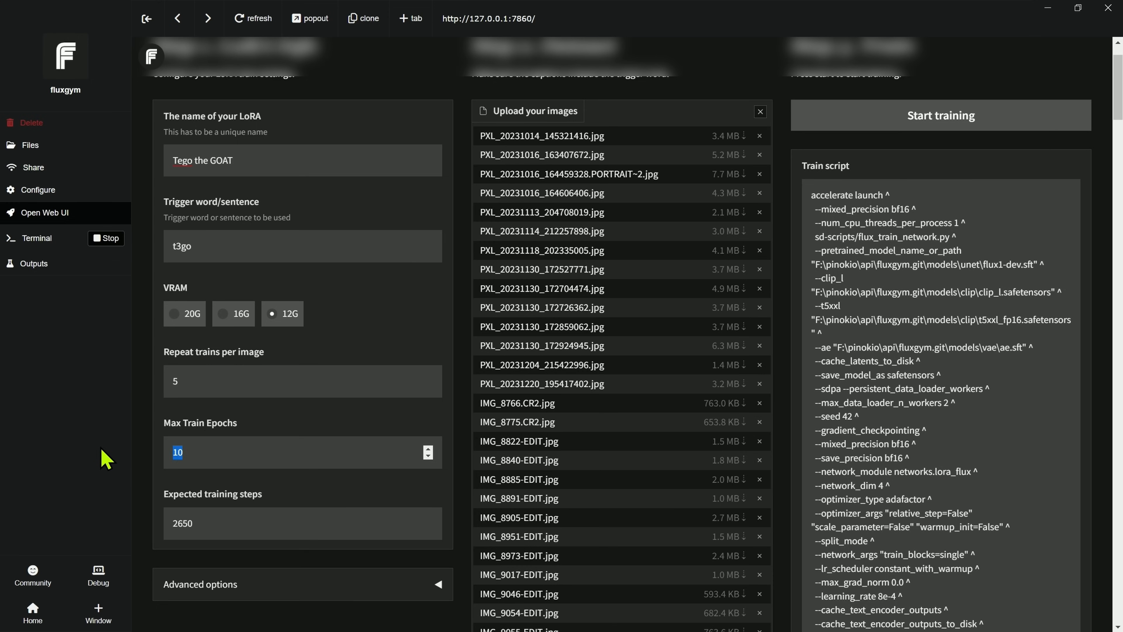
pyautogui.write('8')
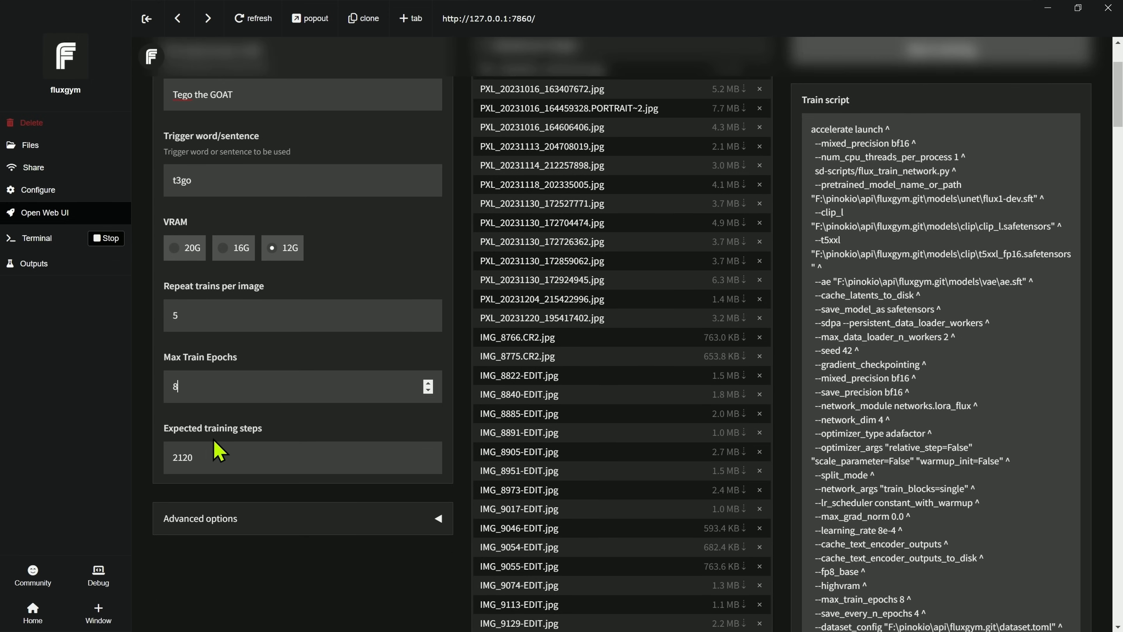
pyautogui.moveTo(337, 422)
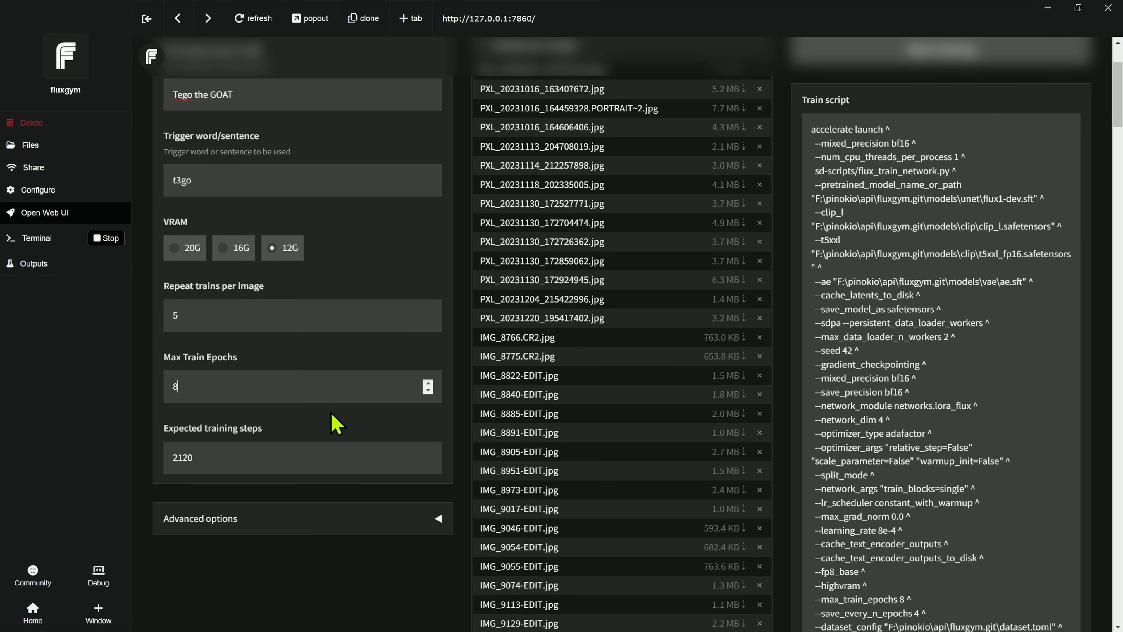
pyautogui.moveTo(275, 496)
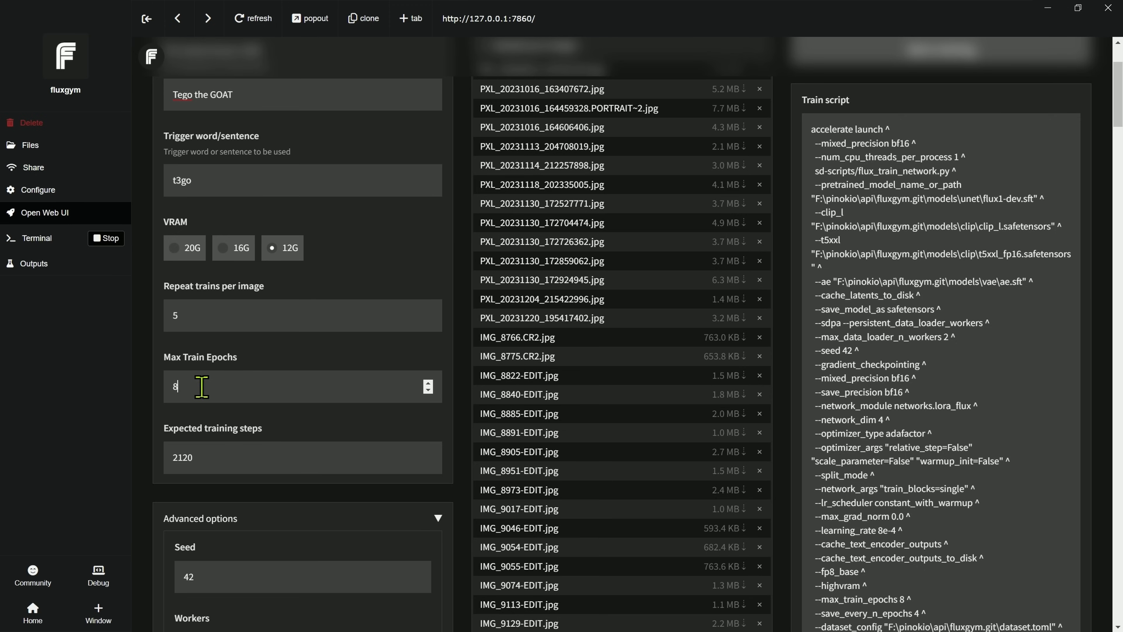
pyautogui.moveTo(202, 380)
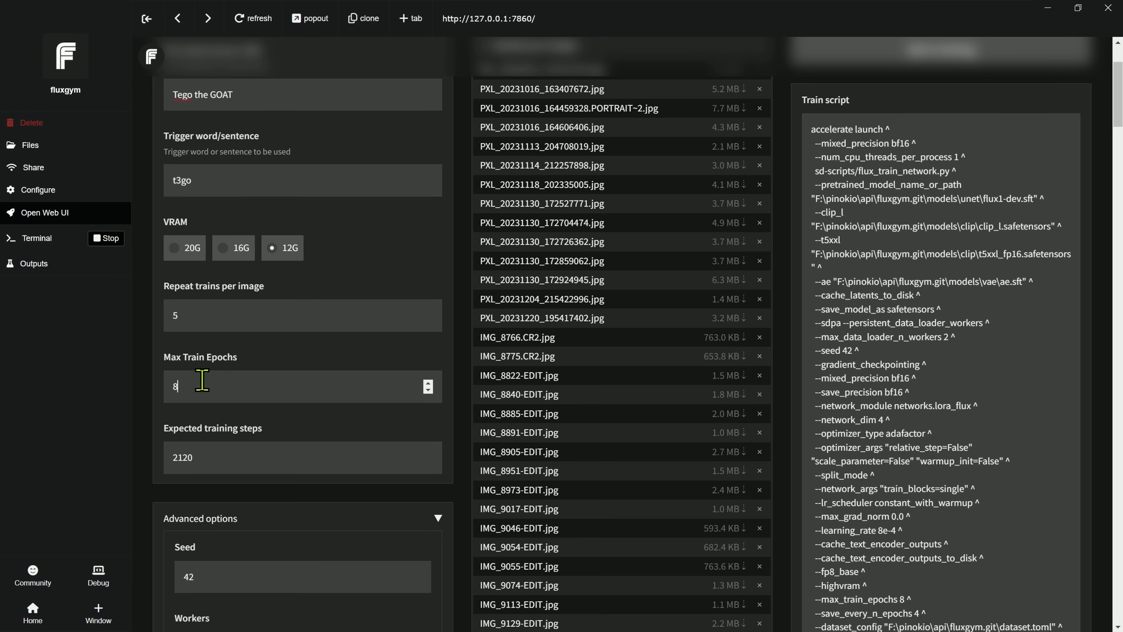
pyautogui.moveTo(229, 472)
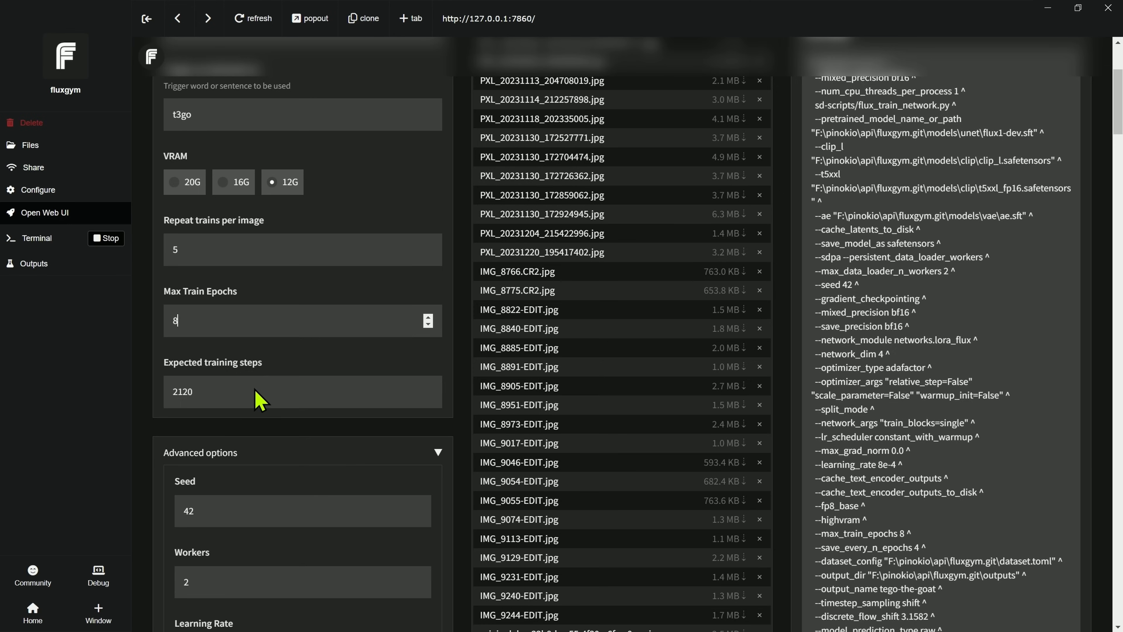
# - Change Save every N epochs from 4 to 2 in Advanced options
pyautogui.scroll(-3)
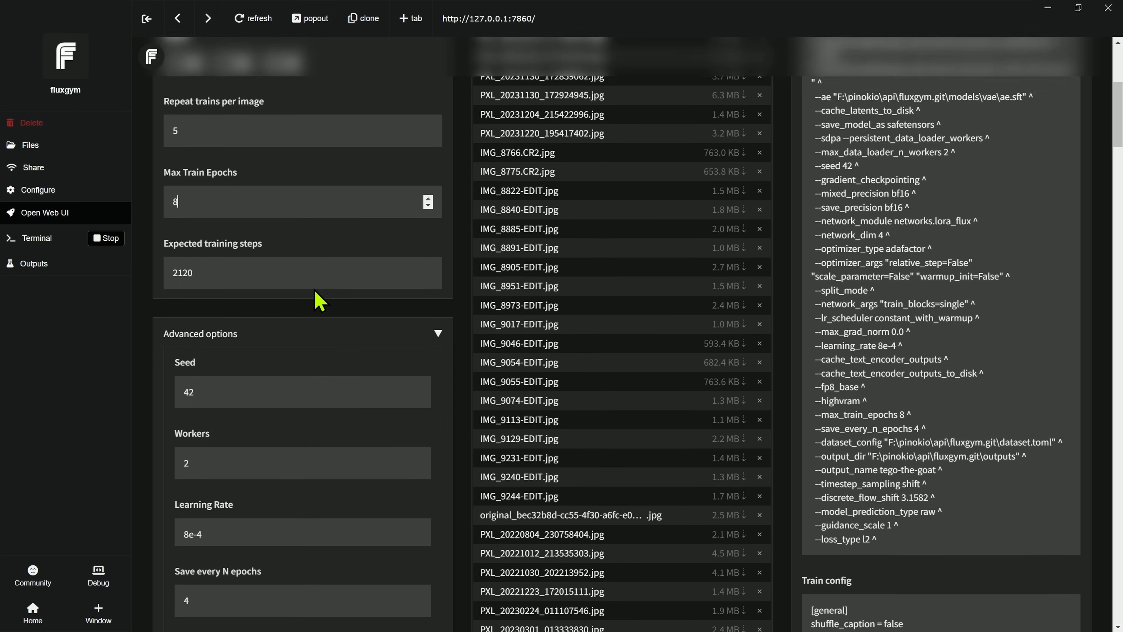
pyautogui.scroll(-3)
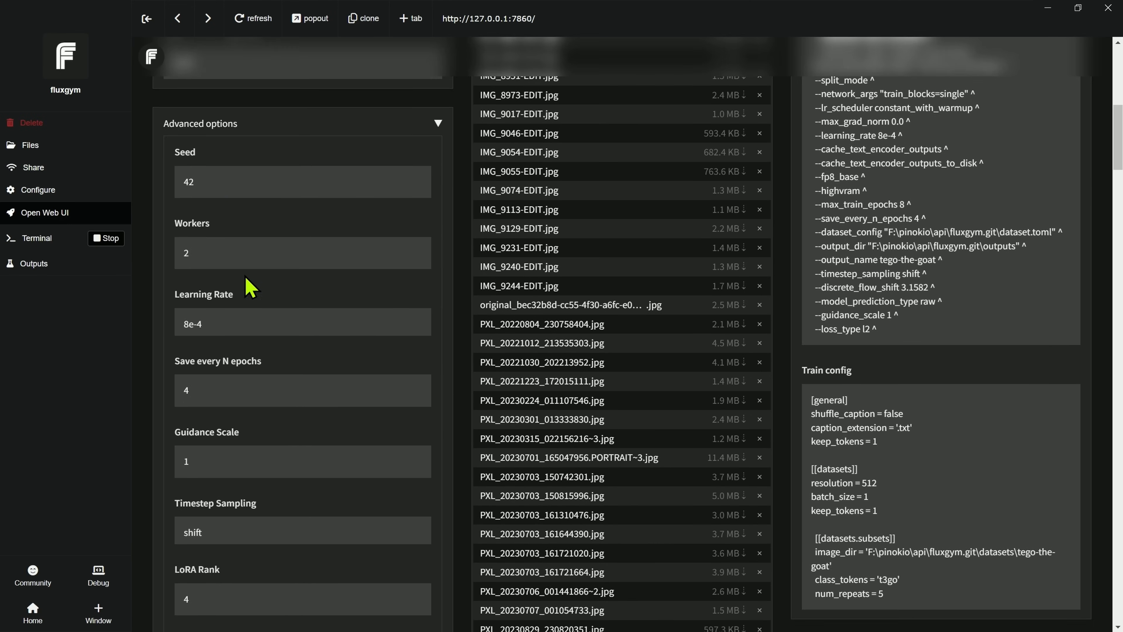
pyautogui.moveTo(290, 351)
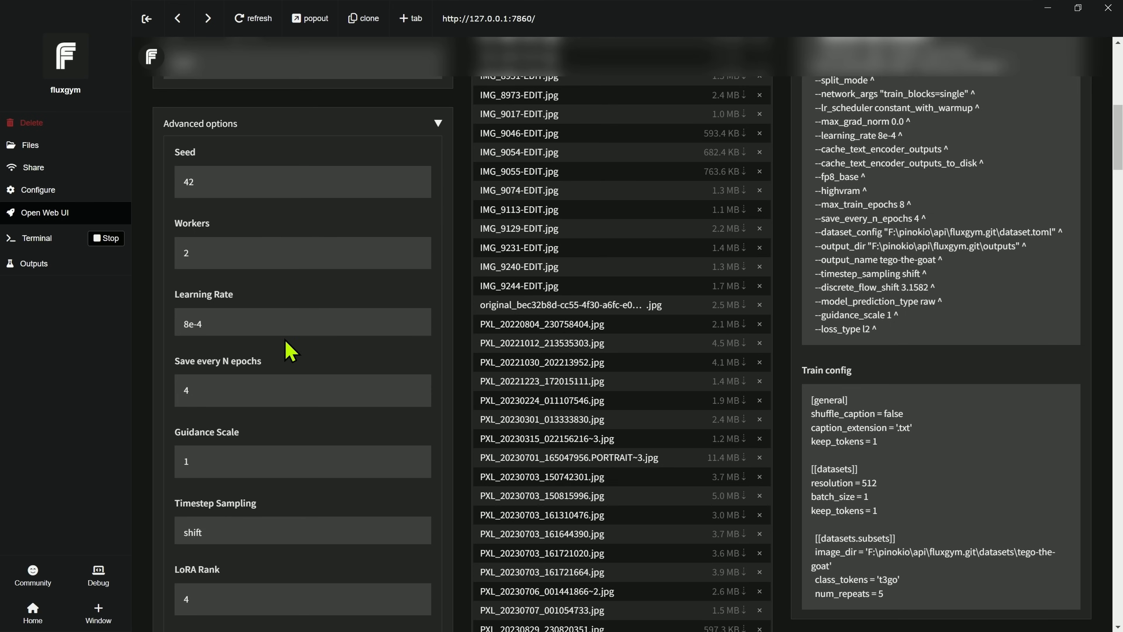
pyautogui.moveTo(271, 256)
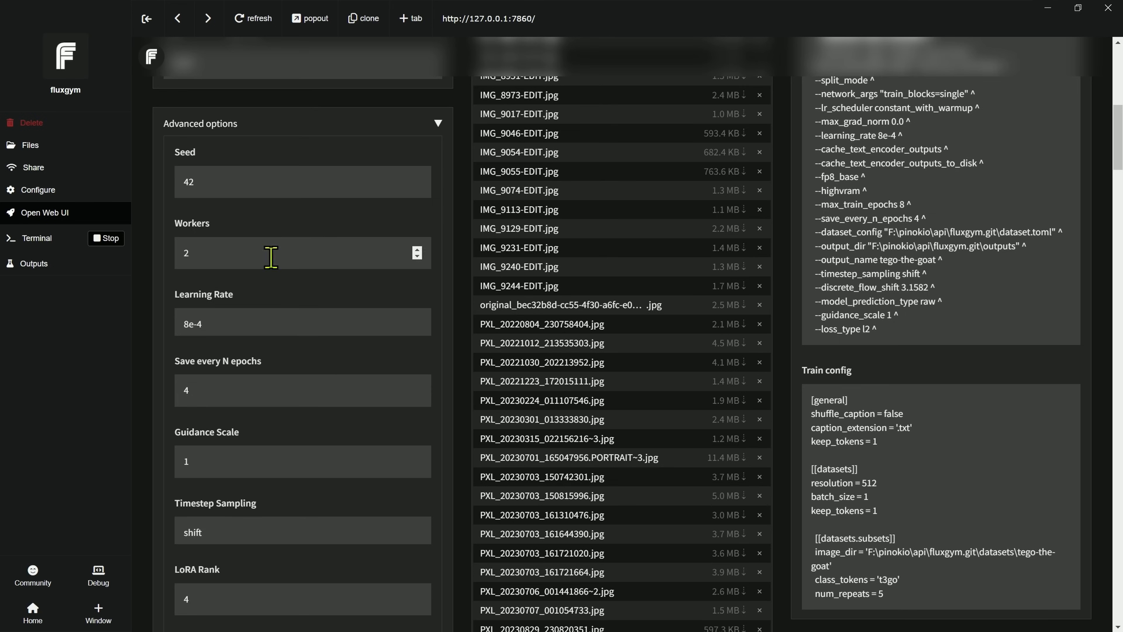
pyautogui.moveTo(260, 322)
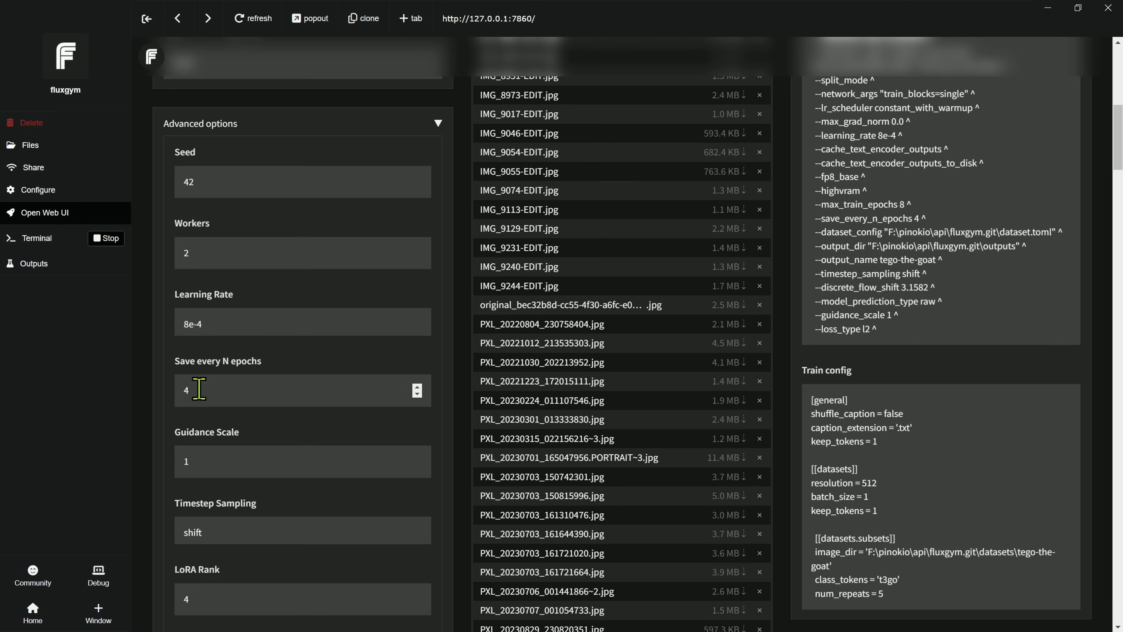
pyautogui.write('2')
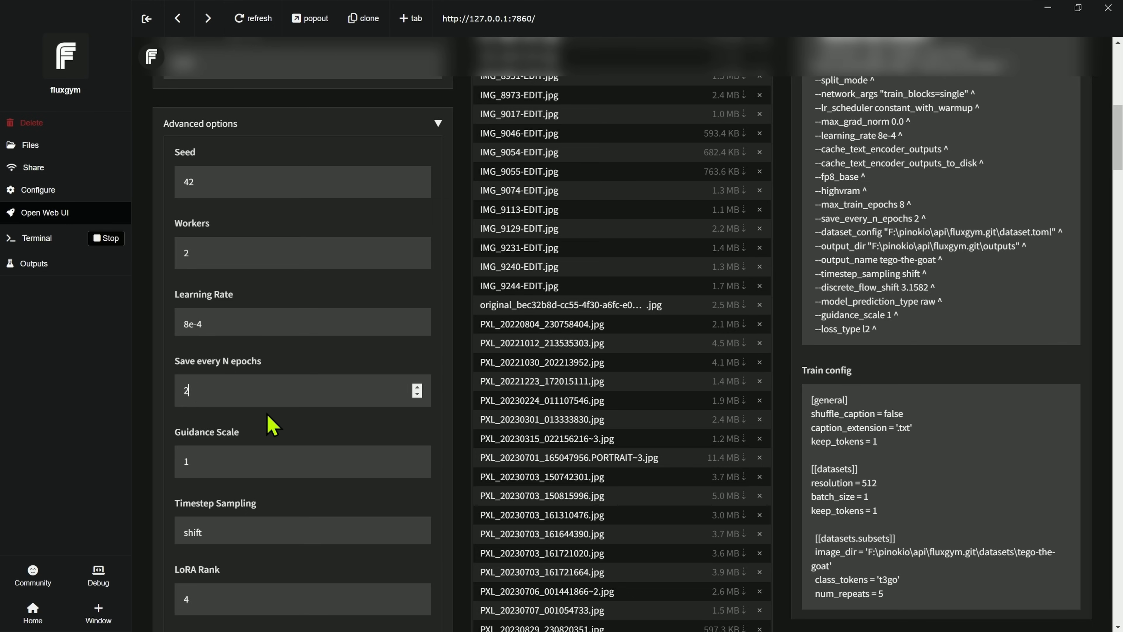
pyautogui.moveTo(294, 382)
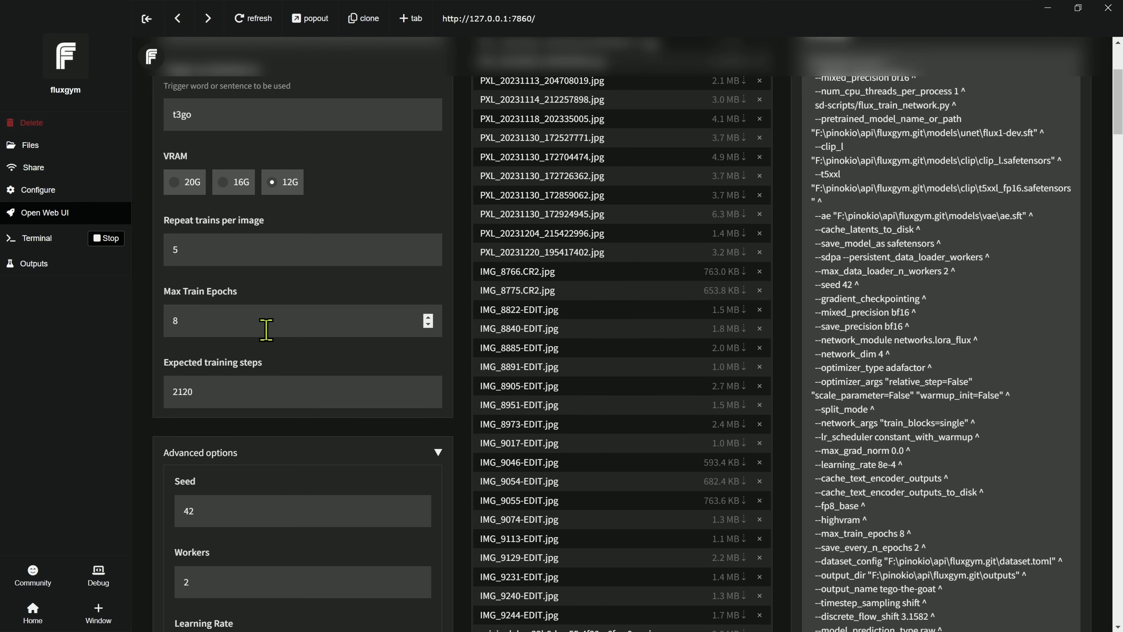
pyautogui.scroll(-3)
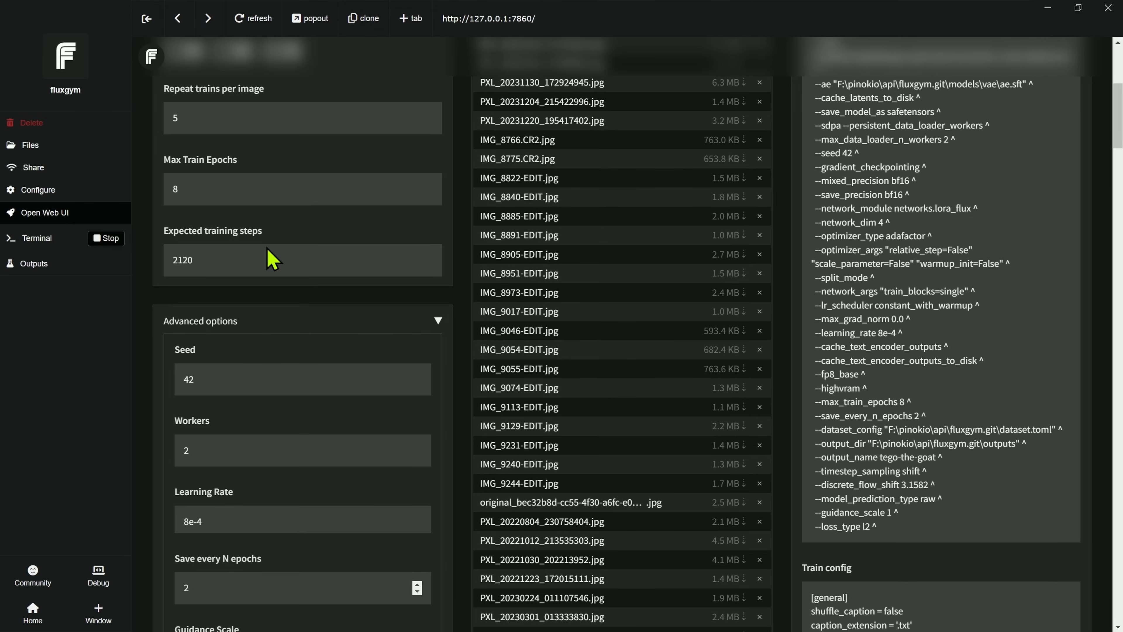
pyautogui.scroll(-3)
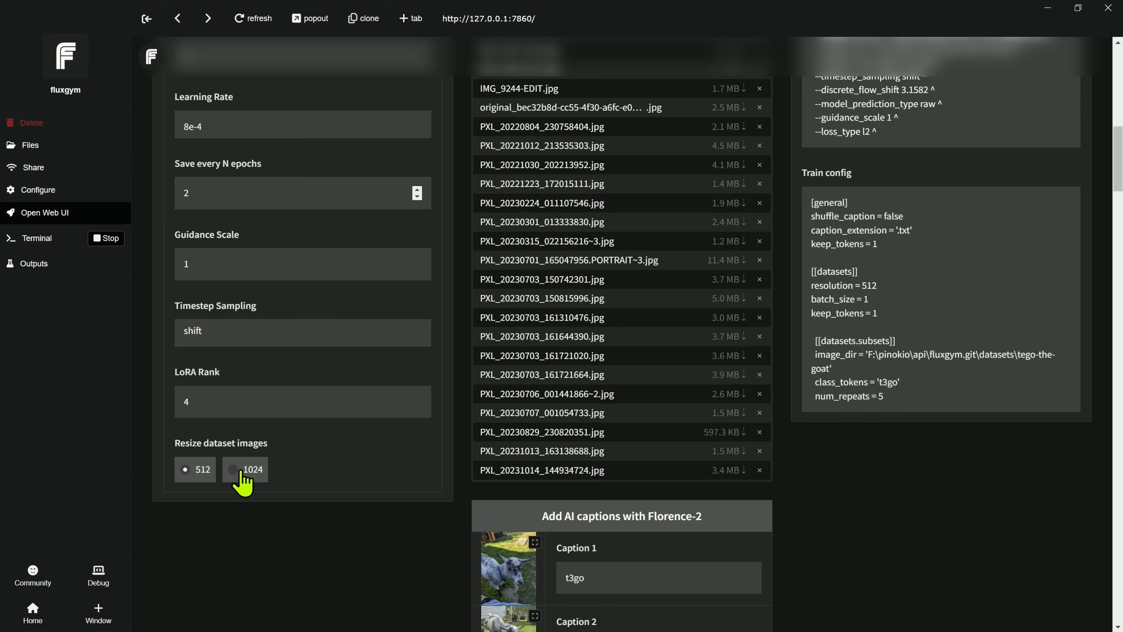
pyautogui.moveTo(256, 484)
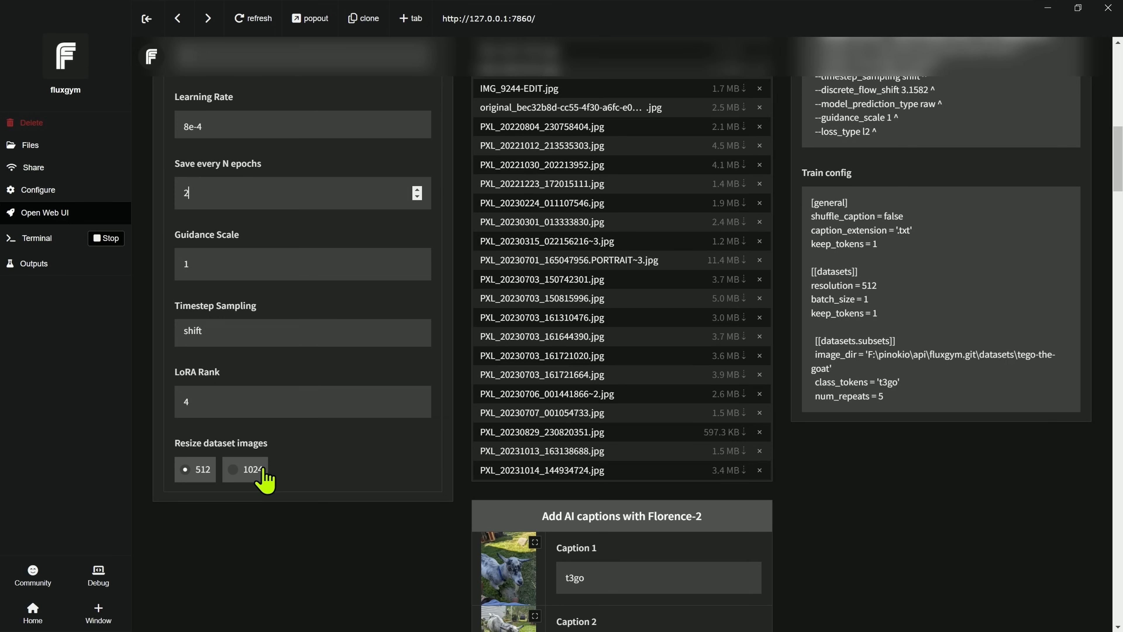
pyautogui.moveTo(299, 476)
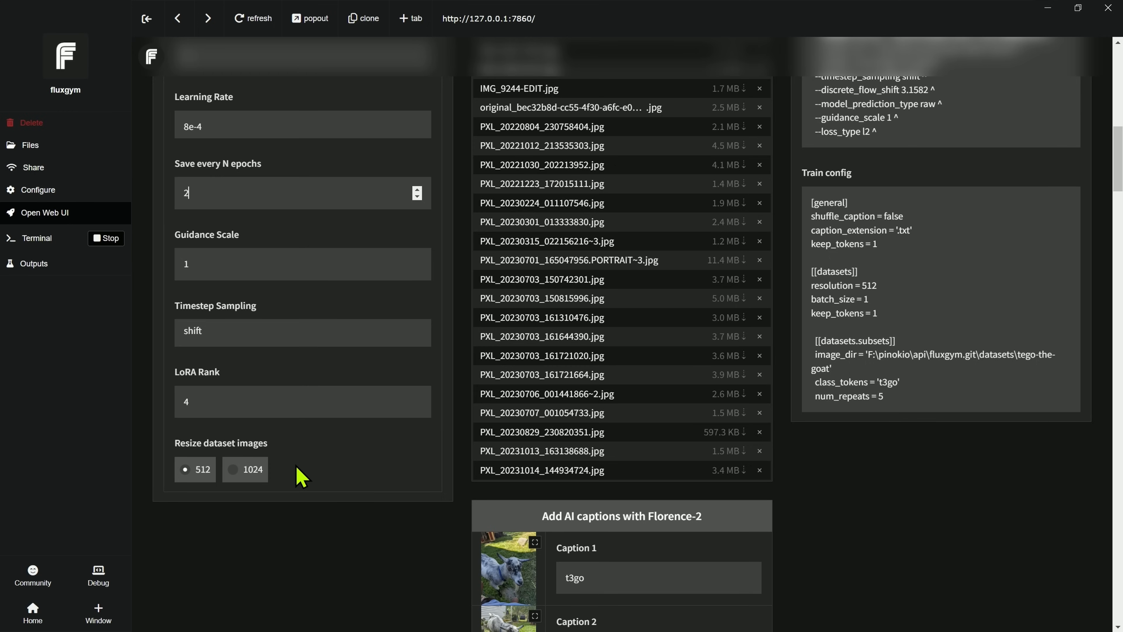
pyautogui.moveTo(182, 487)
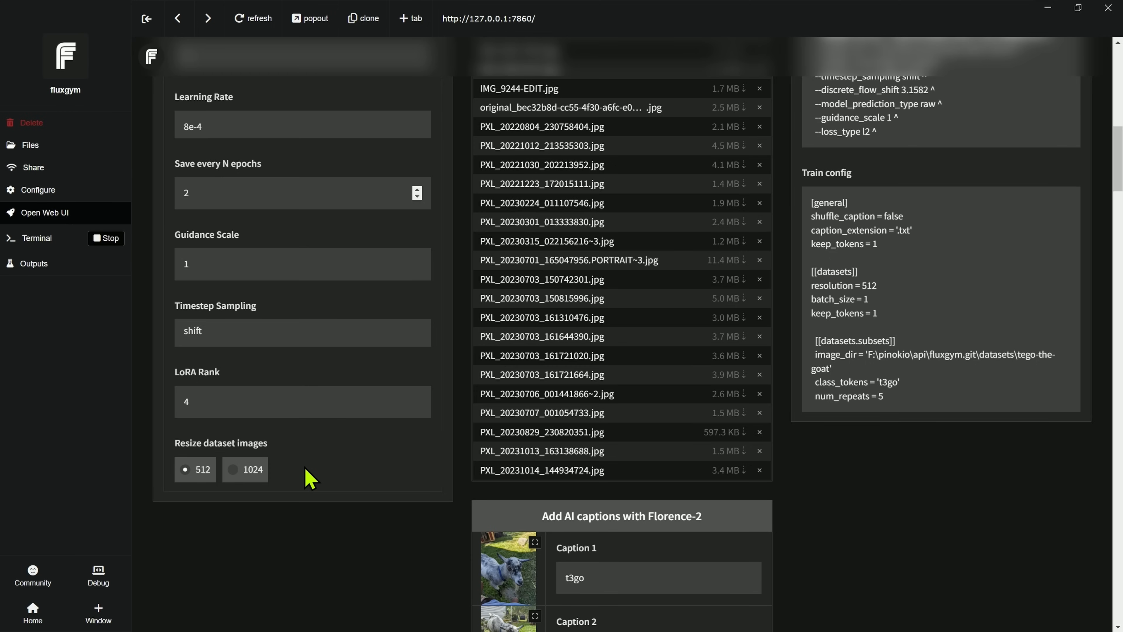
pyautogui.moveTo(319, 478)
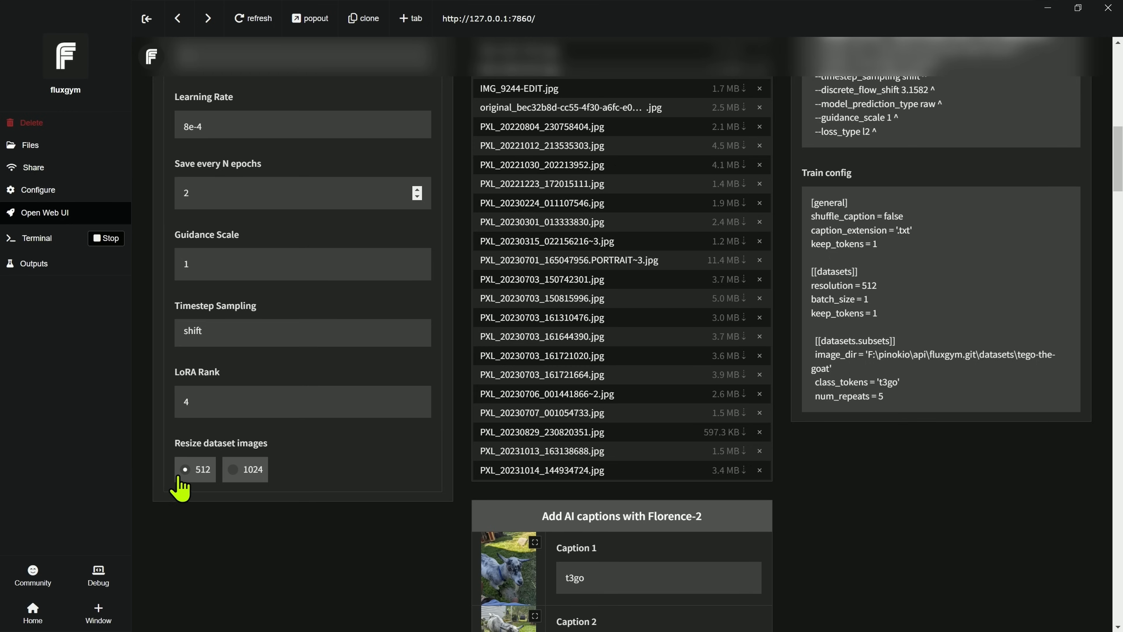
# - Resize dataset images to 1024 so the train config shows resolution 1024
pyautogui.click(301, 192)
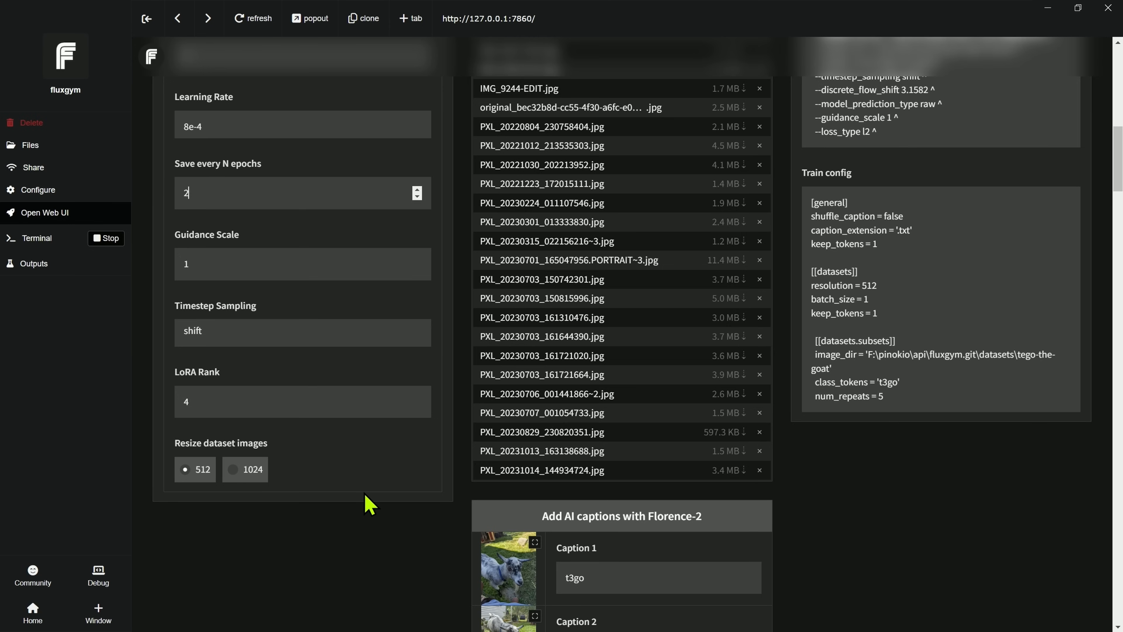
pyautogui.moveTo(319, 473)
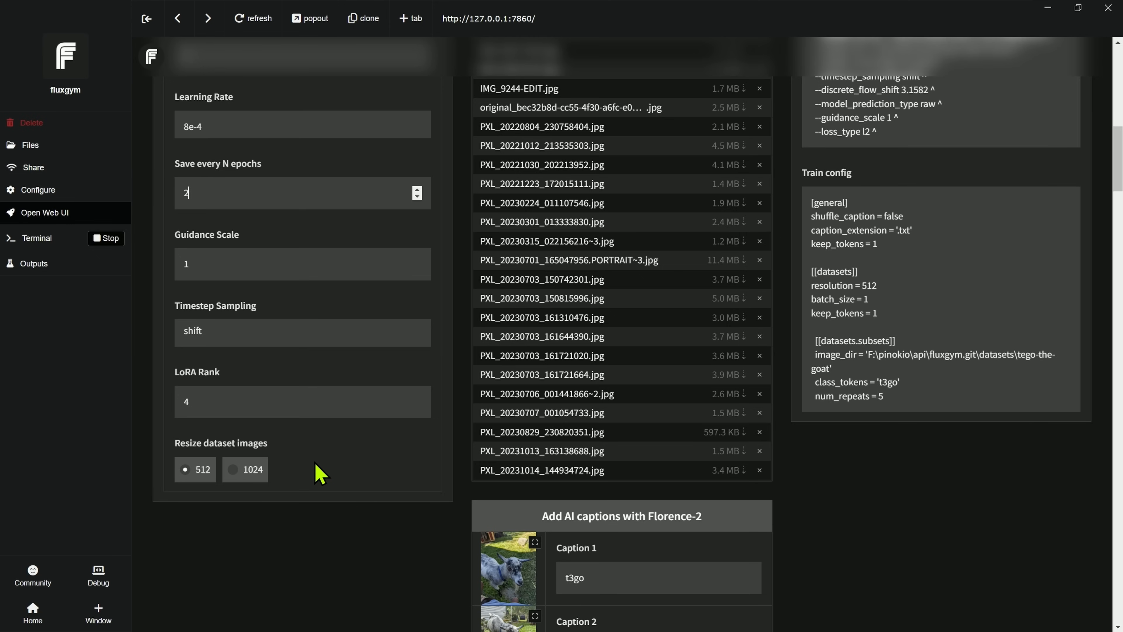
pyautogui.click(232, 469)
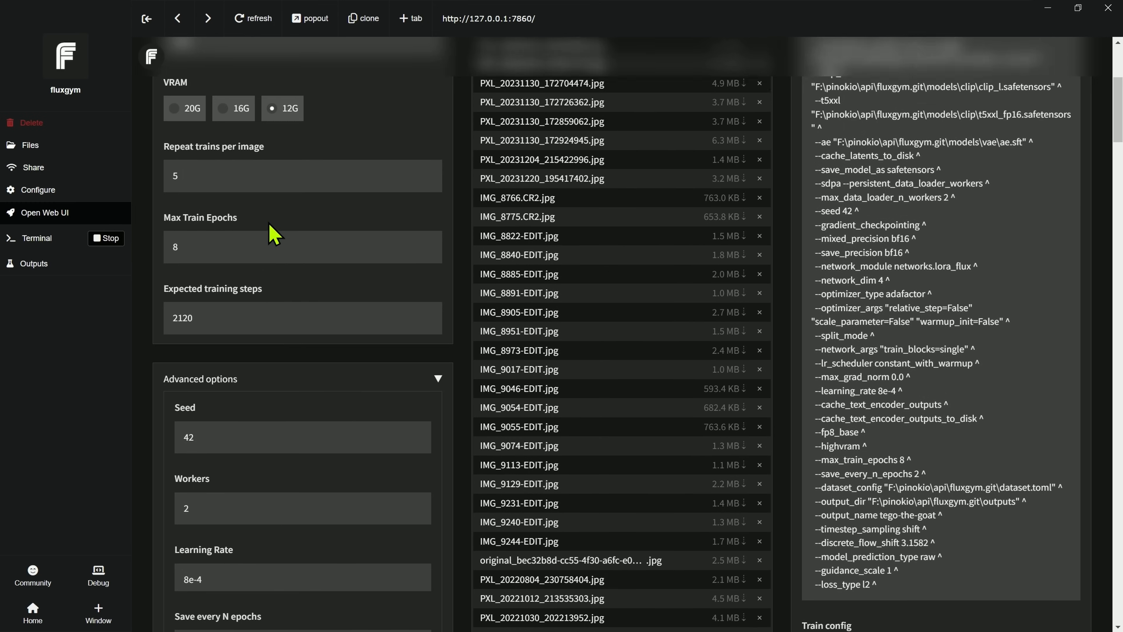
pyautogui.scroll(-3)
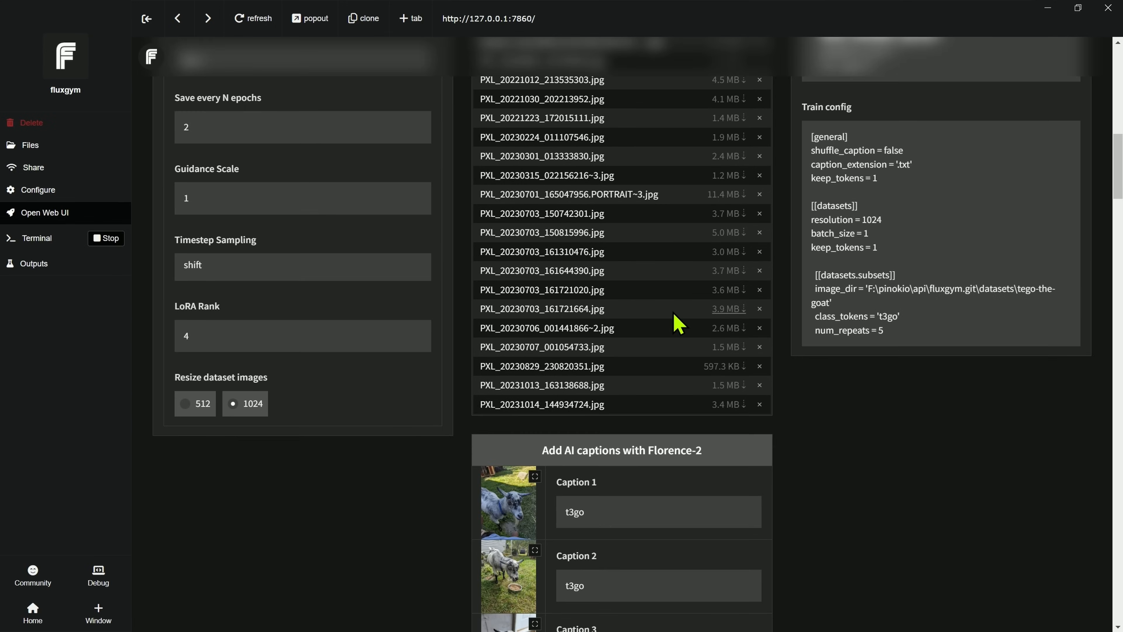
pyautogui.scroll(-3)
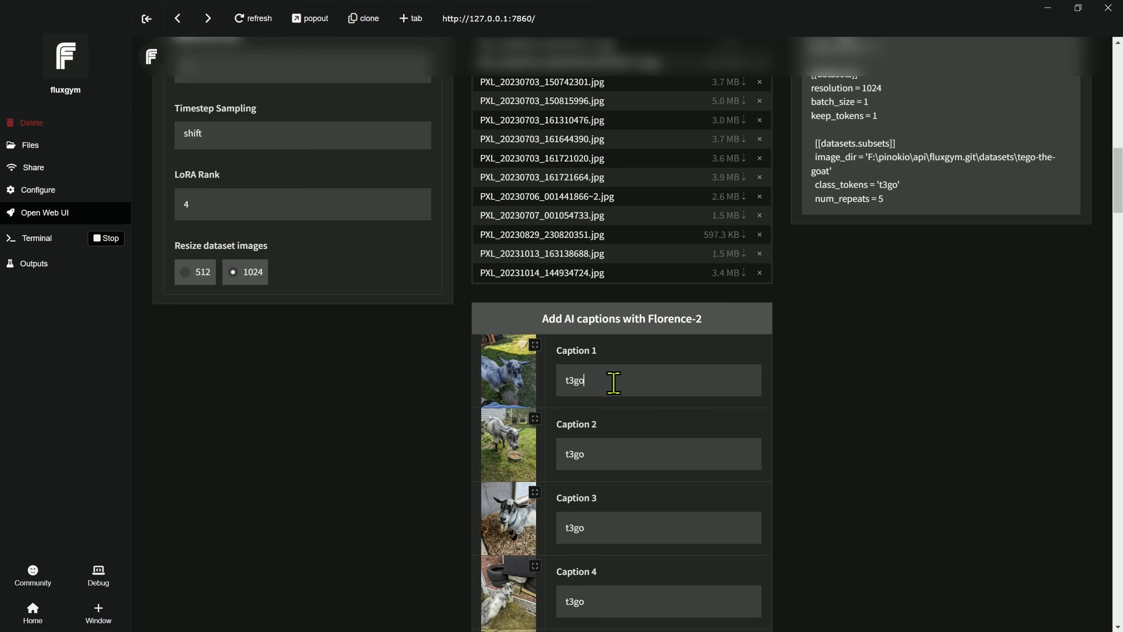
pyautogui.moveTo(633, 336)
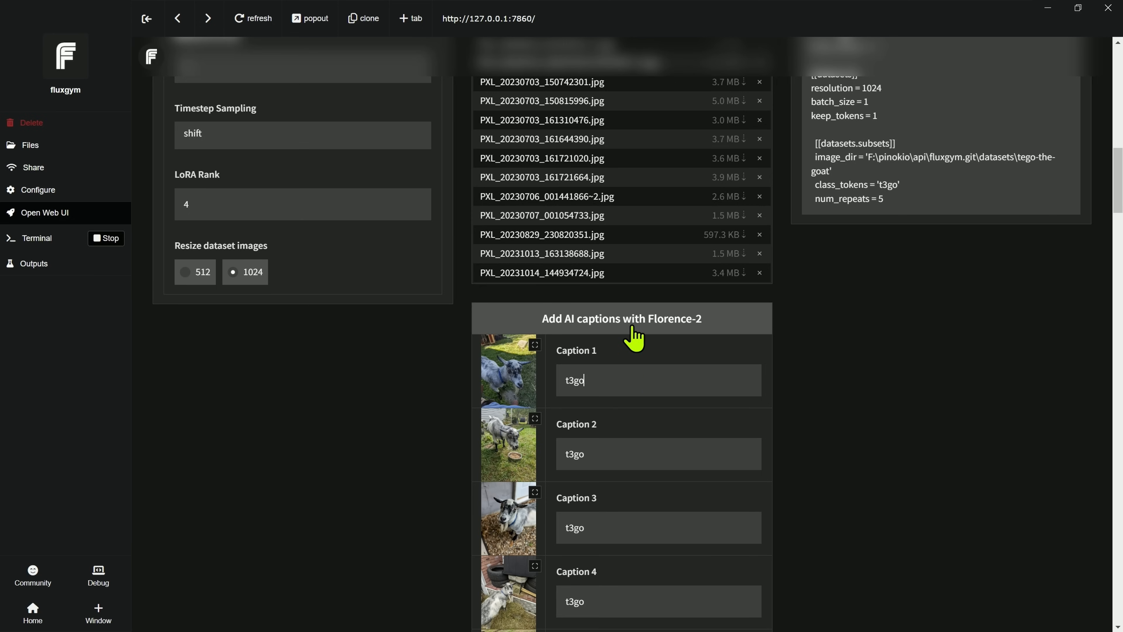
pyautogui.moveTo(625, 329)
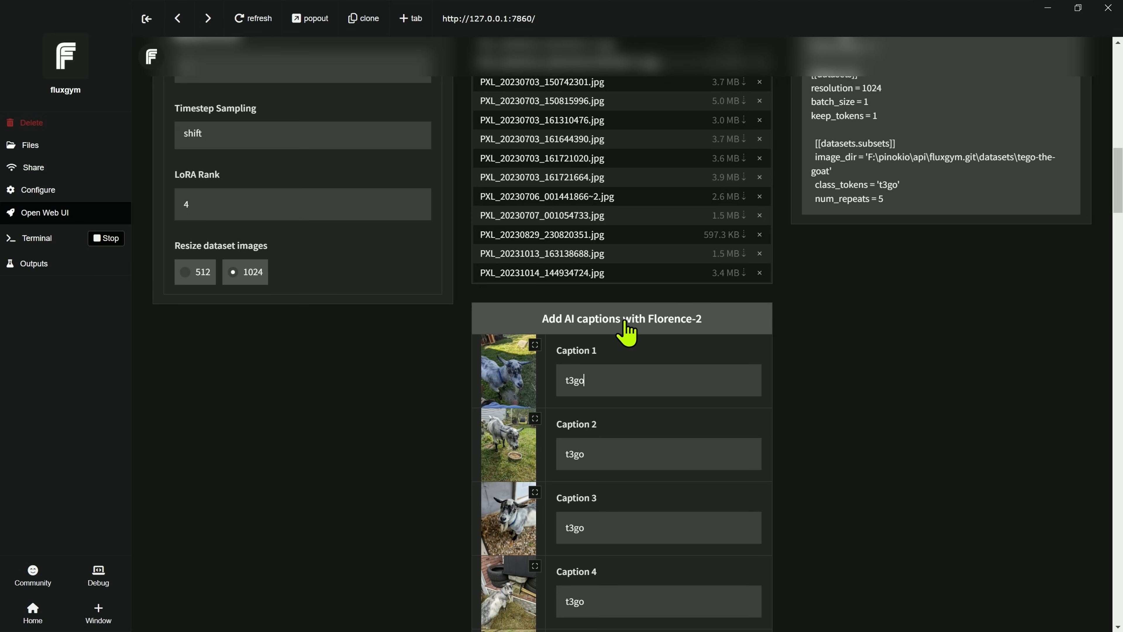
pyautogui.moveTo(530, 372)
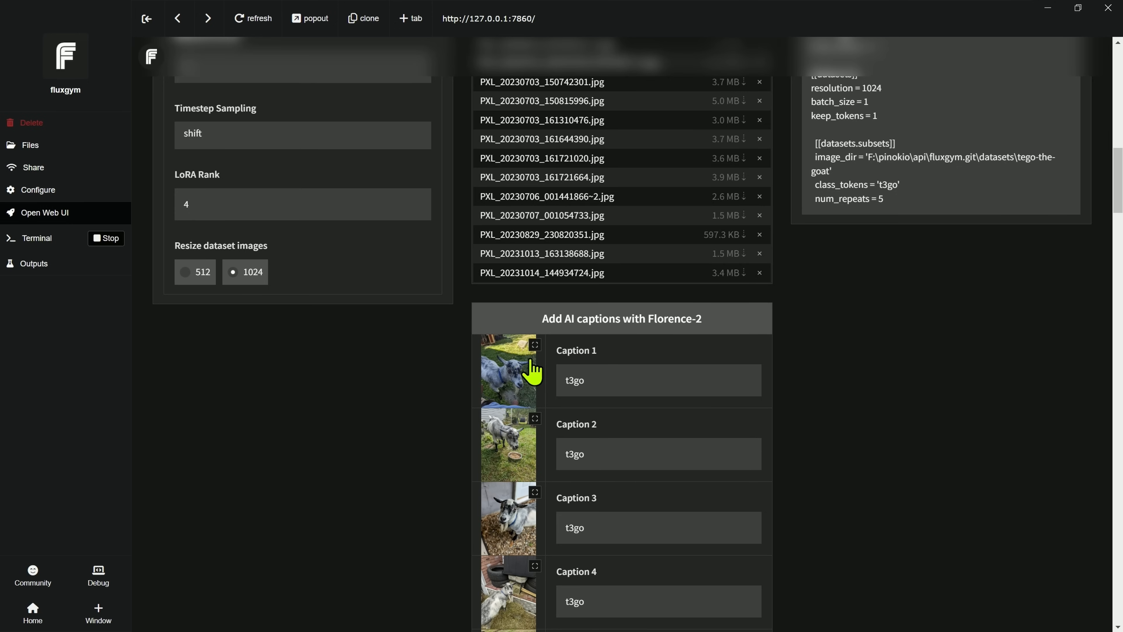
pyautogui.moveTo(429, 360)
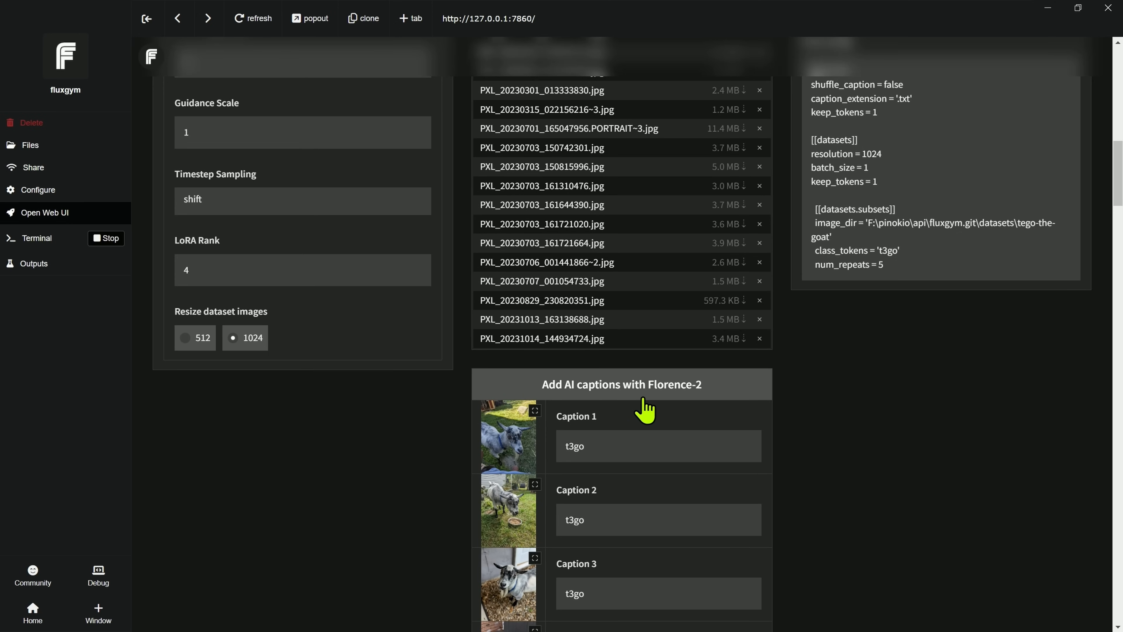
pyautogui.moveTo(347, 247)
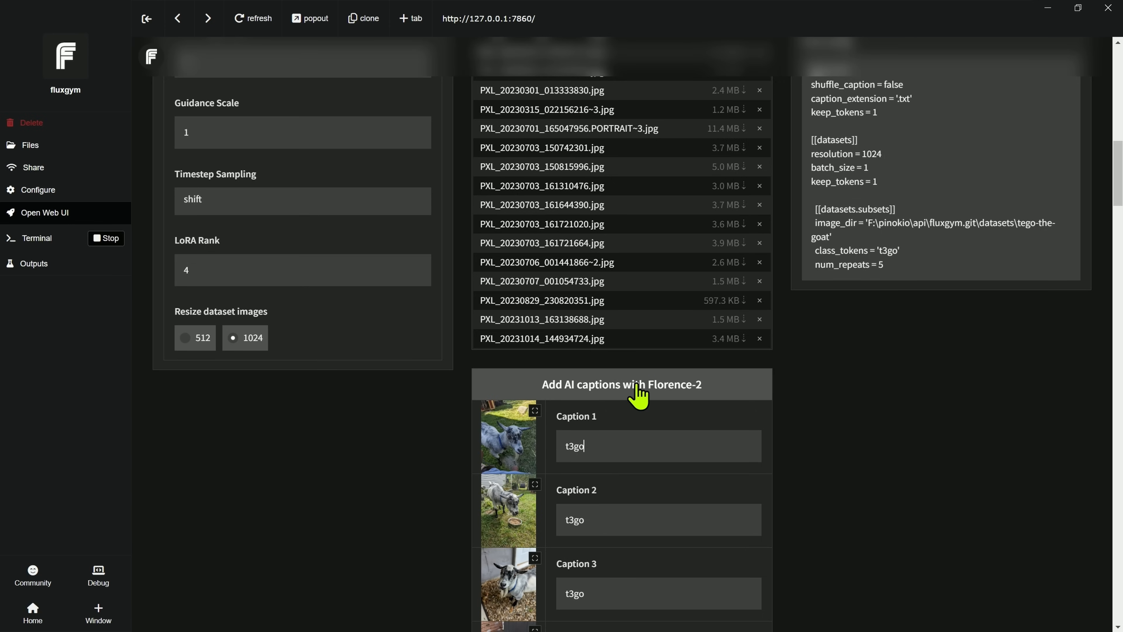
# - Run Florence-2 captioning on all goat photos with t3go-prefixed captions
pyautogui.click(622, 383)
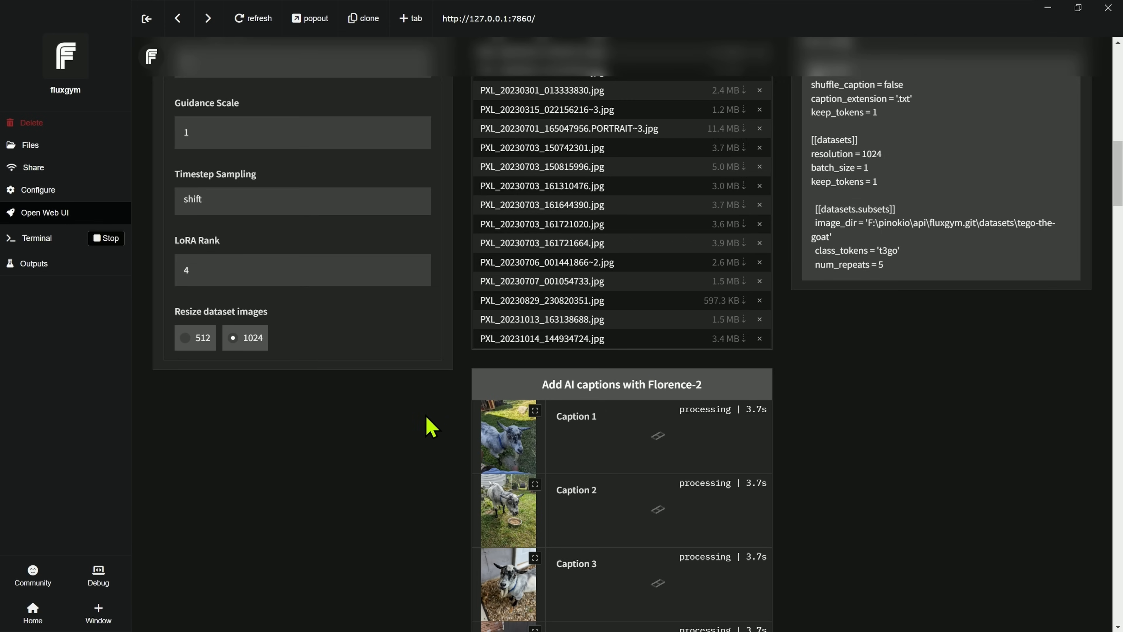
pyautogui.moveTo(476, 432)
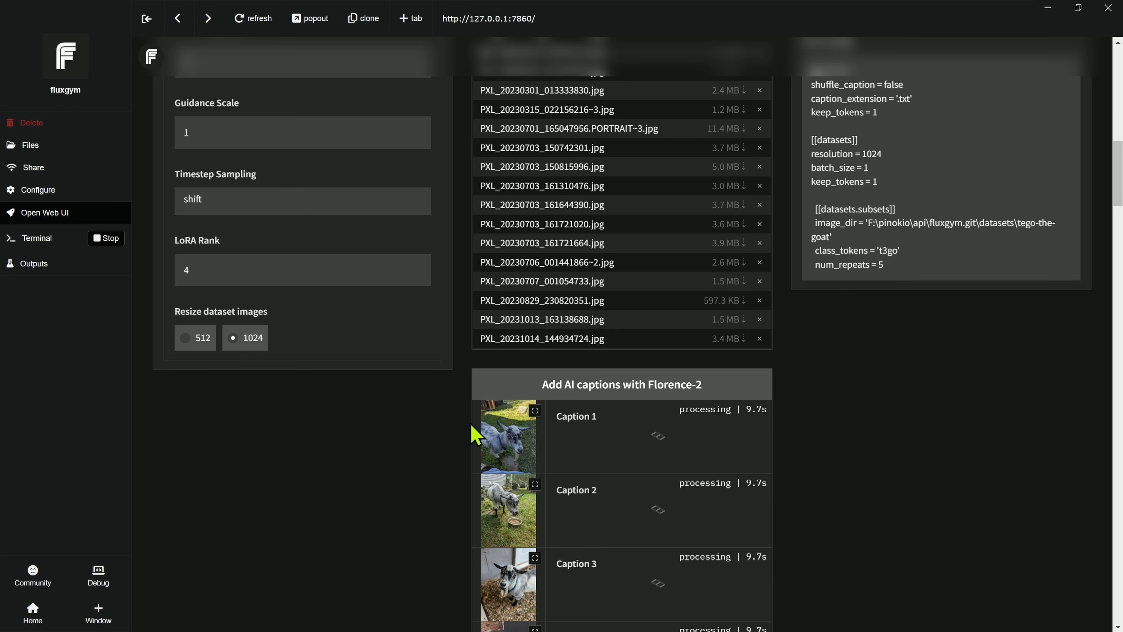
pyautogui.moveTo(459, 440)
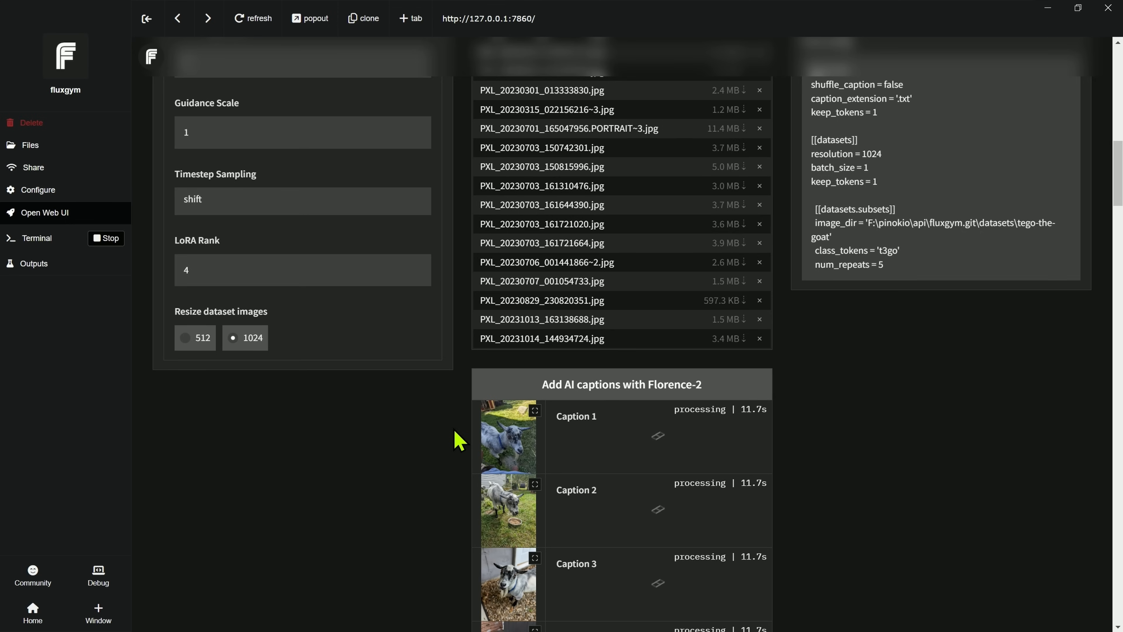
pyautogui.moveTo(840, 428)
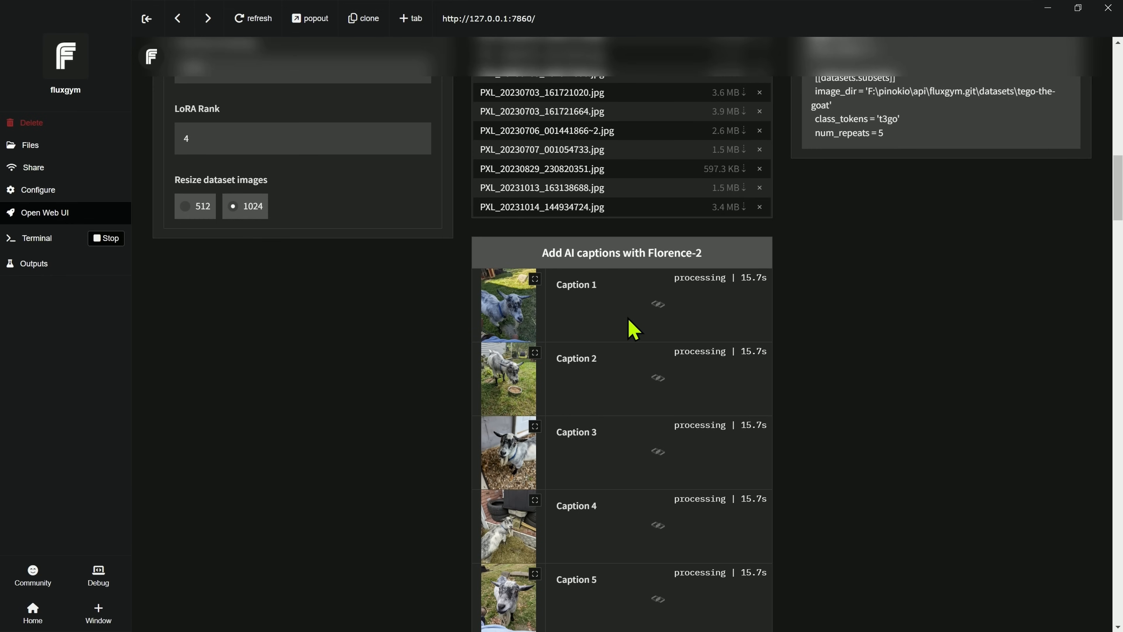
pyautogui.moveTo(801, 382)
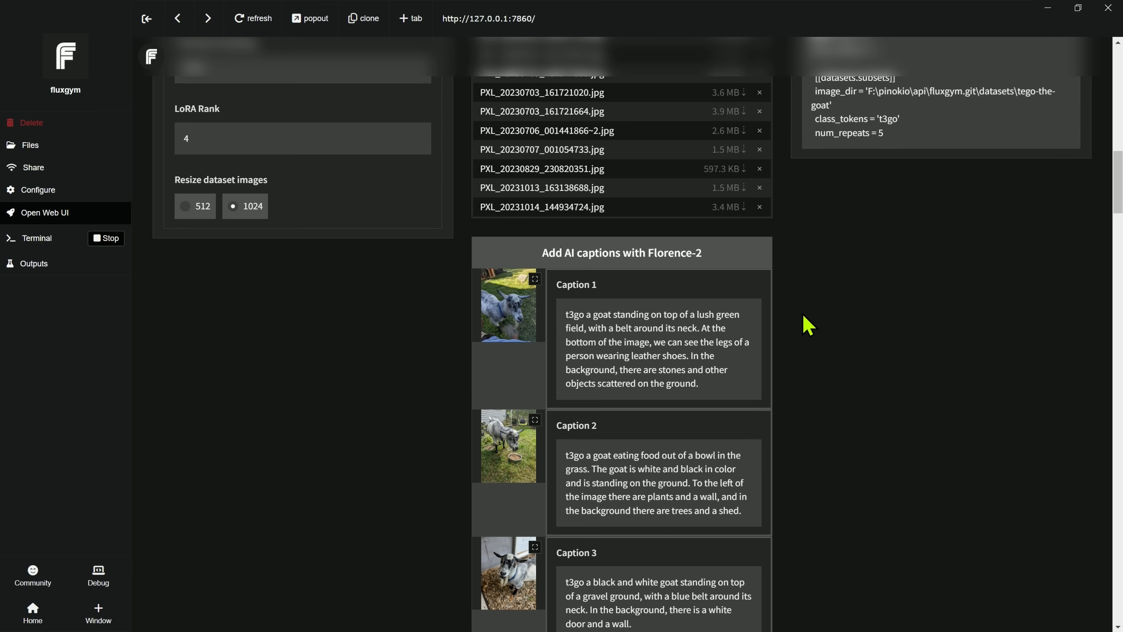
pyautogui.scroll(-3)
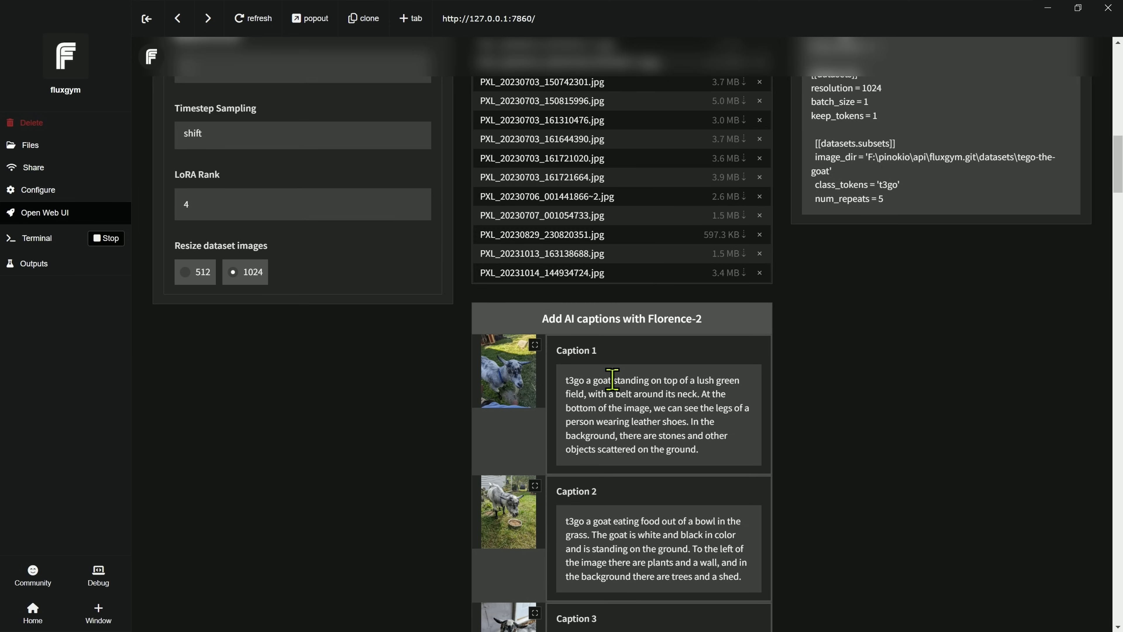
pyautogui.moveTo(569, 380); pyautogui.dragTo(611, 380)
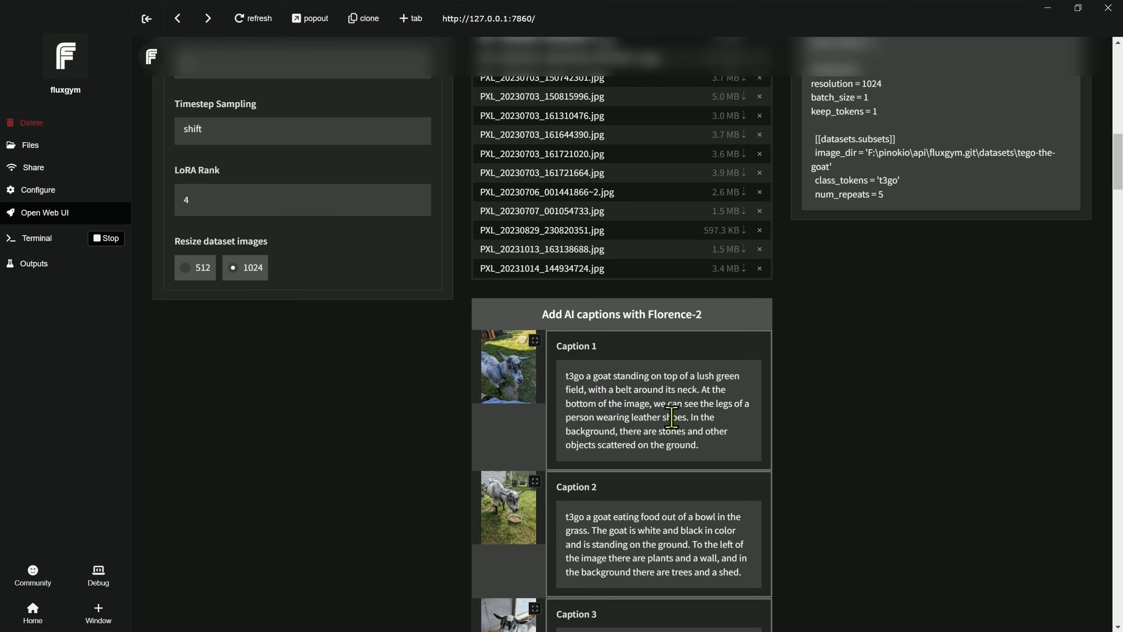
pyautogui.scroll(-3)
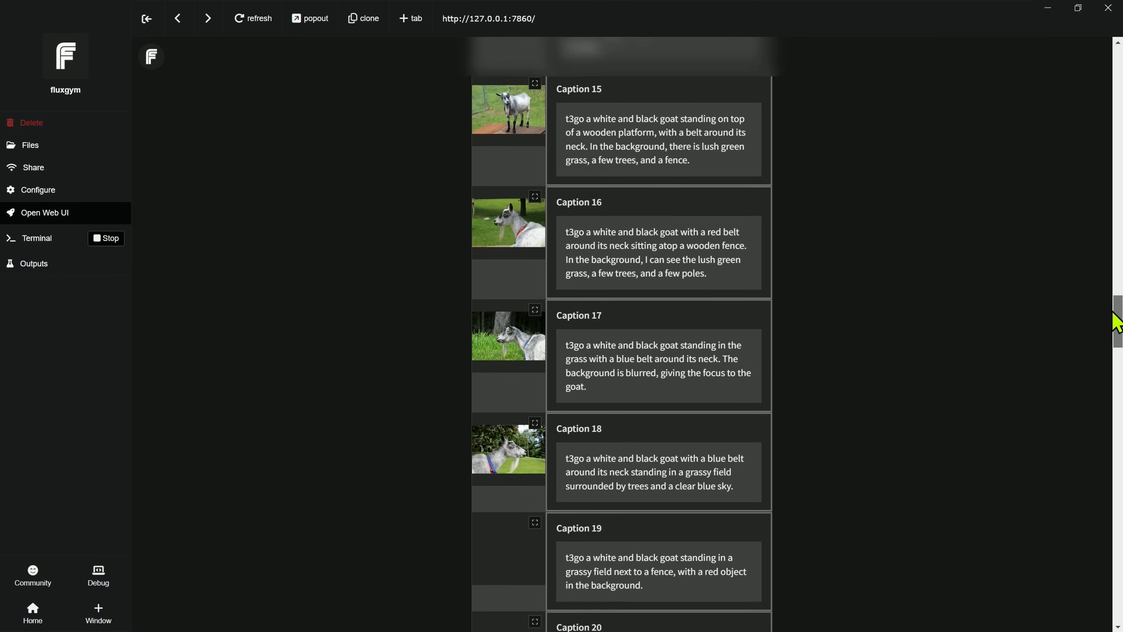
pyautogui.scroll(-3)
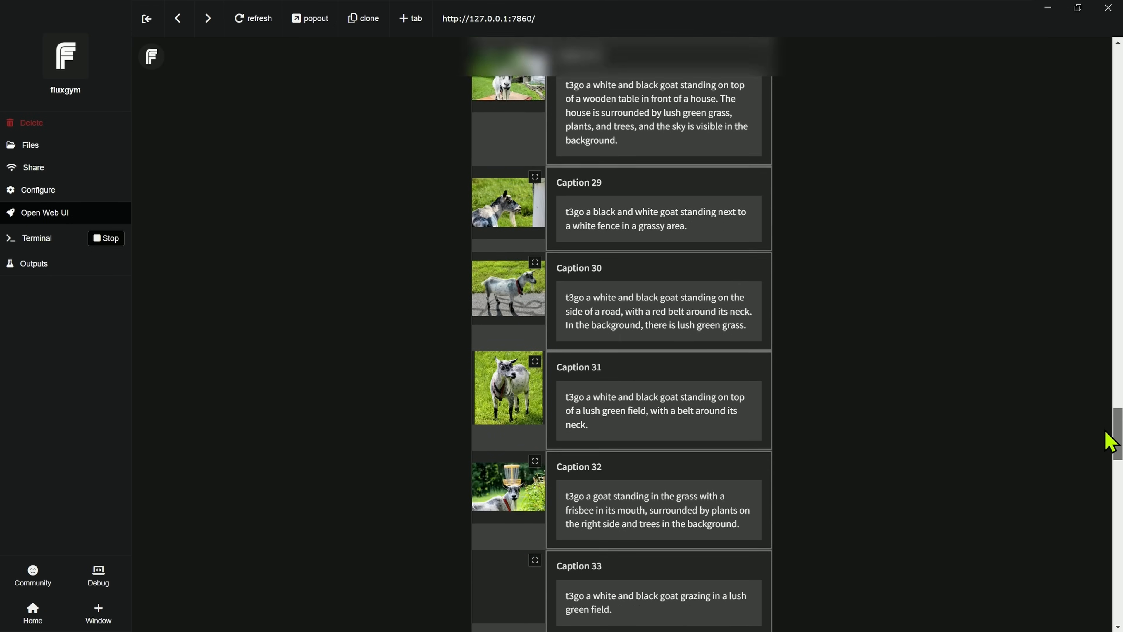
pyautogui.scroll(-3)
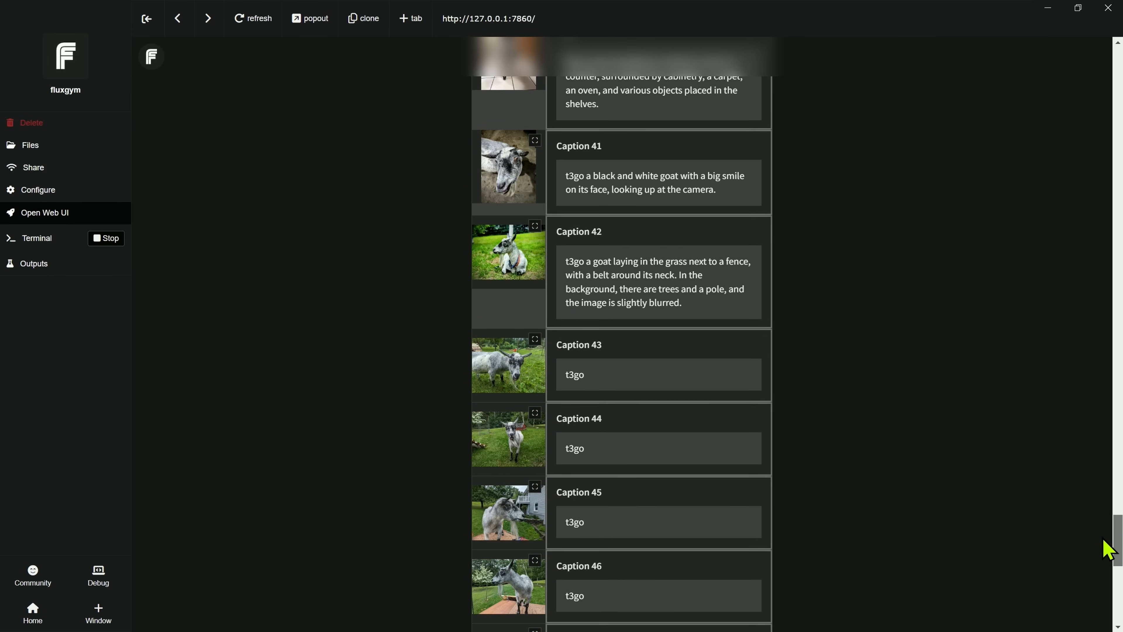
pyautogui.scroll(-3)
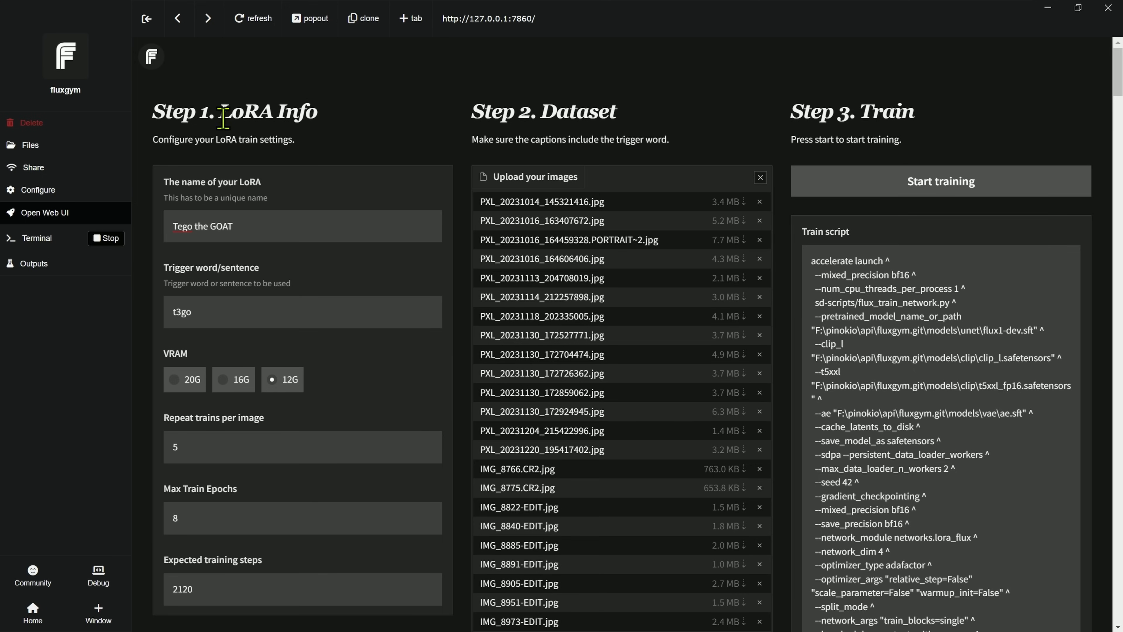
pyautogui.moveTo(314, 317)
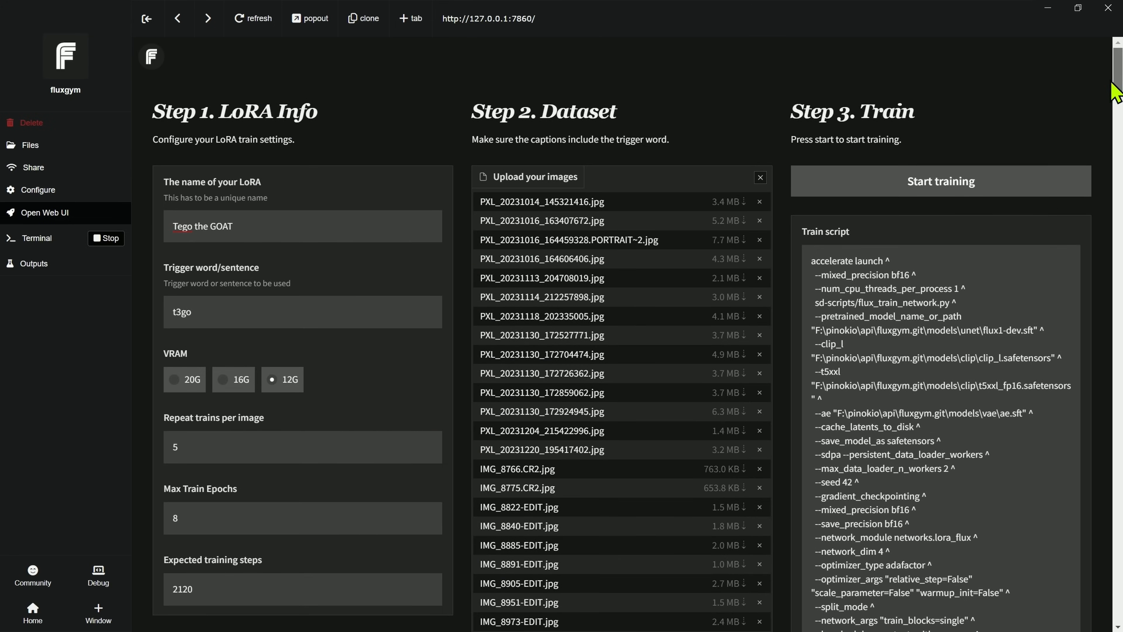
# - Start the Tego the GOAT LoRA training and watch the train log launch
pyautogui.scroll(-3)
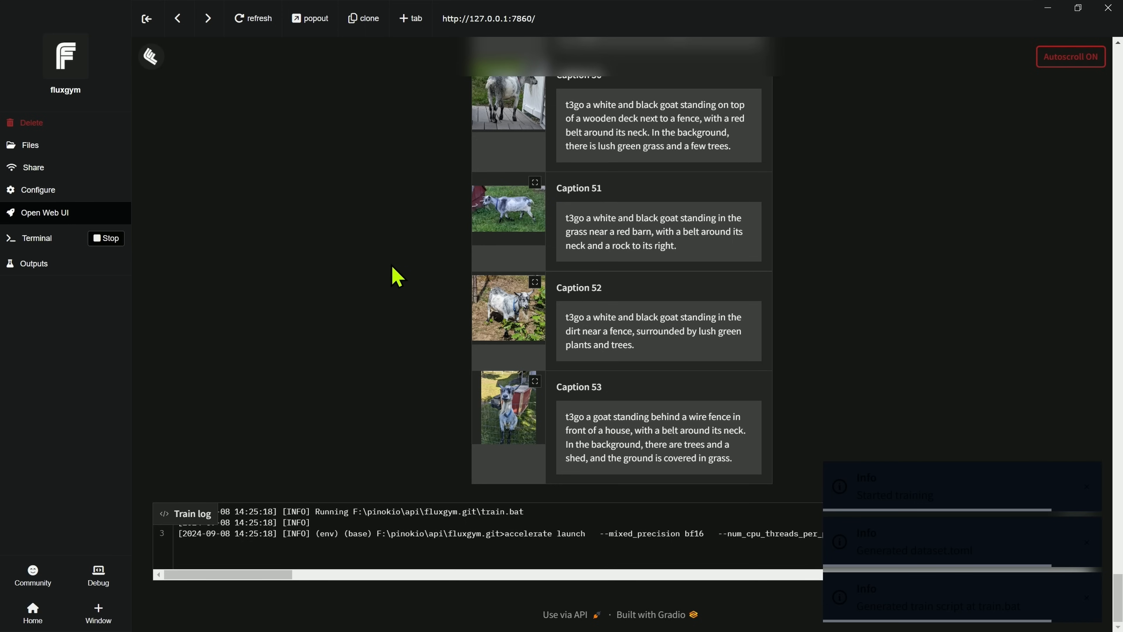
pyautogui.moveTo(361, 406)
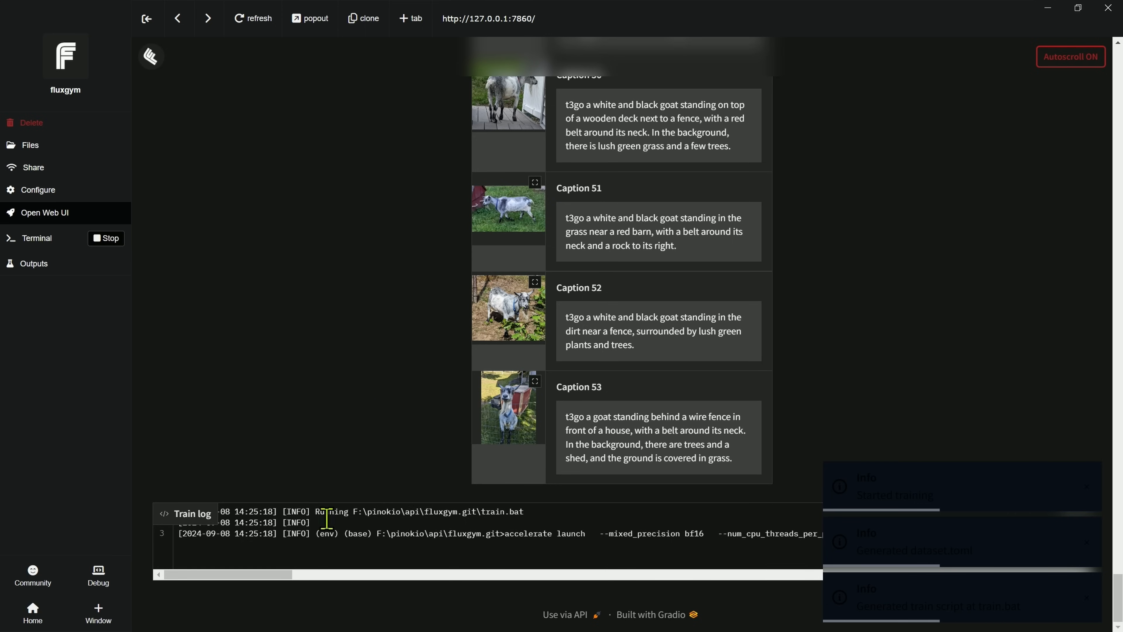
pyautogui.moveTo(466, 512)
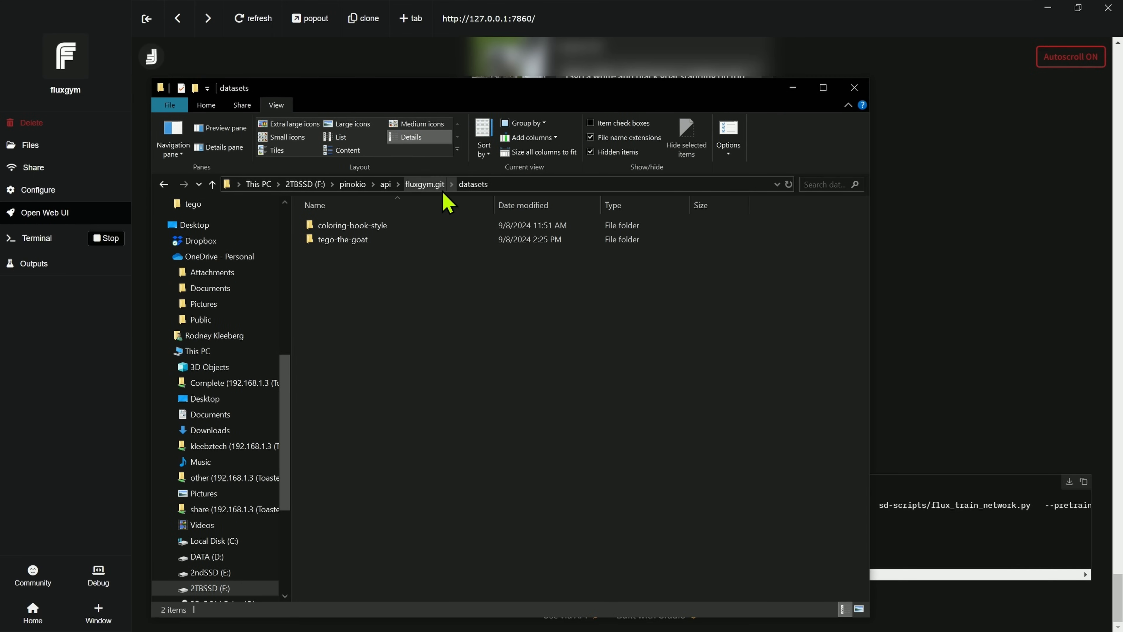
# - Browse into the fluxgym datasets folder holding the tego-the-goat and coloring-book-style datasets
pyautogui.doubleClick(342, 240)
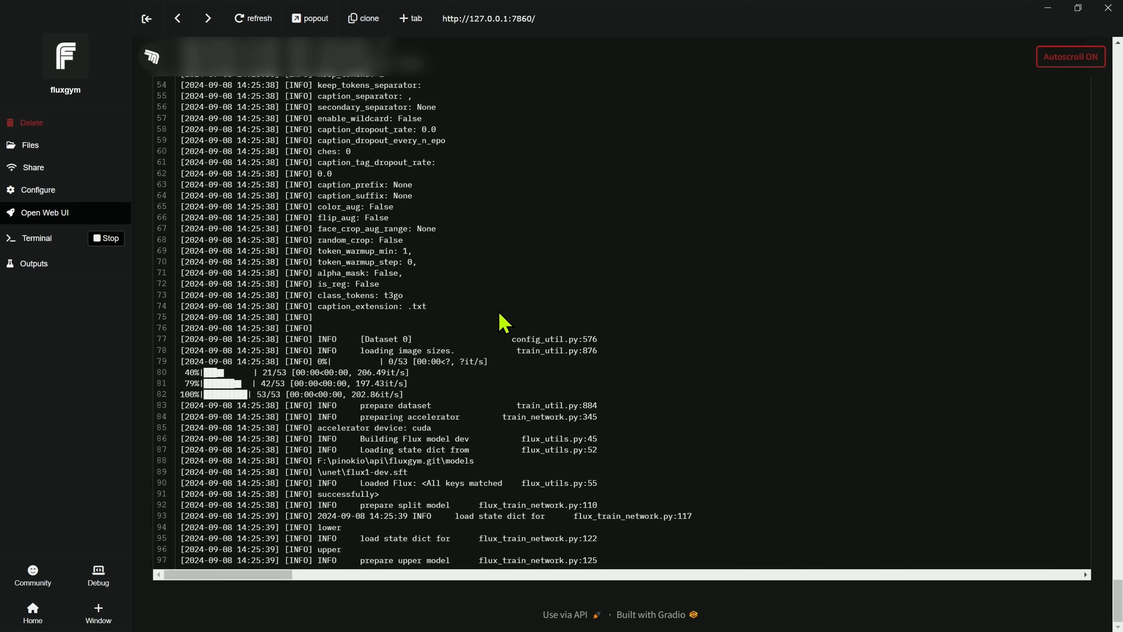
pyautogui.moveTo(456, 315)
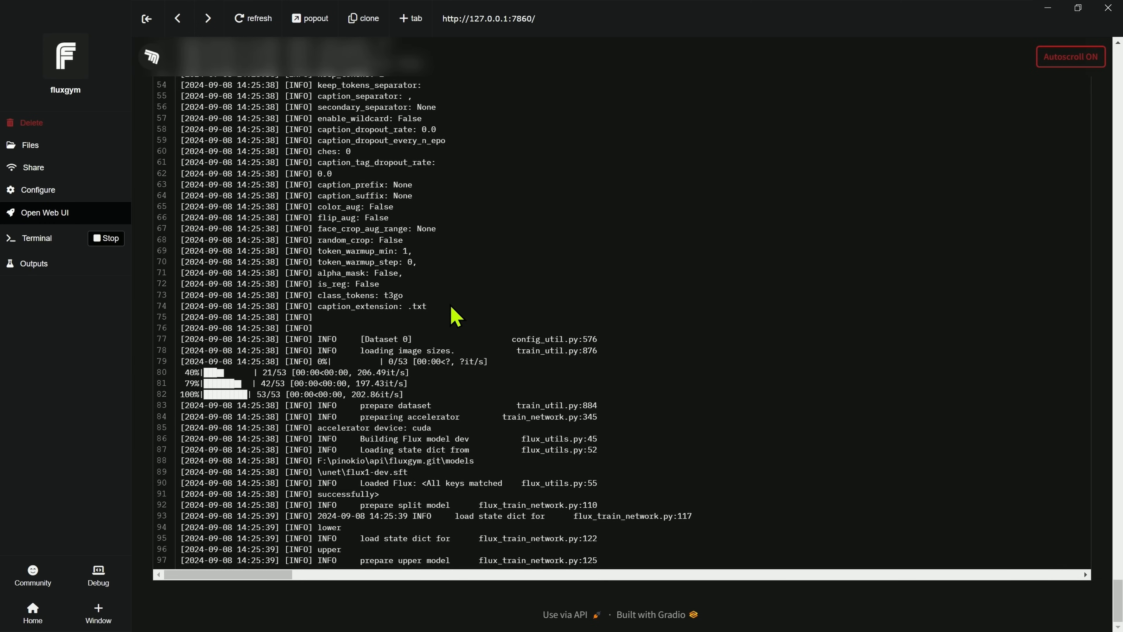
pyautogui.moveTo(492, 327)
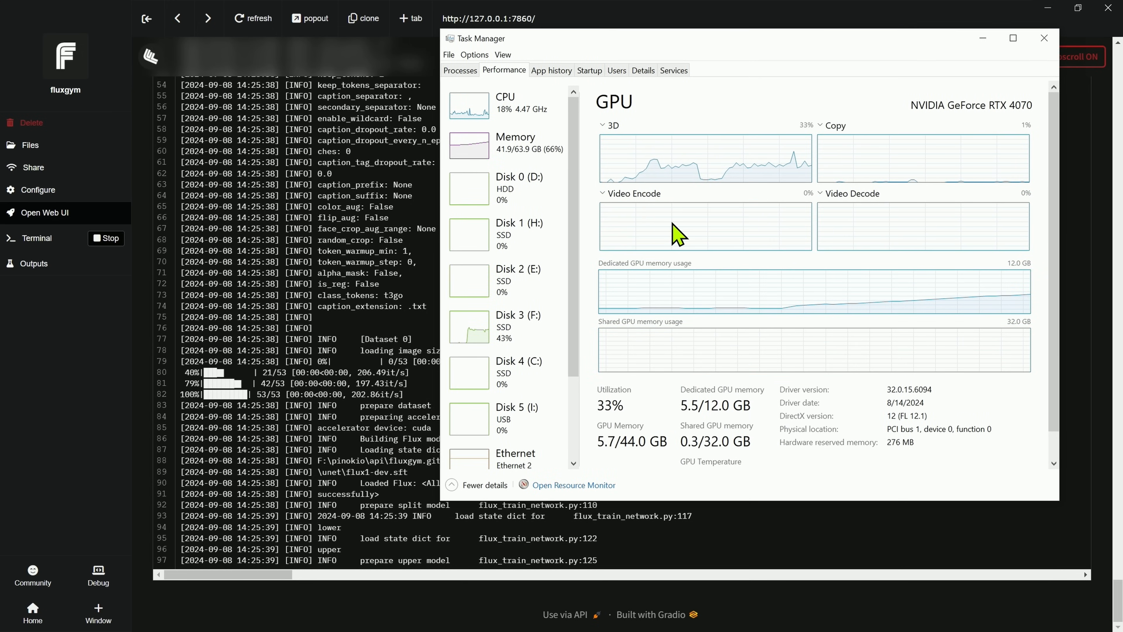
pyautogui.moveTo(1023, 312)
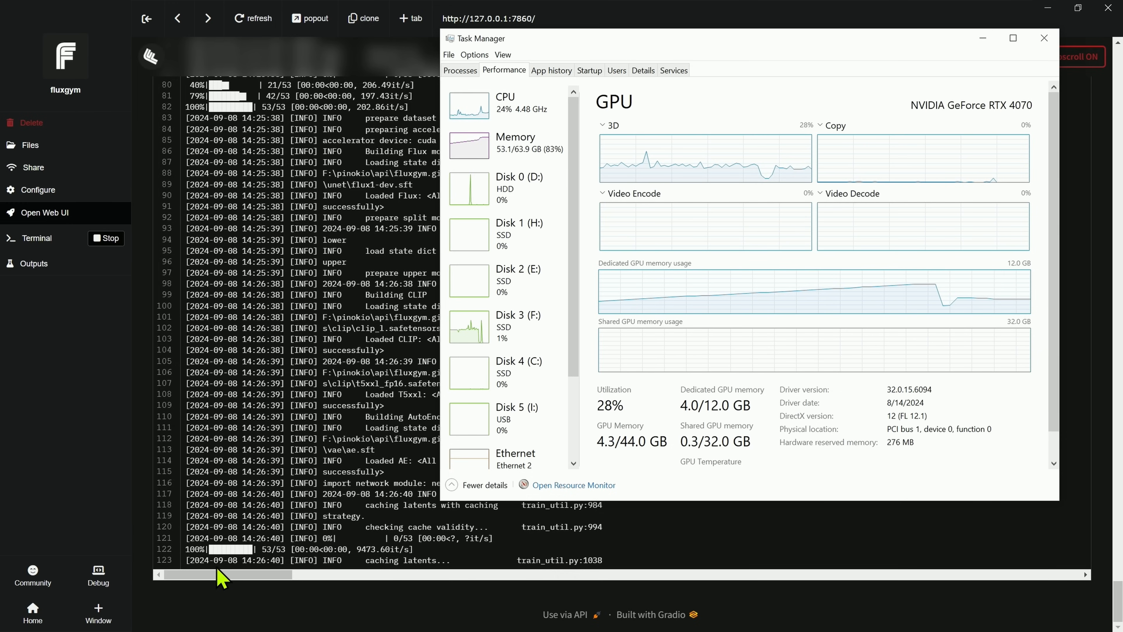
pyautogui.moveTo(619, 340)
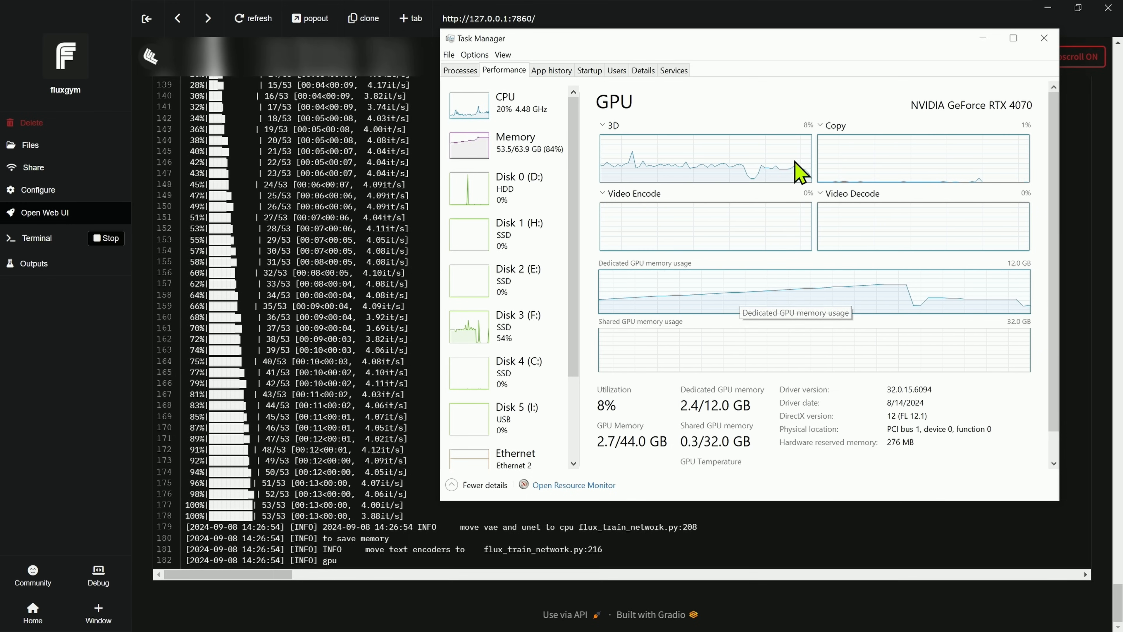
pyautogui.moveTo(838, 365)
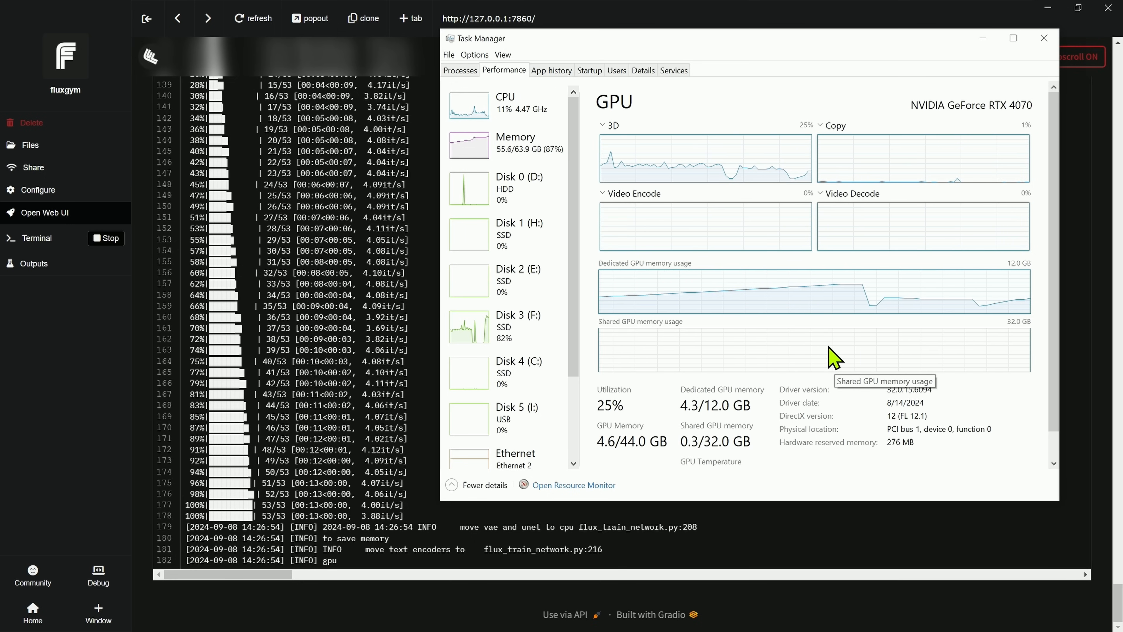
pyautogui.moveTo(941, 401)
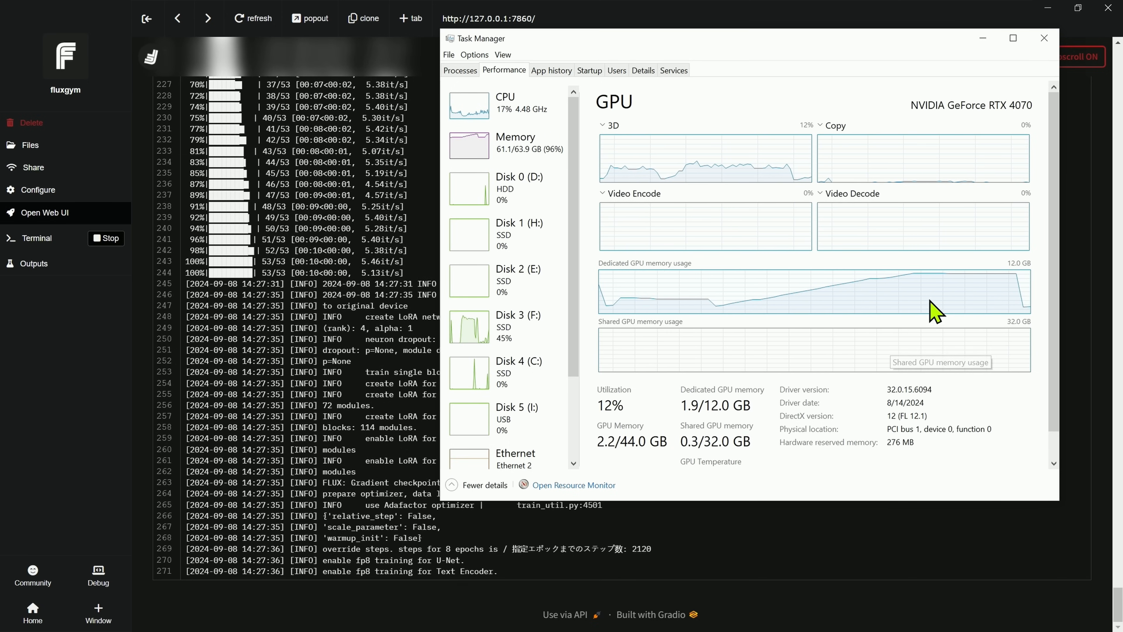
pyautogui.moveTo(845, 312)
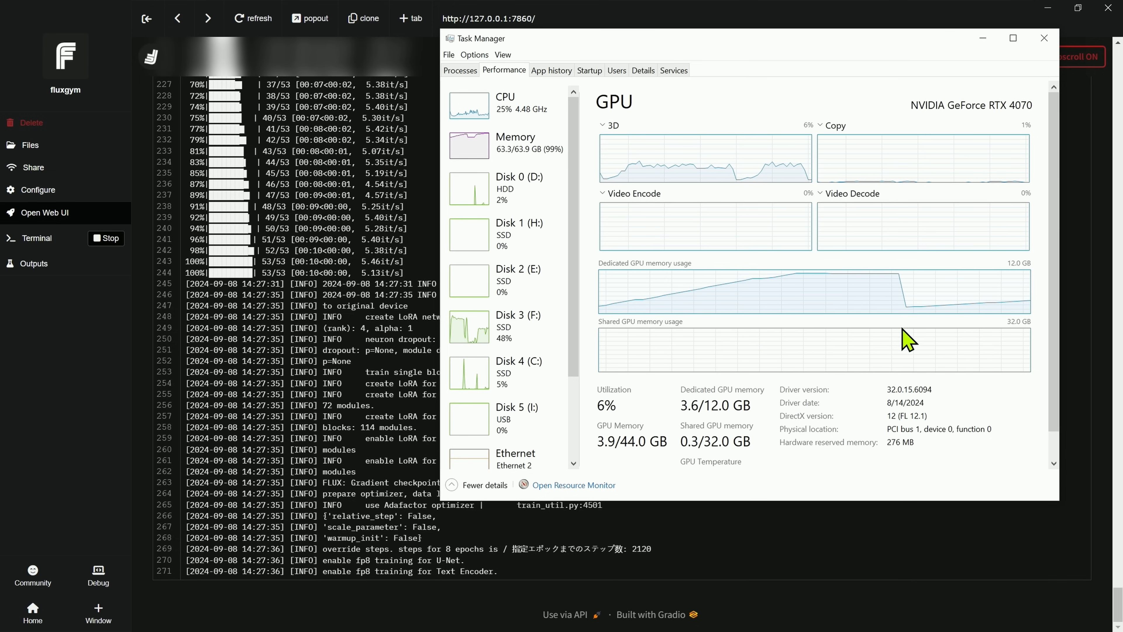
pyautogui.moveTo(919, 350)
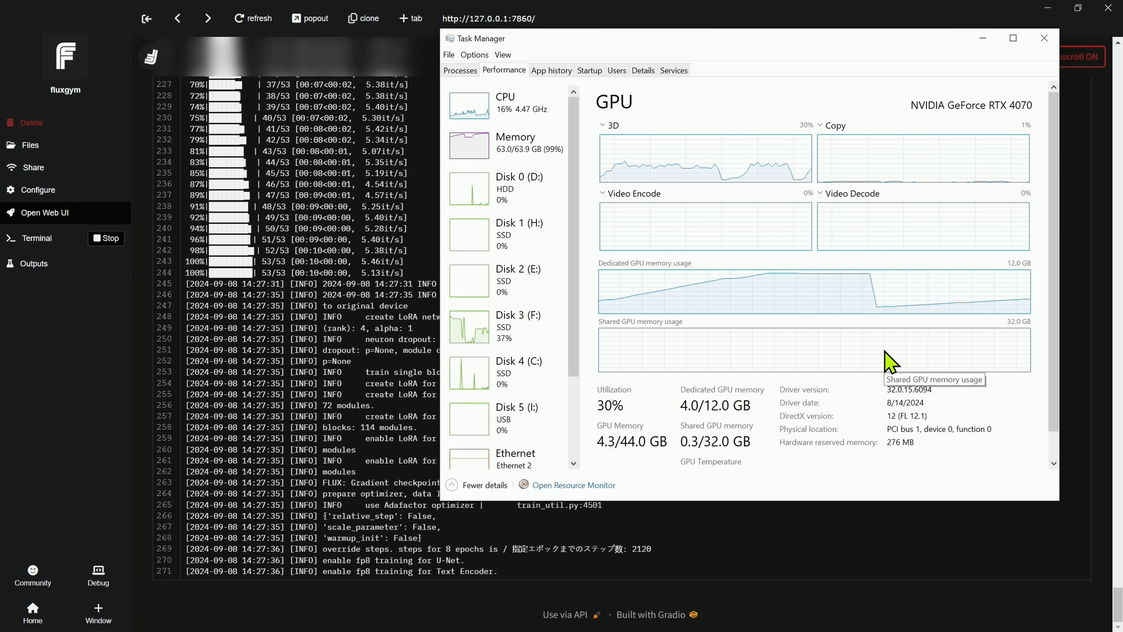
pyautogui.moveTo(766, 408)
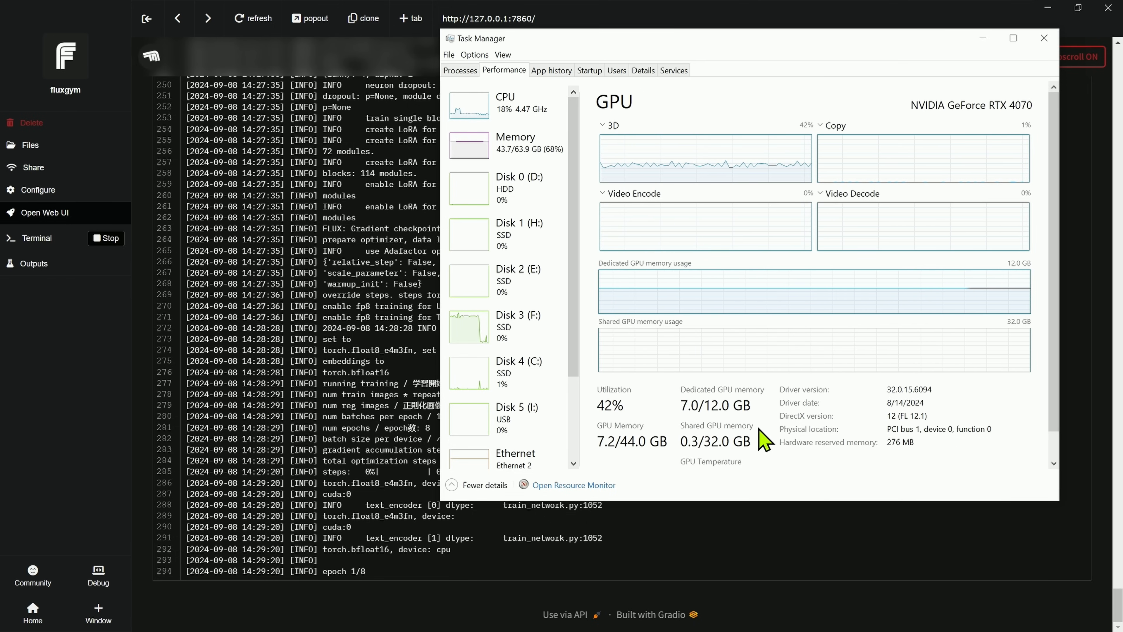
pyautogui.moveTo(784, 473)
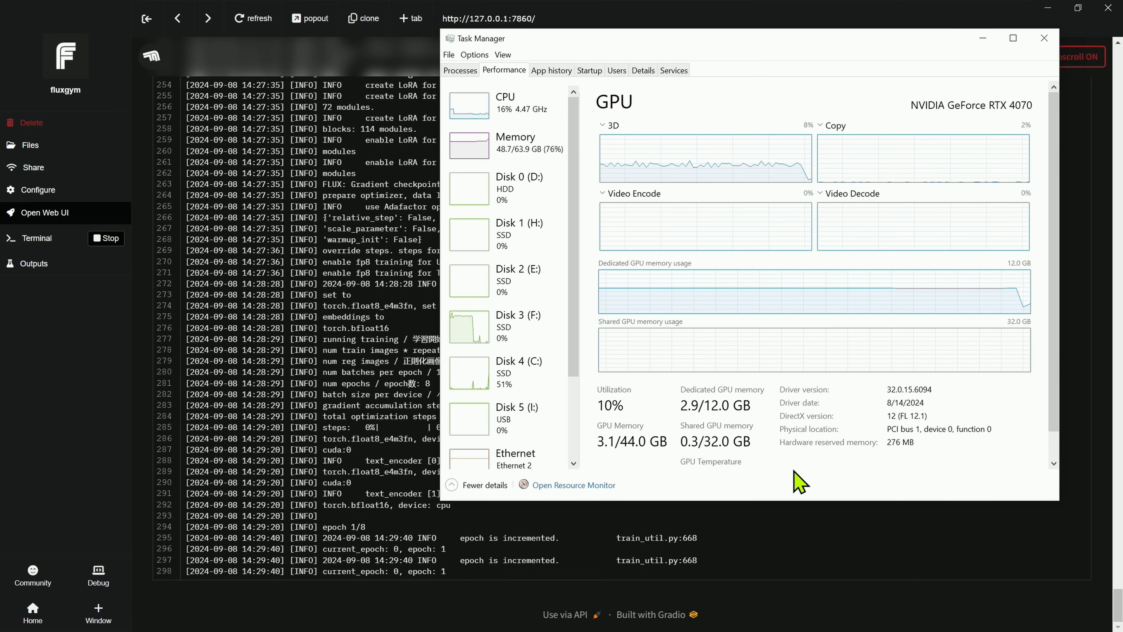
pyautogui.moveTo(845, 469)
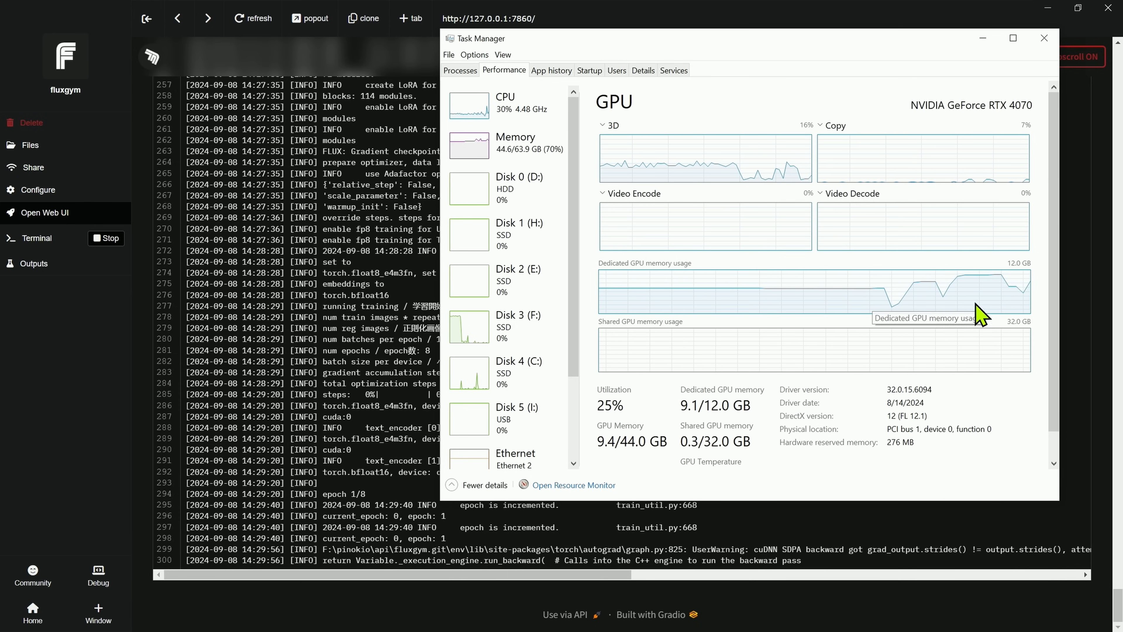
pyautogui.moveTo(957, 317)
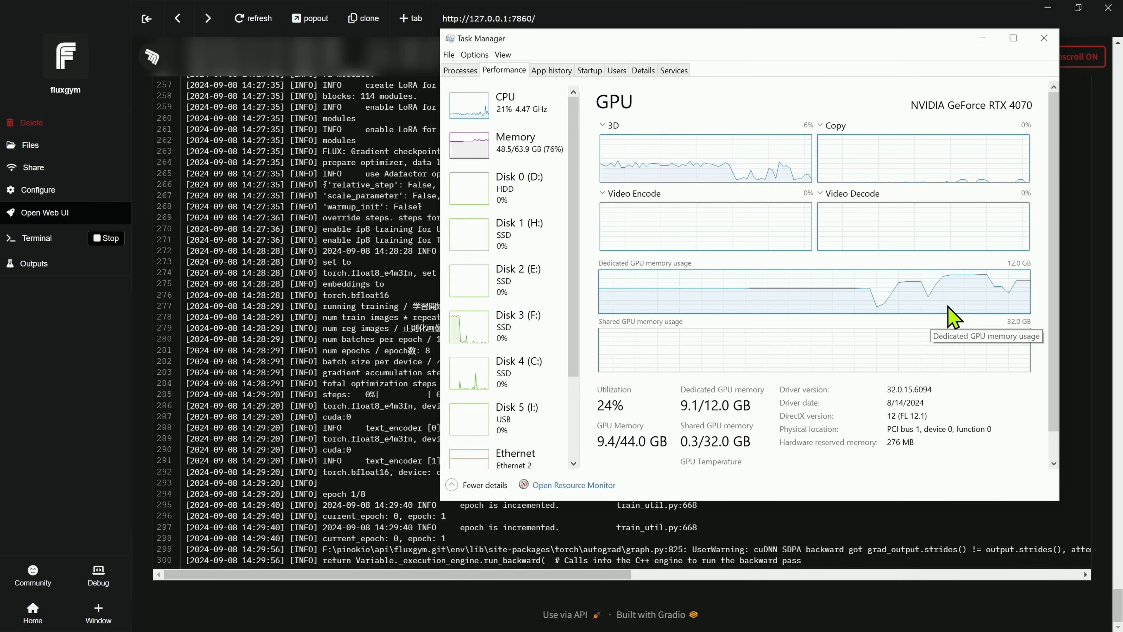
pyautogui.moveTo(881, 300)
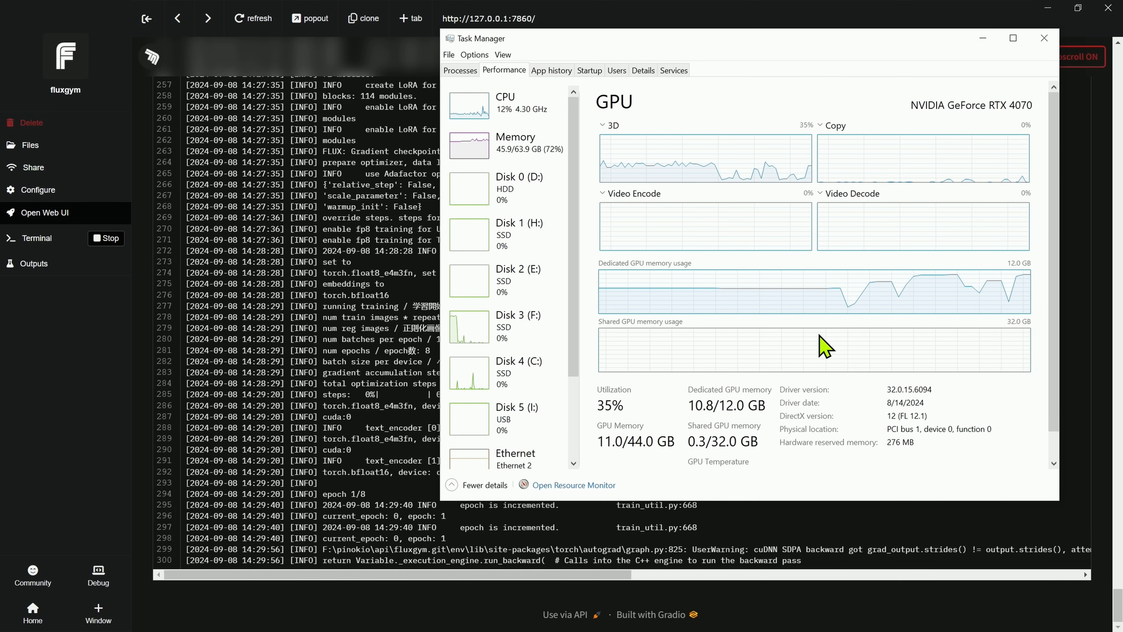
pyautogui.moveTo(922, 351)
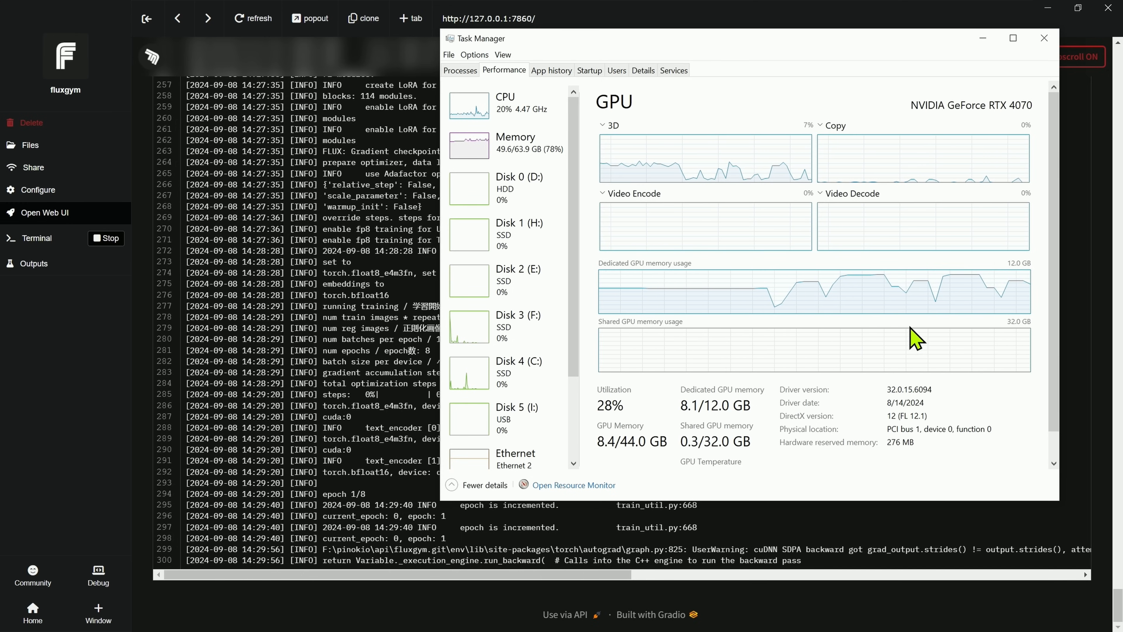
pyautogui.moveTo(917, 337)
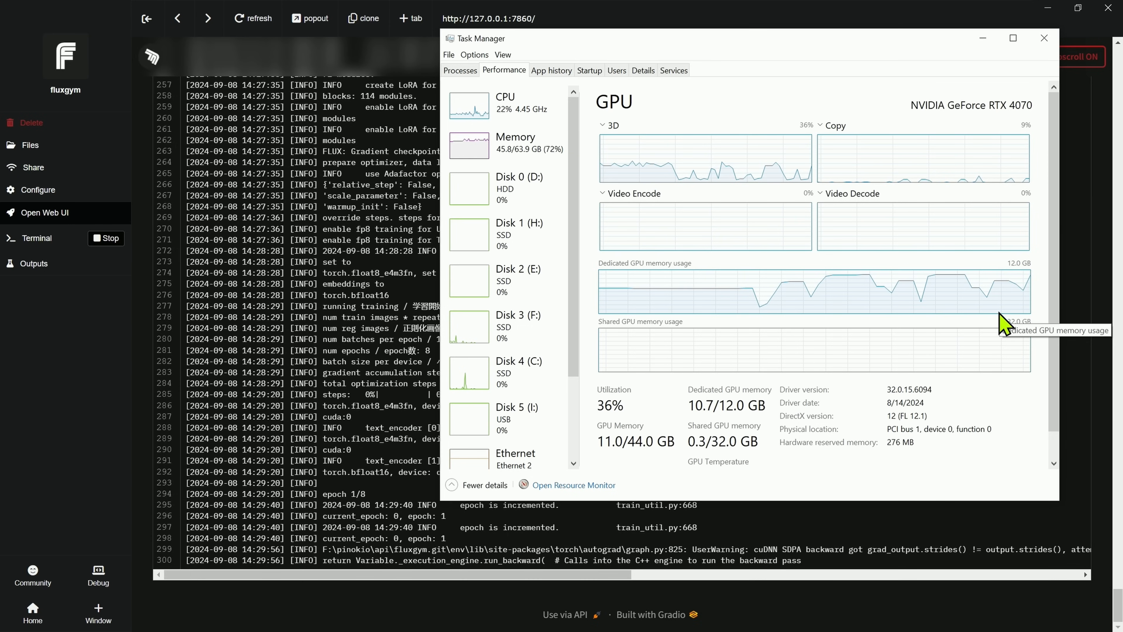
pyautogui.moveTo(745, 333)
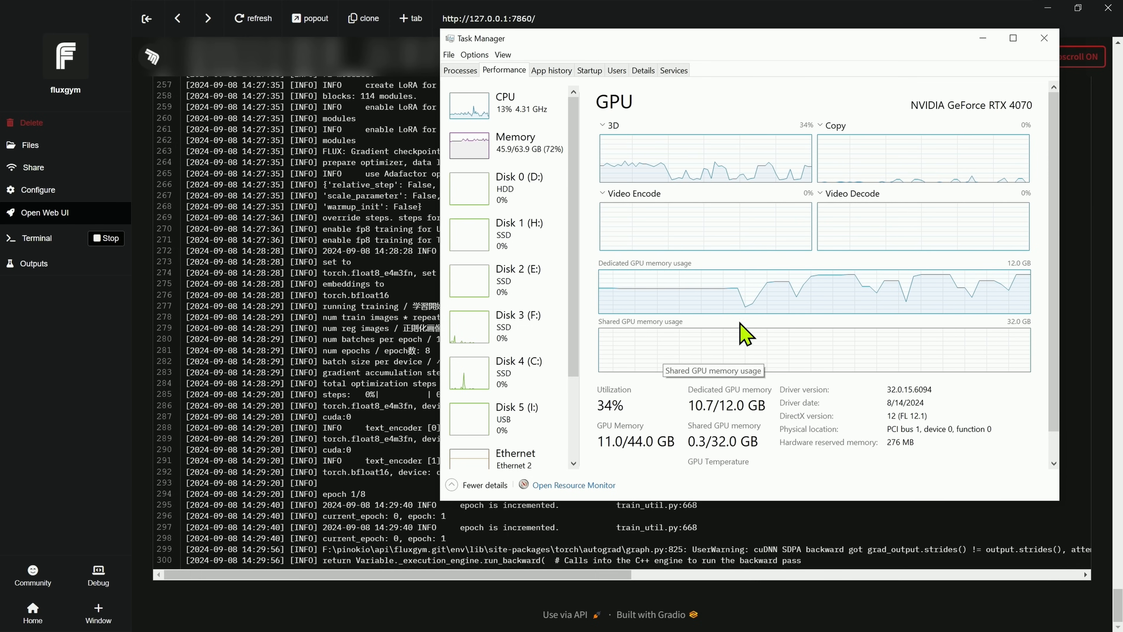
pyautogui.moveTo(679, 450)
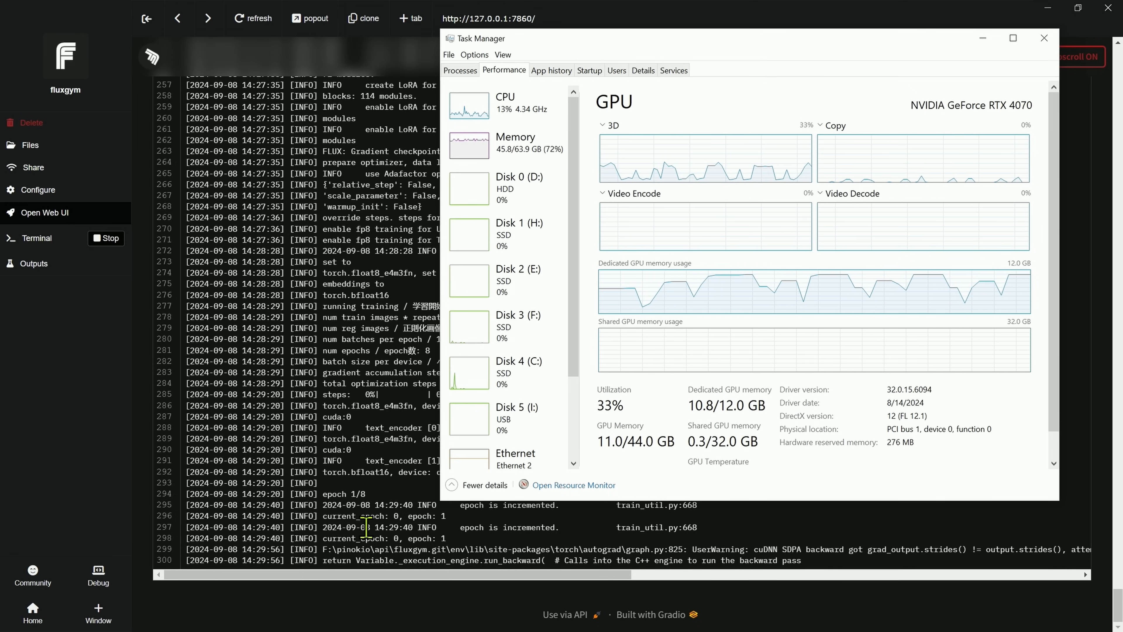
pyautogui.moveTo(362, 315)
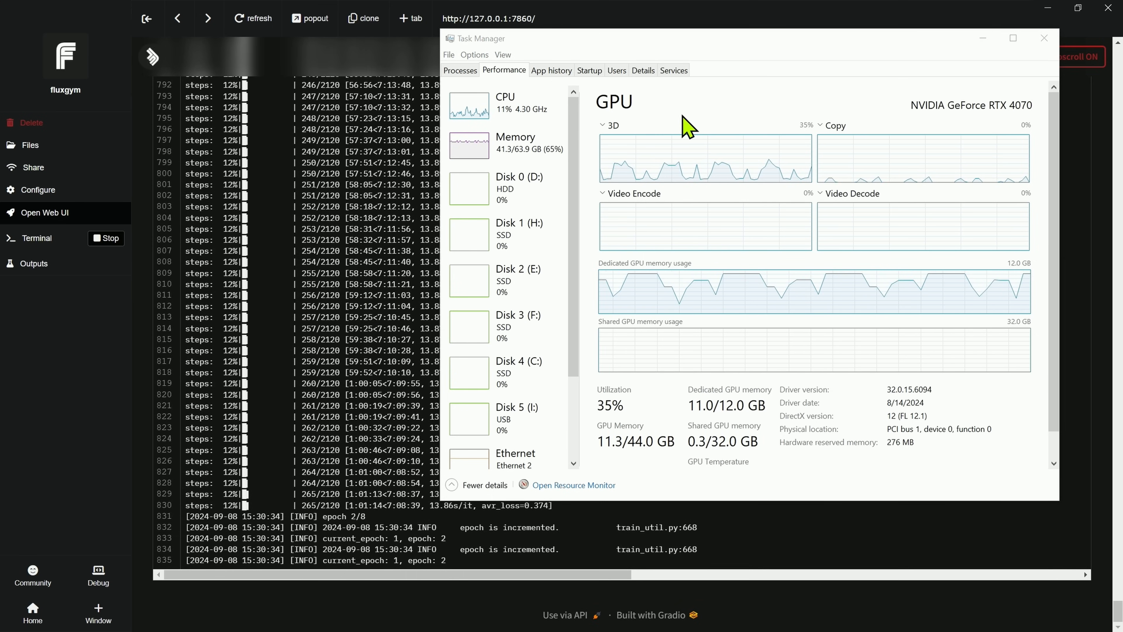
# - Close Task Manager, turn Autoscroll off and scroll back through earlier training steps in the log
pyautogui.click(1043, 38)
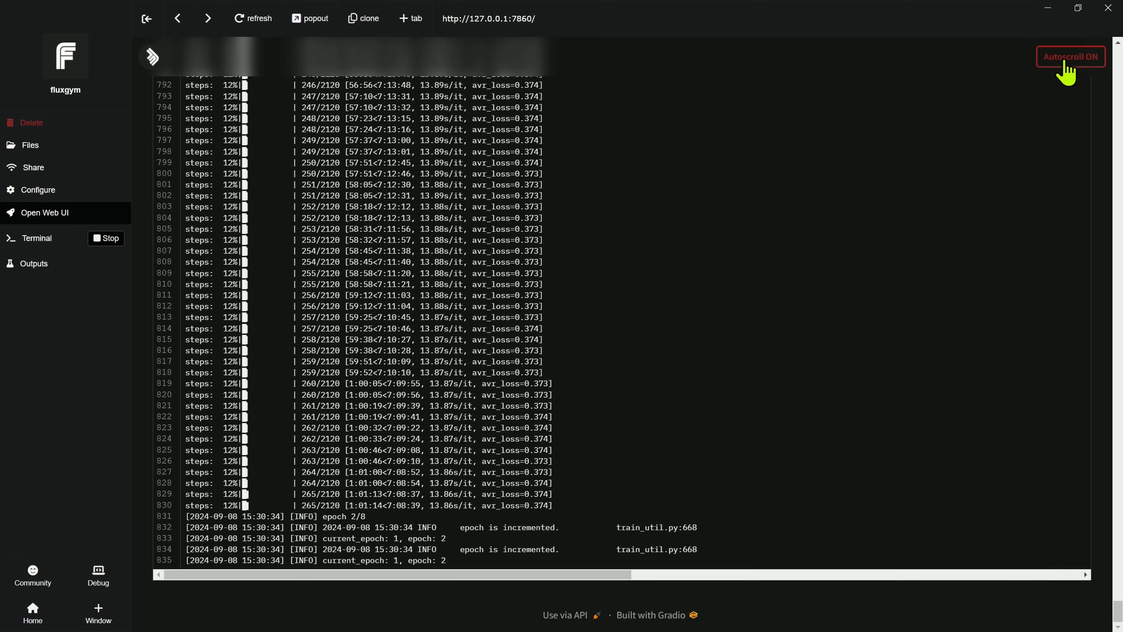
pyautogui.click(1069, 56)
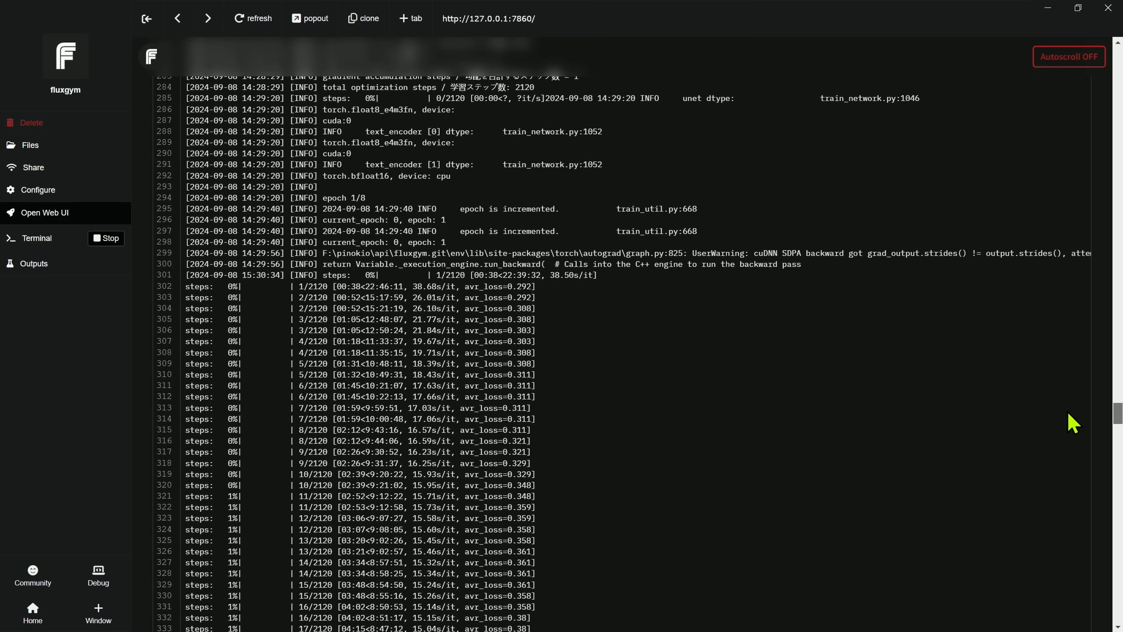
pyautogui.scroll(-3)
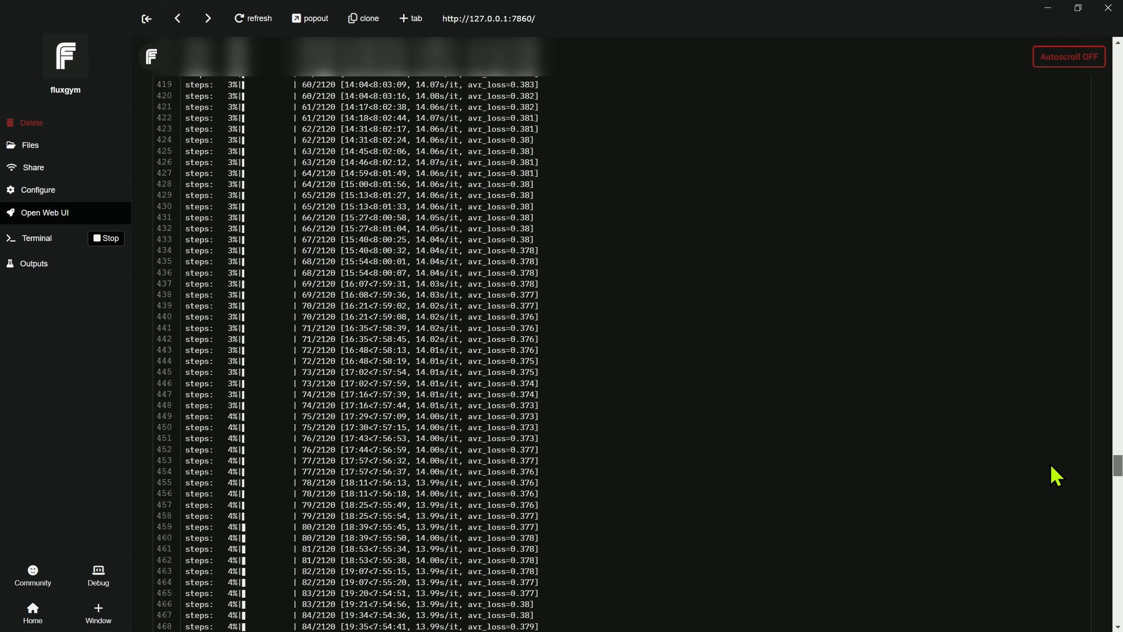
pyautogui.scroll(-3)
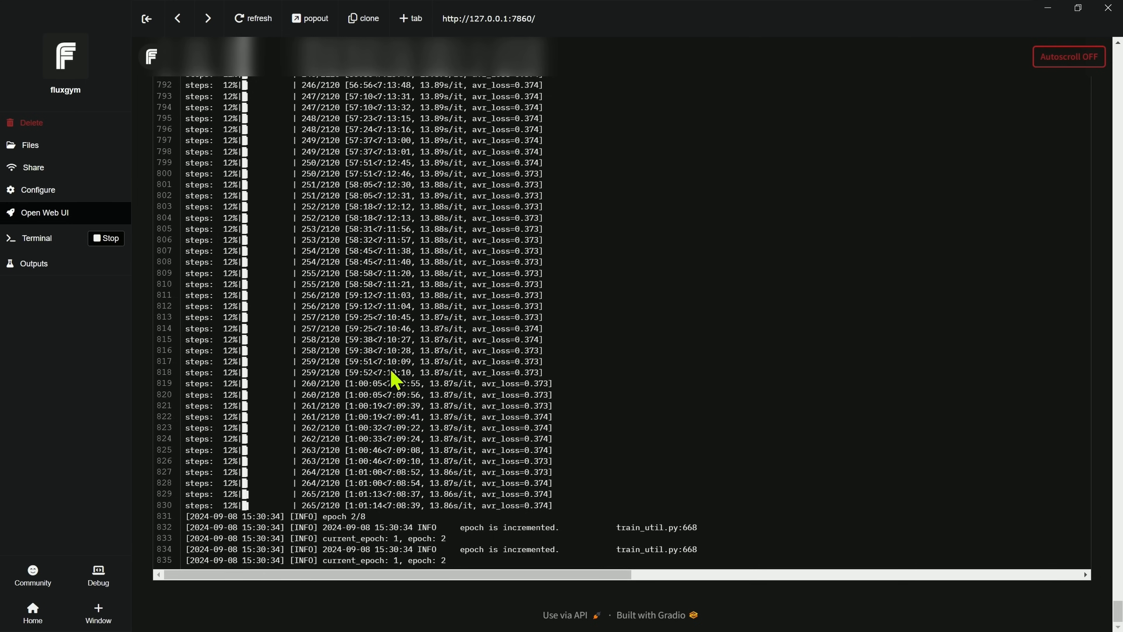
pyautogui.moveTo(446, 323)
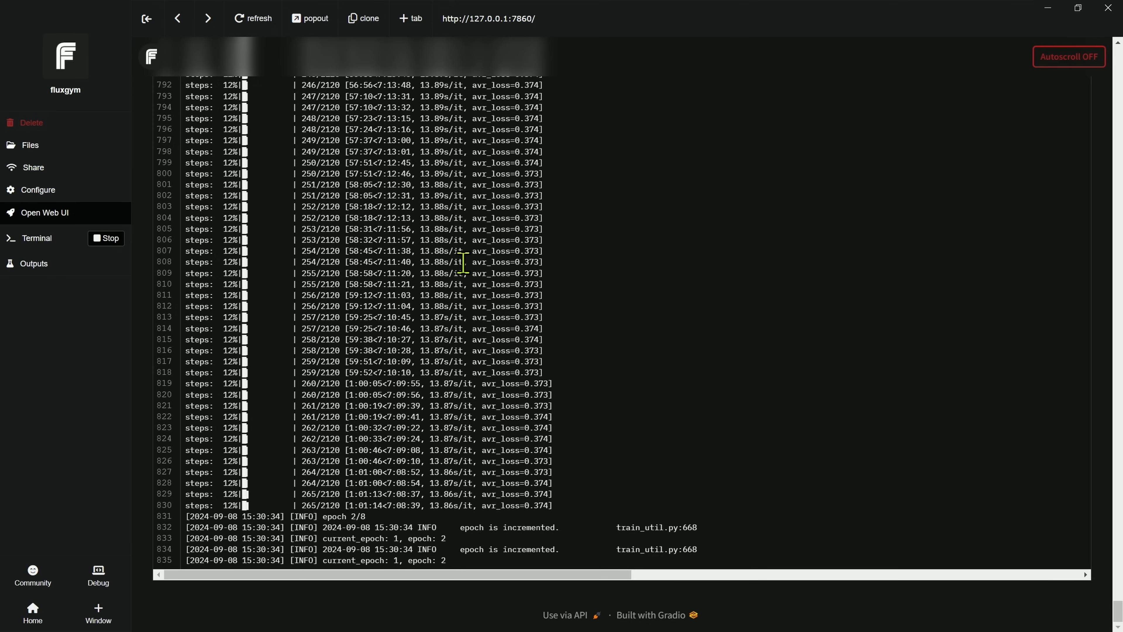
pyautogui.moveTo(1017, 487)
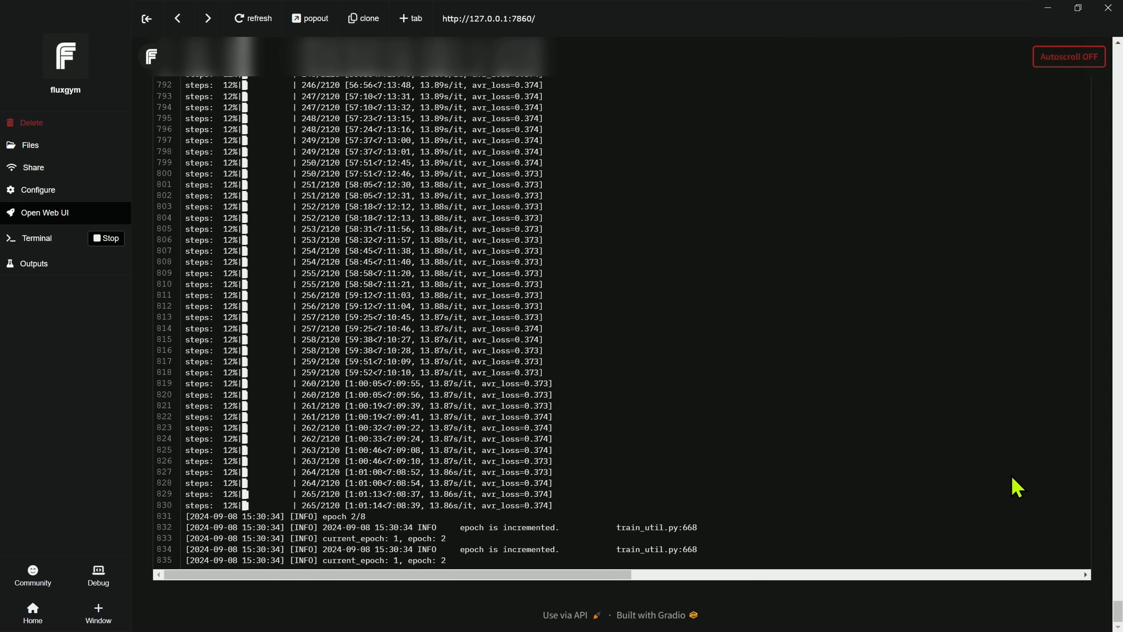
pyautogui.moveTo(977, 332)
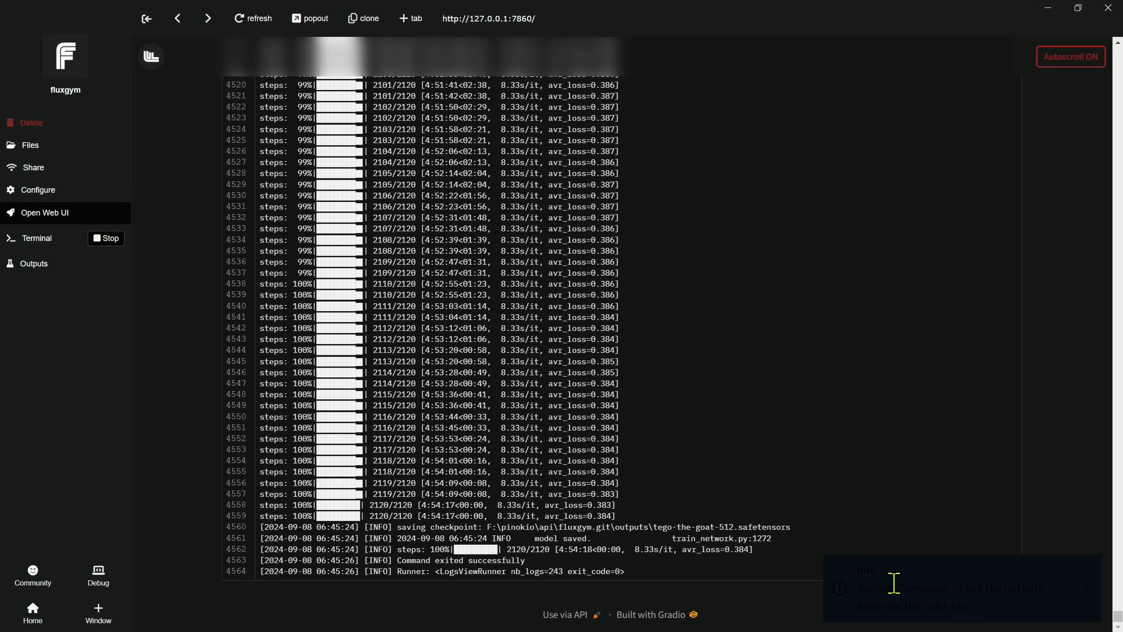
pyautogui.moveTo(1108, 577)
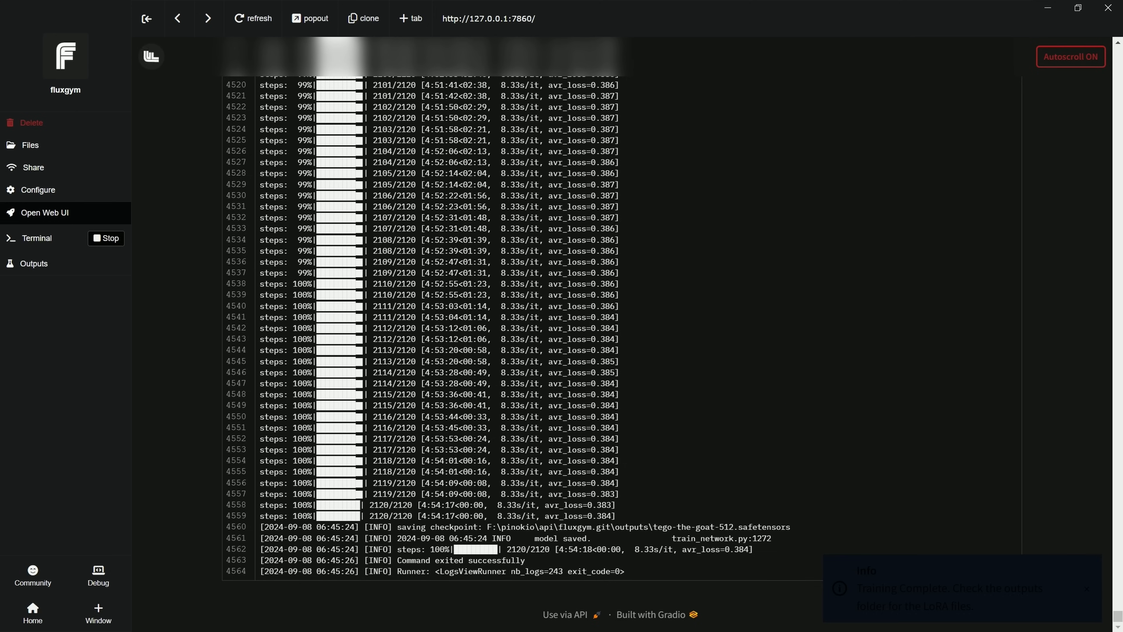
pyautogui.moveTo(36, 238)
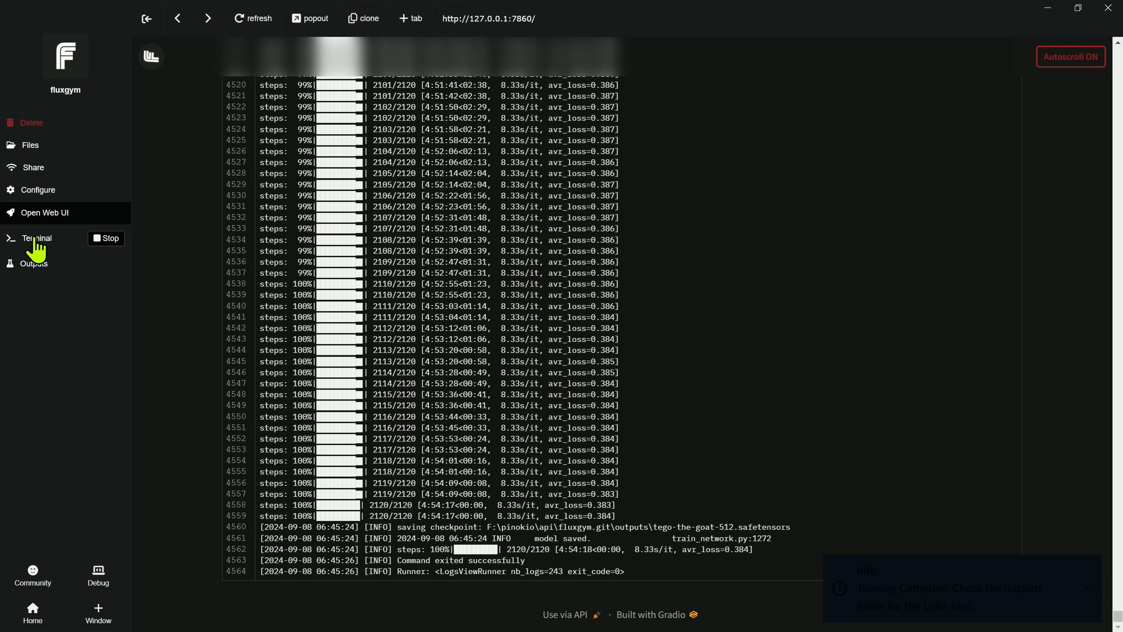
# - Show the FluxGym outputs folder containing the trained tego-the-goat LoRA safetensors files
pyautogui.click(34, 262)
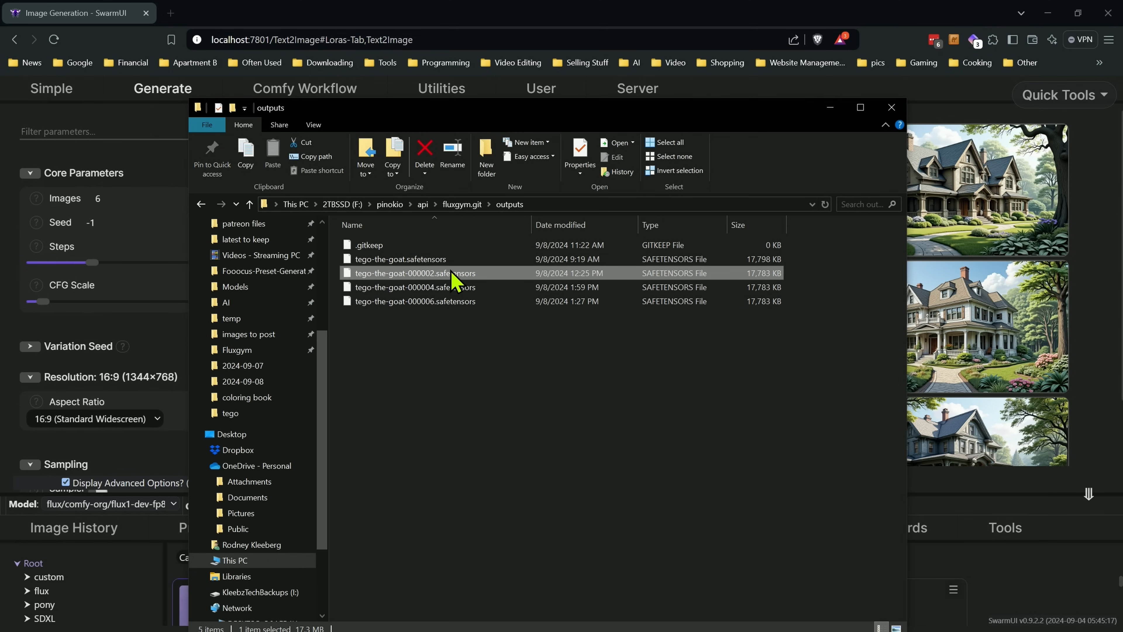
# - Select tego-the-goat.safetensors, then go into the Lora folder of Stability Matrix's Models directory
pyautogui.click(415, 288)
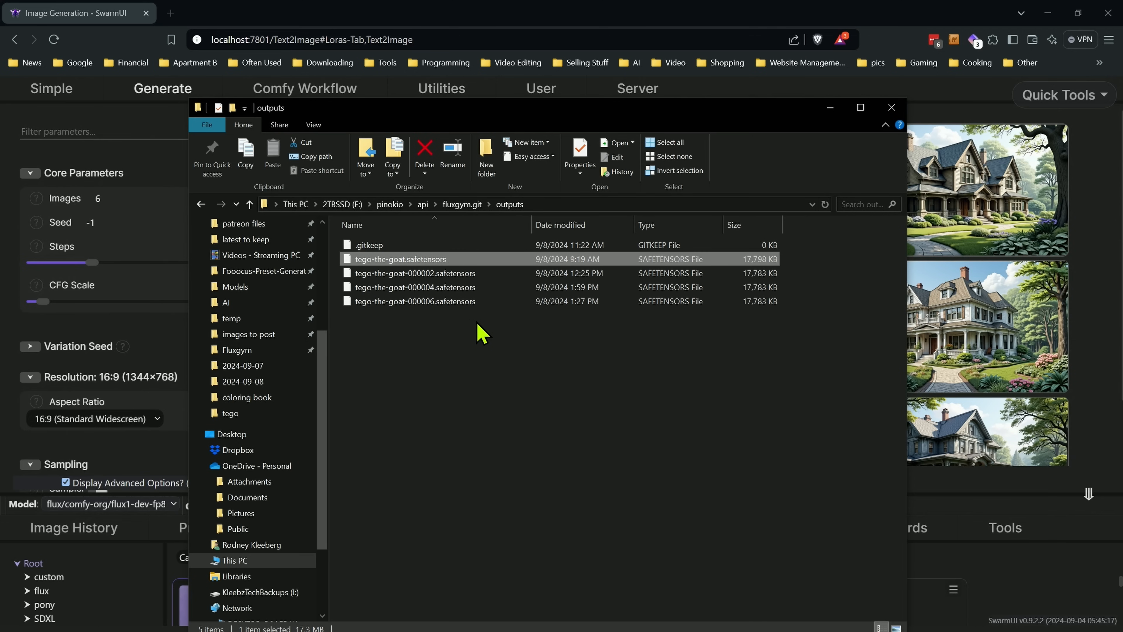
pyautogui.moveTo(588, 122)
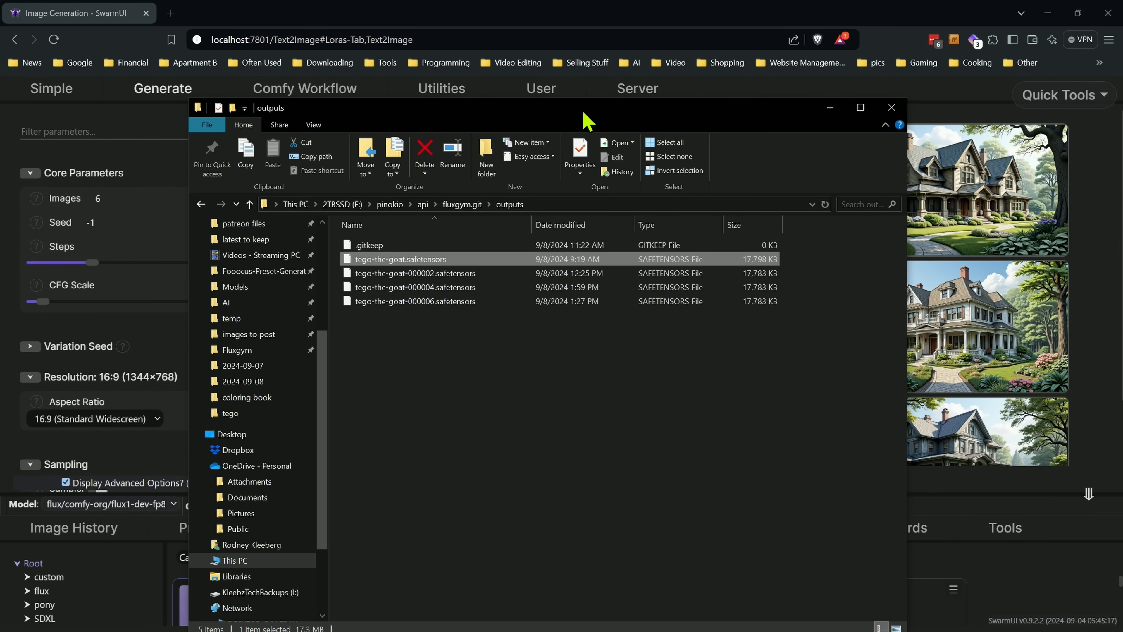
pyautogui.click(891, 107)
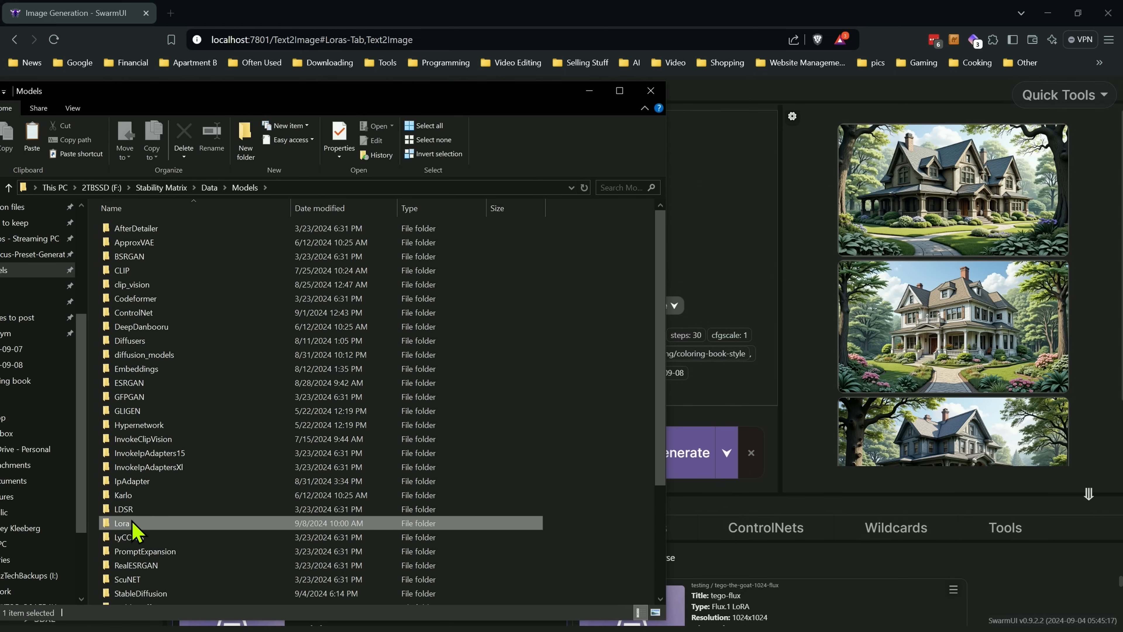
pyautogui.doubleClick(122, 522)
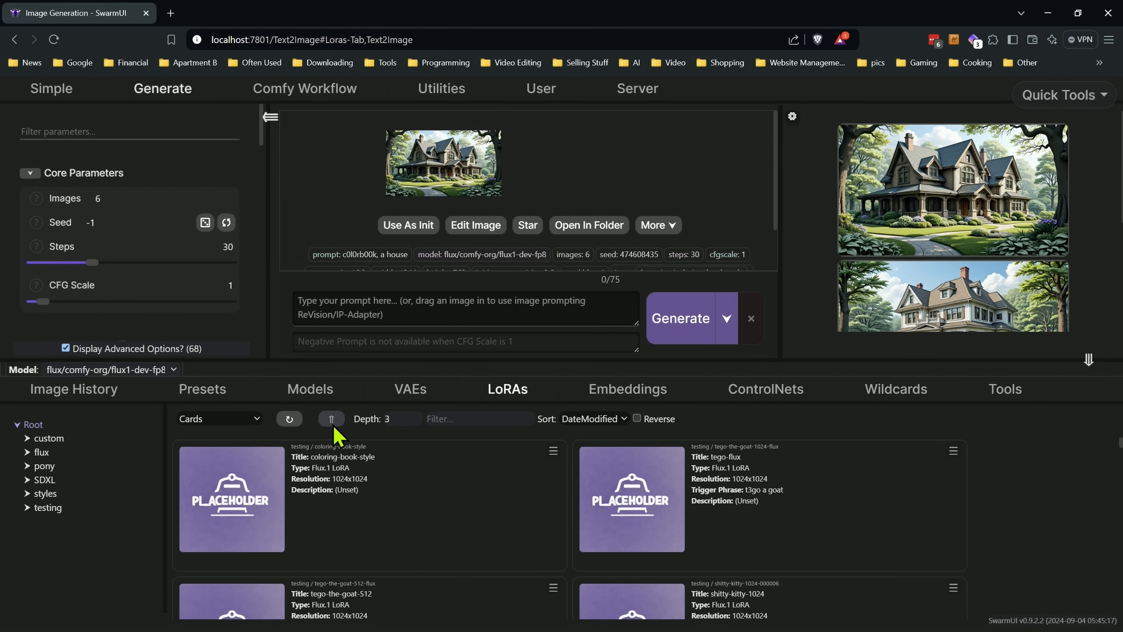
pyautogui.moveTo(545, 418)
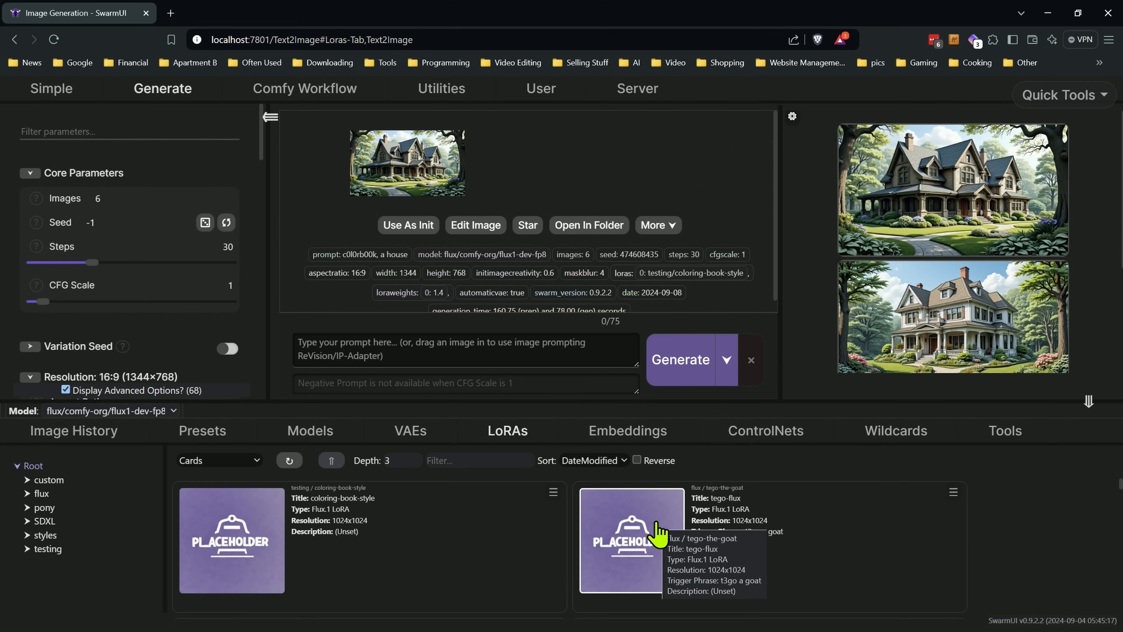
# - Apply the tego-flux LoRA and generate 1:1 images from 't3go a goat snowboarding'
pyautogui.click(631, 541)
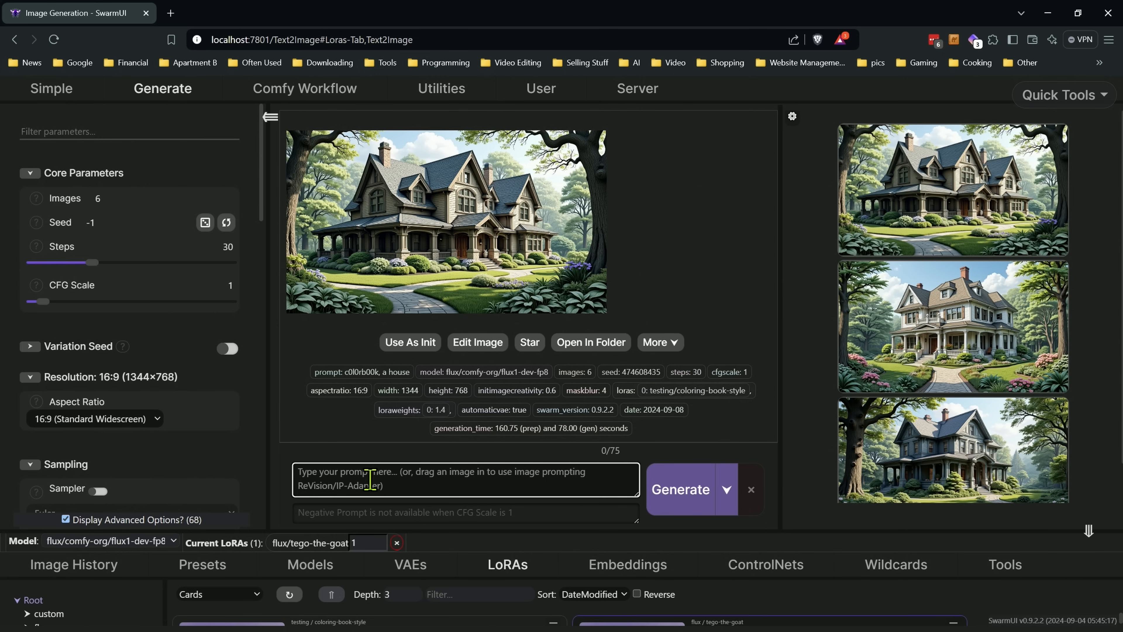
pyautogui.write('t3go a goat')
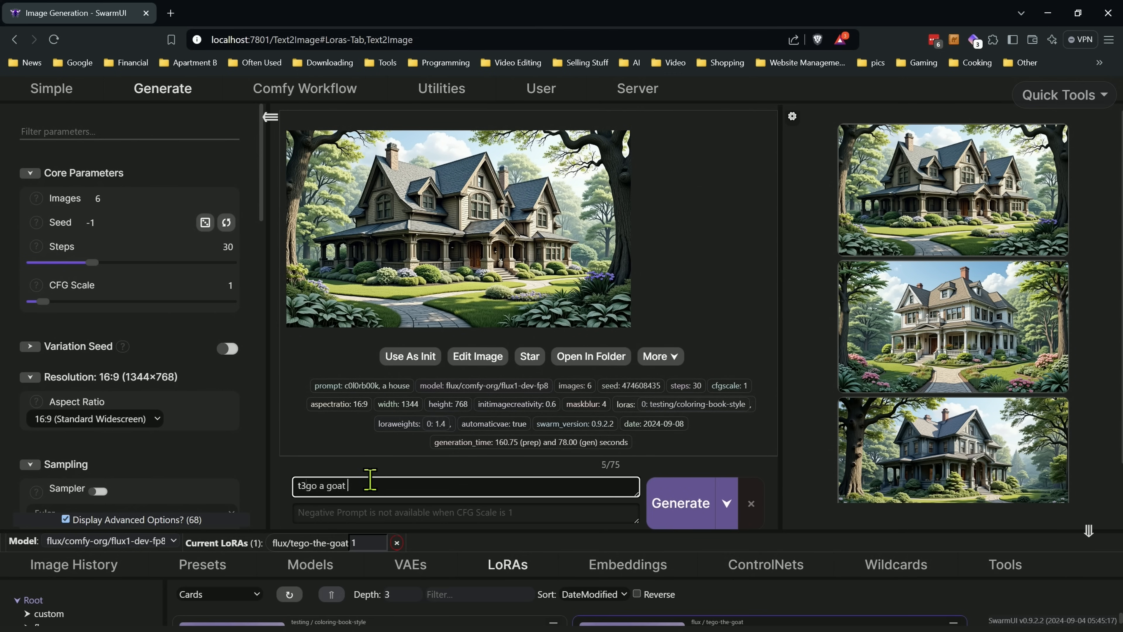
pyautogui.write('snow board')
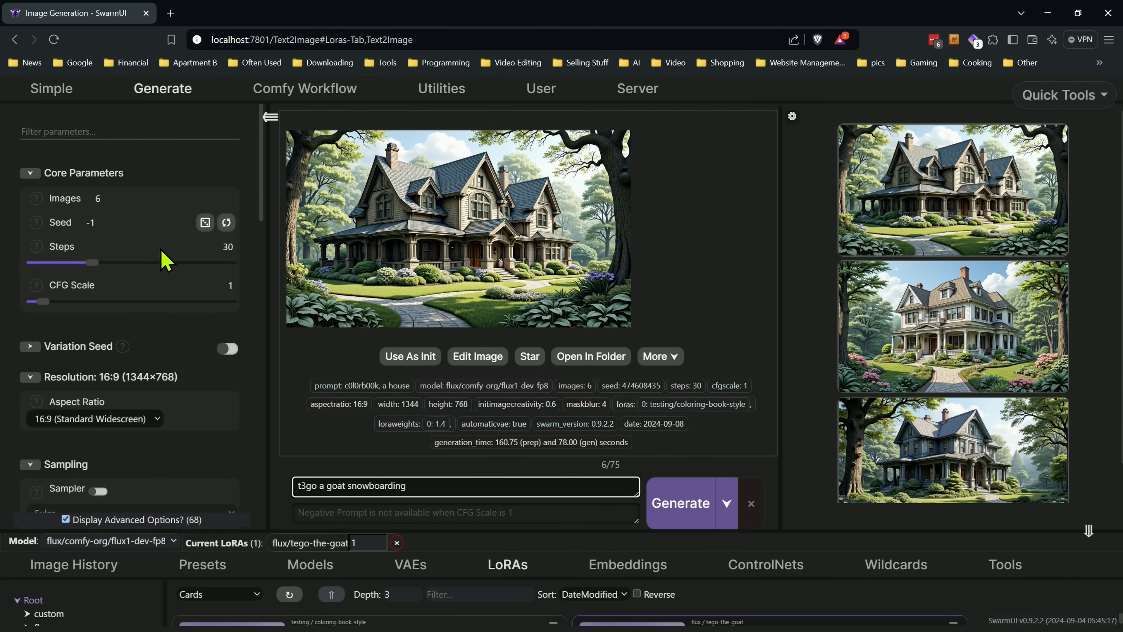
pyautogui.click(679, 502)
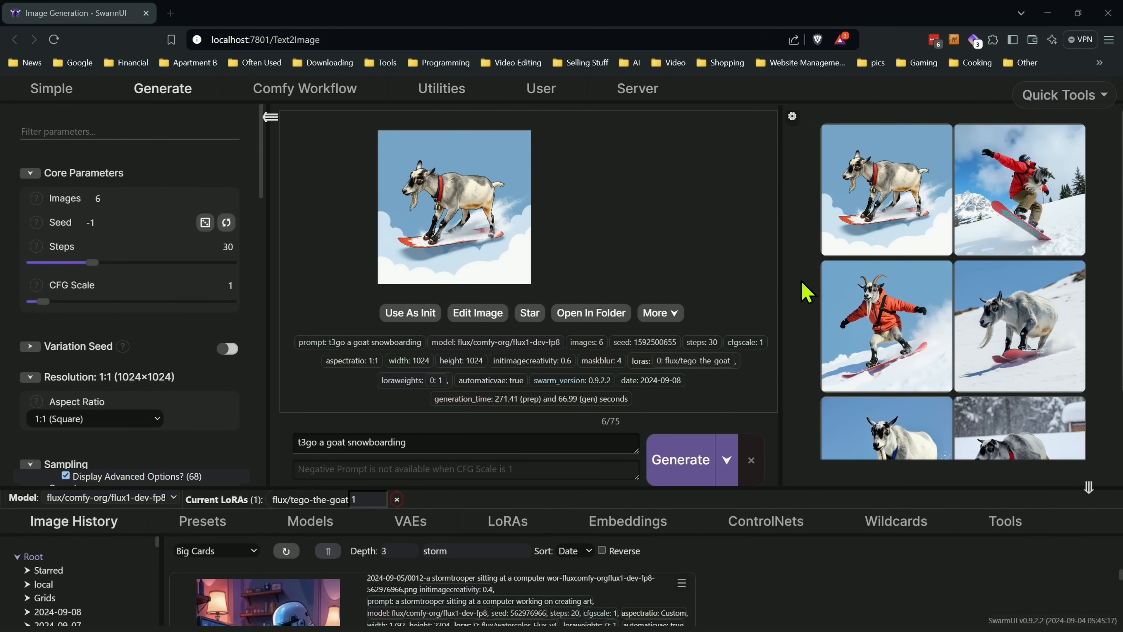
# - Enlarge and browse the snowboarding goat results, close the viewer and shorten the prompt to 't3go a goat'
pyautogui.click(453, 207)
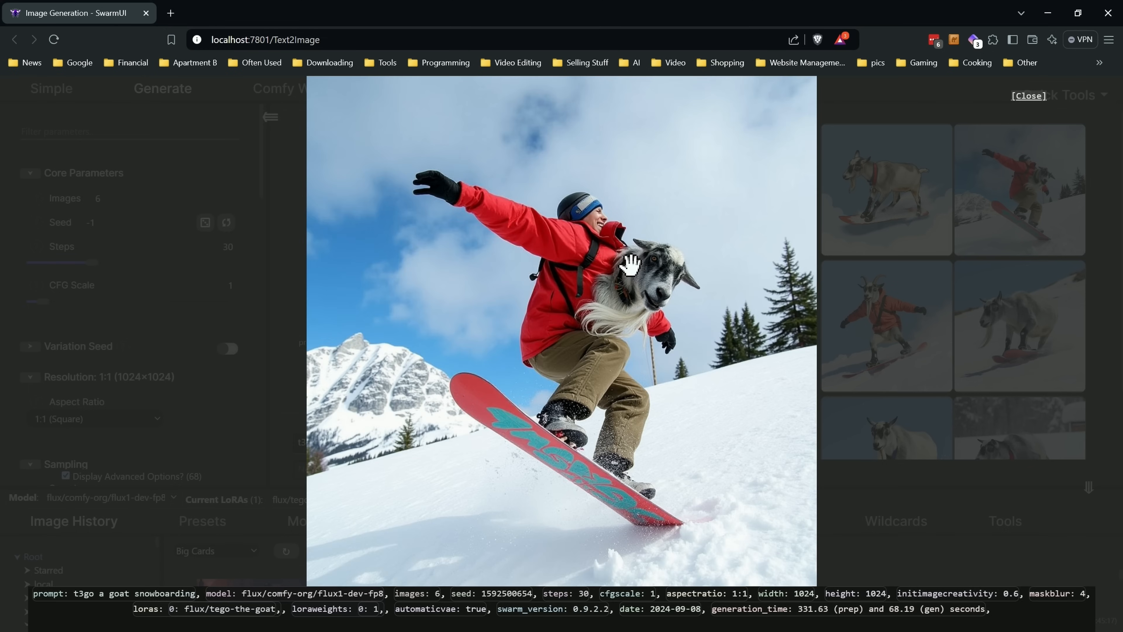
pyautogui.moveTo(894, 252)
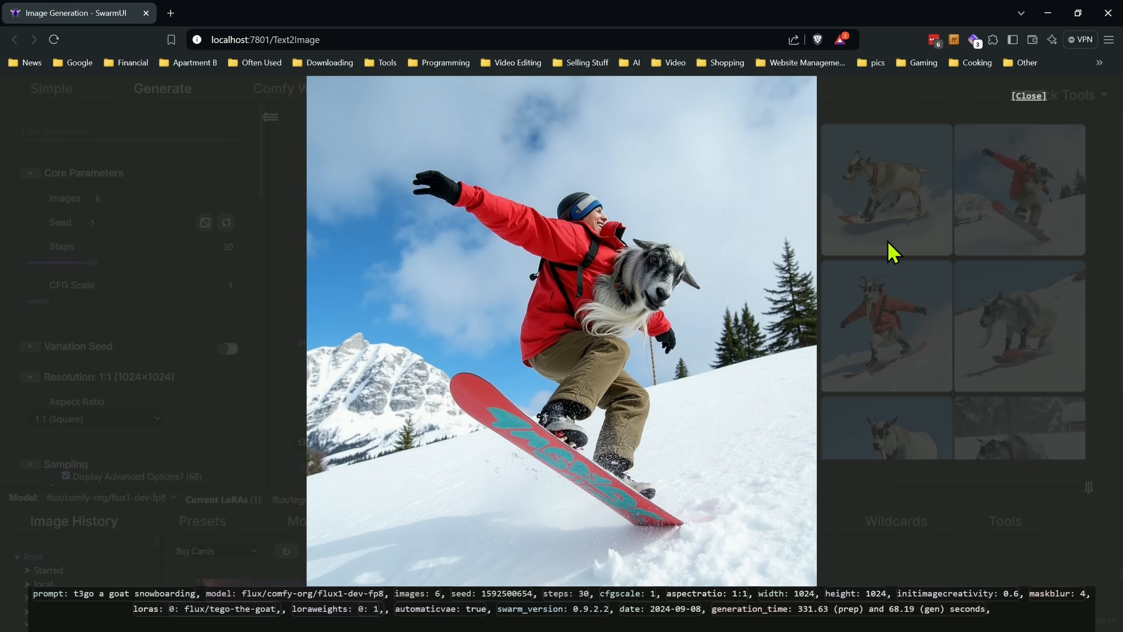
pyautogui.moveTo(732, 213)
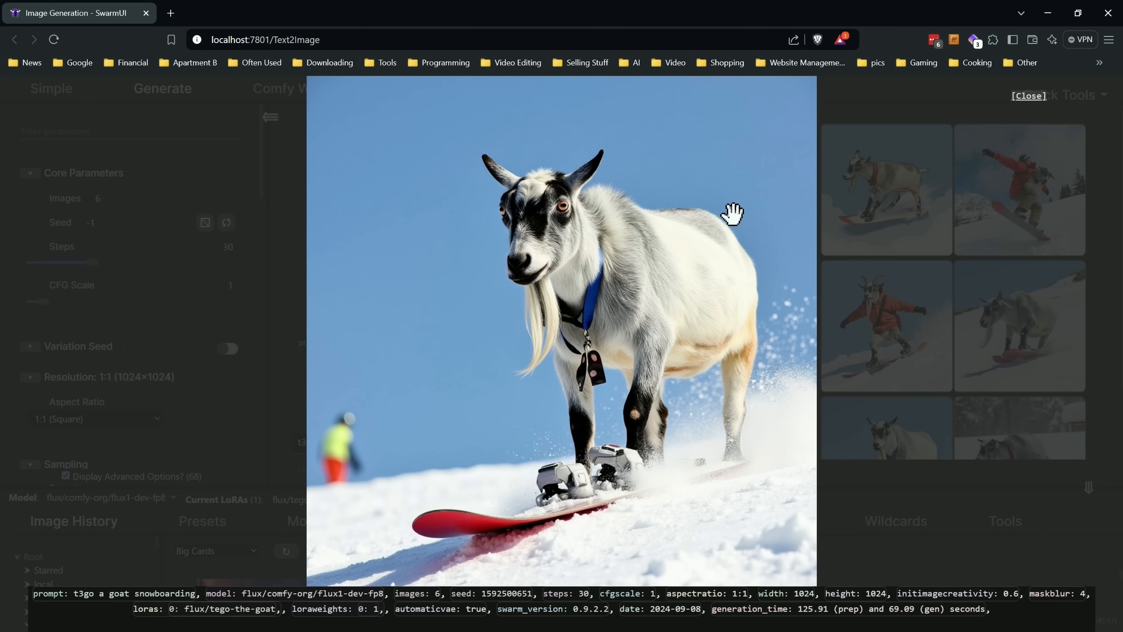
pyautogui.moveTo(708, 113)
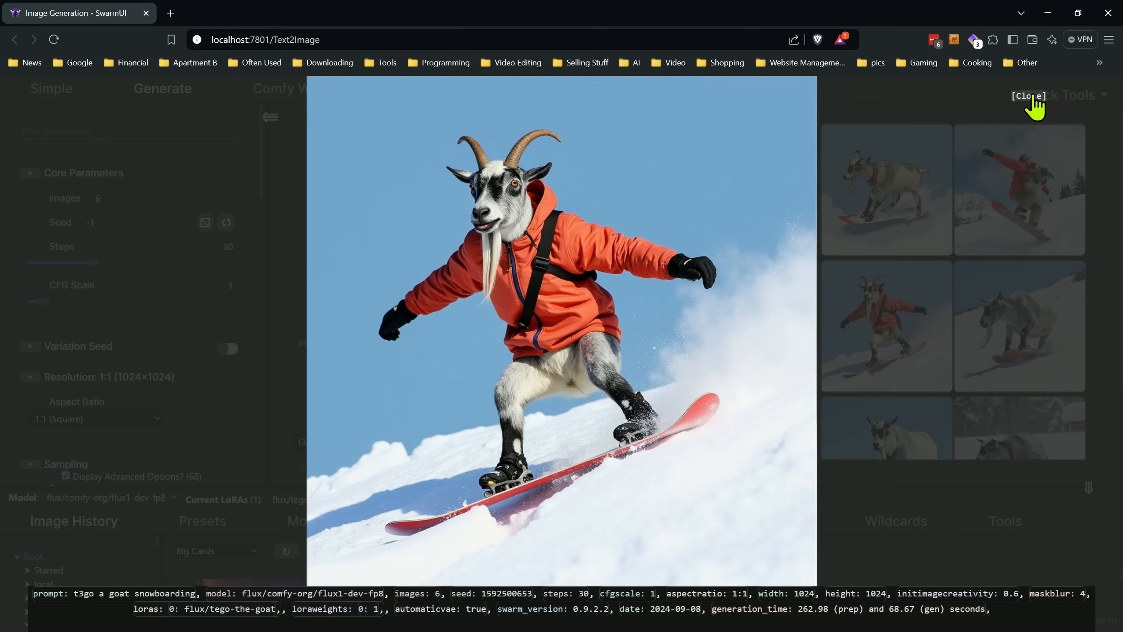
pyautogui.click(1028, 95)
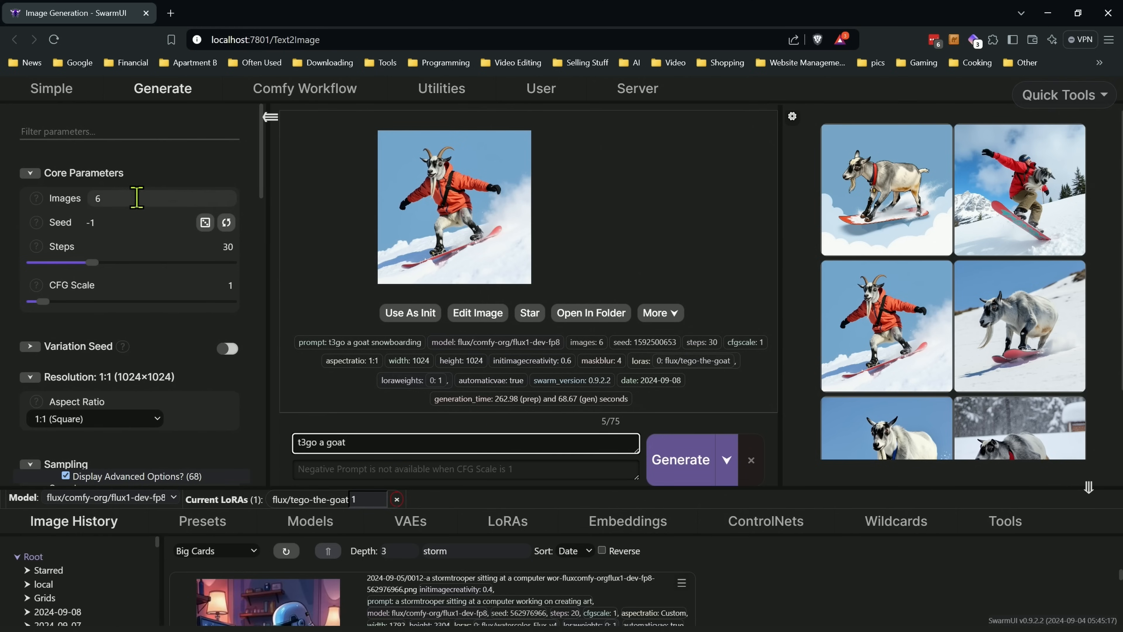
pyautogui.click(680, 459)
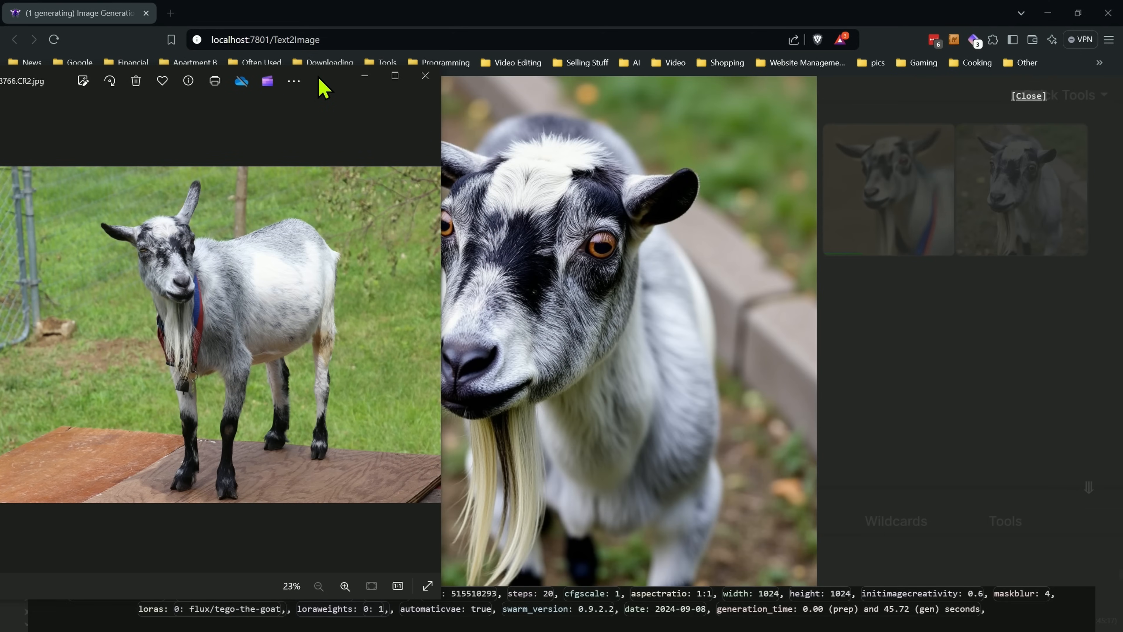
# - Dismiss the real goat photo after comparing it with the generated 't3go a goat' close-up
pyautogui.click(344, 586)
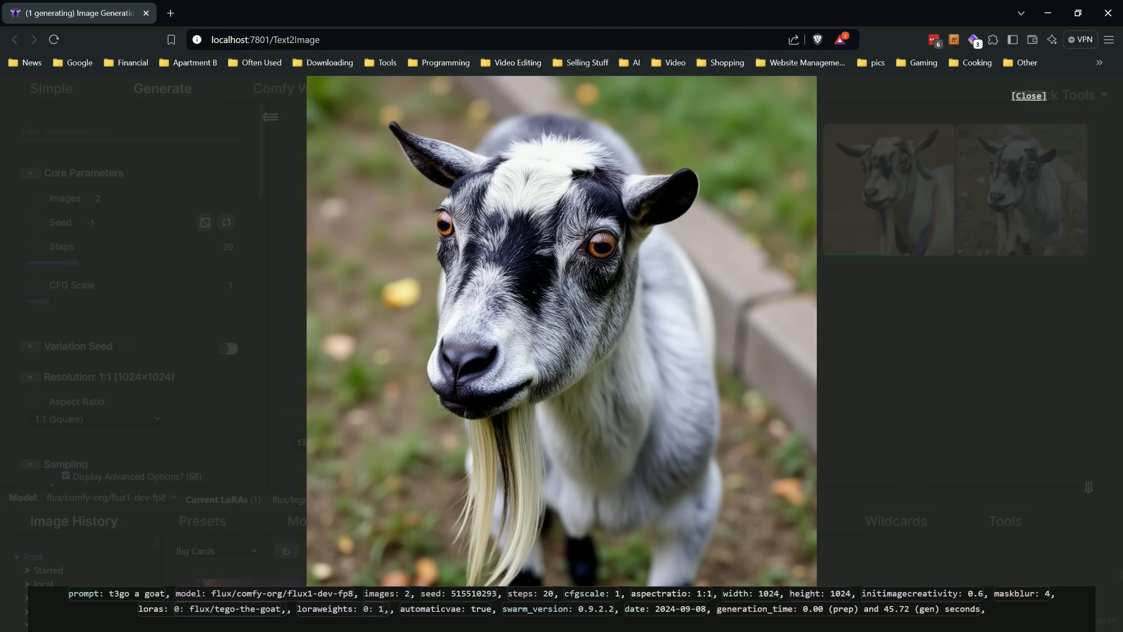
pyautogui.moveTo(297, 367)
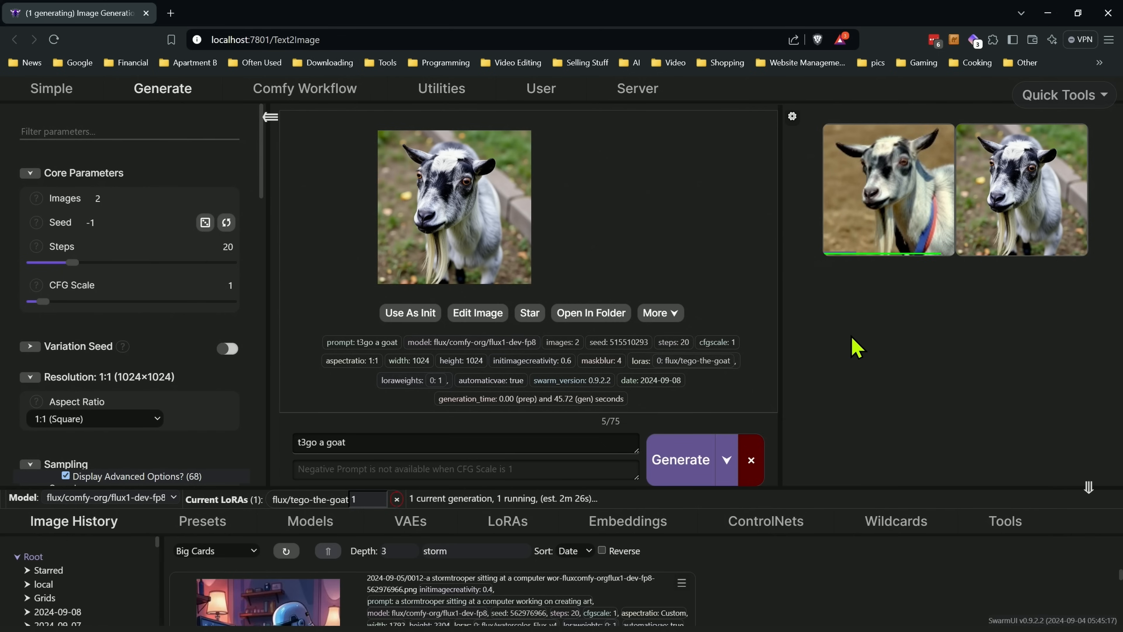
pyautogui.moveTo(207, 276)
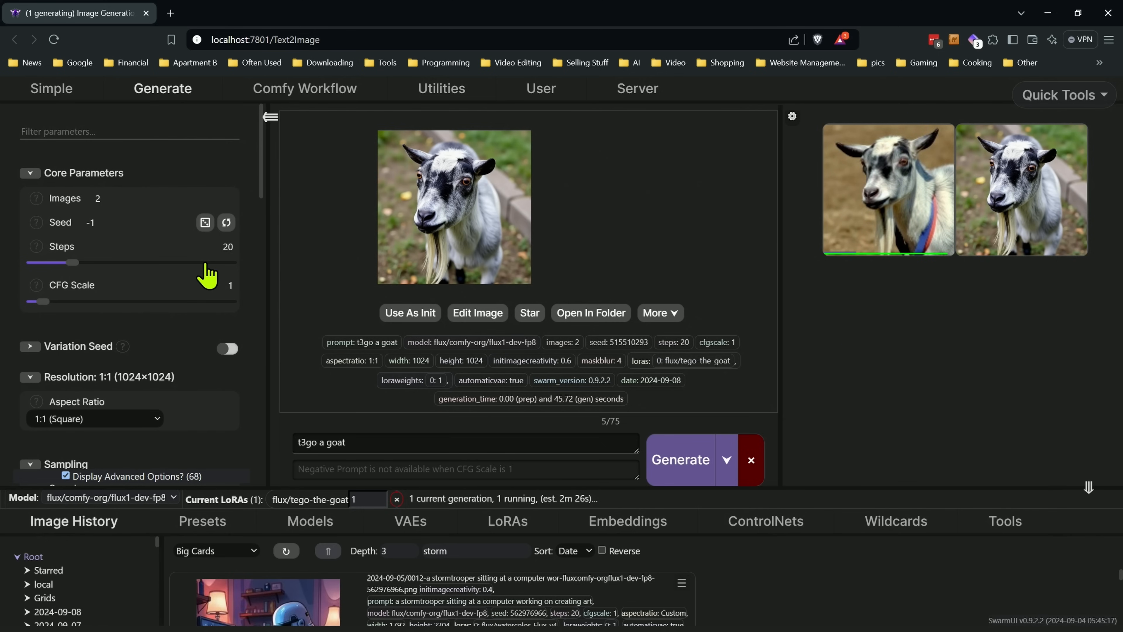
pyautogui.moveTo(279, 265)
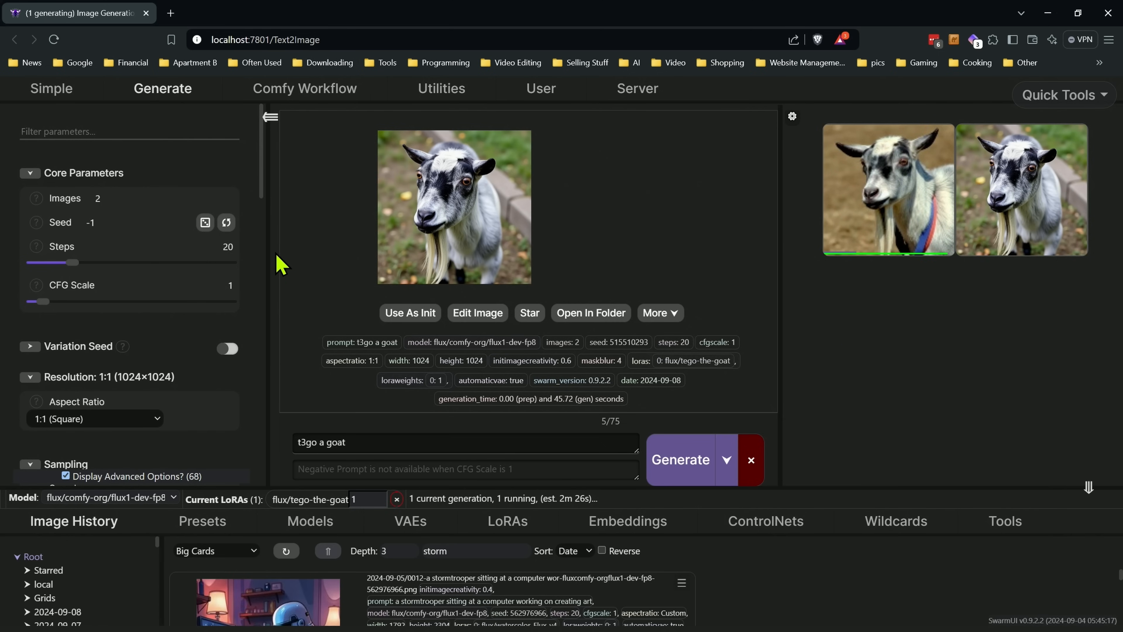